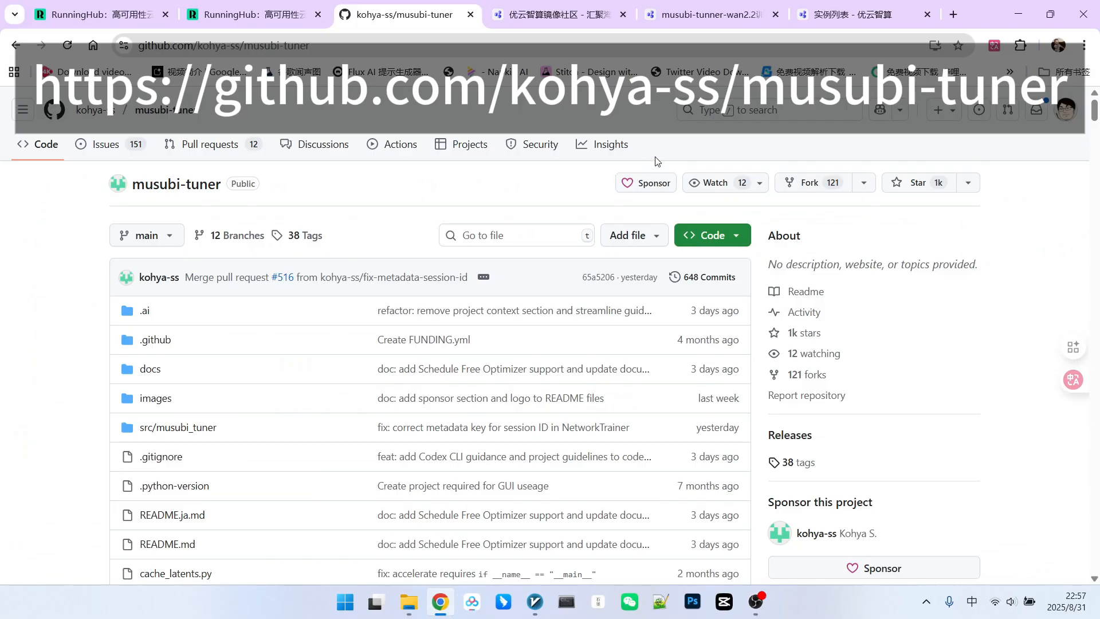
Scroll the file browser and open the musubi-tuner project folder.
{"action": "scroll", "scroll_direction": "down", "scroll_amount": 3}
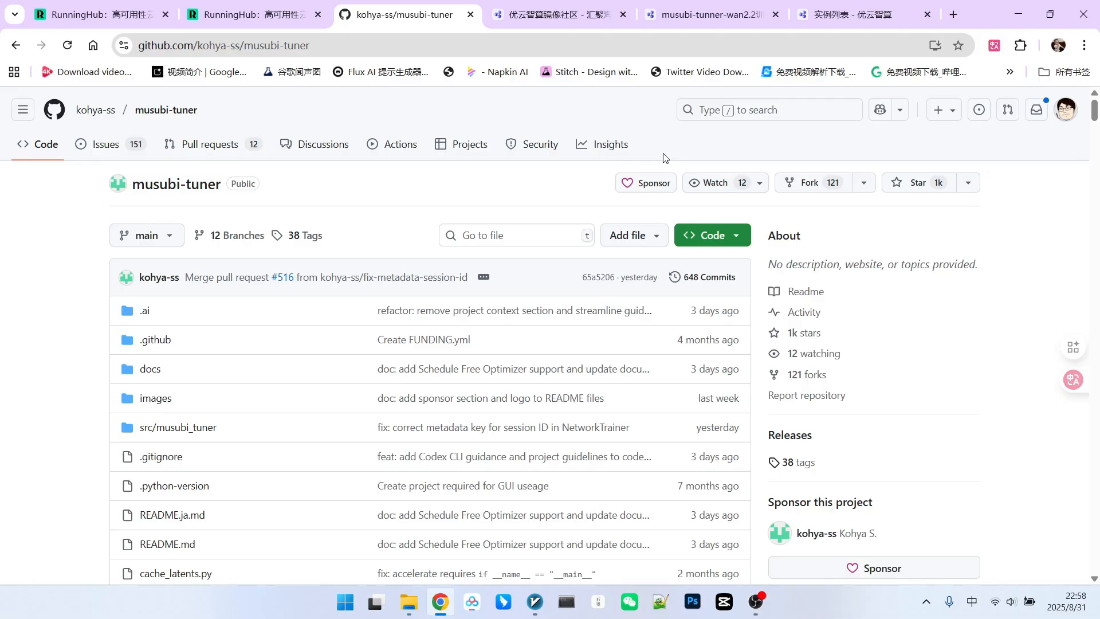
{"action": "mouse_move", "coordinate": [691, 147]}
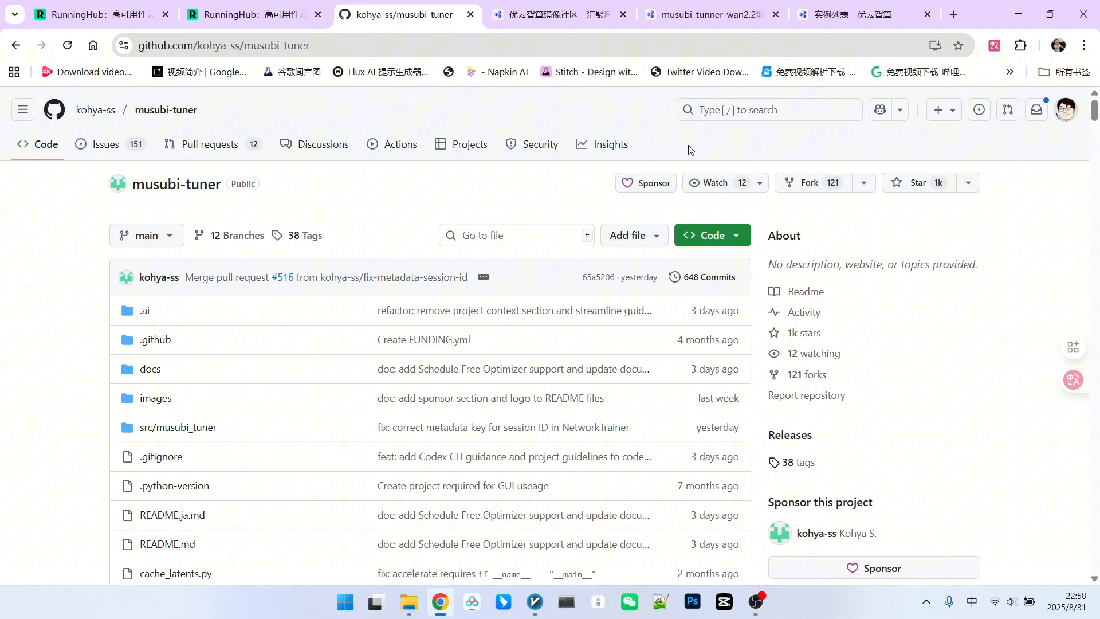
{"action": "scroll", "scroll_direction": "down", "scroll_amount": 3}
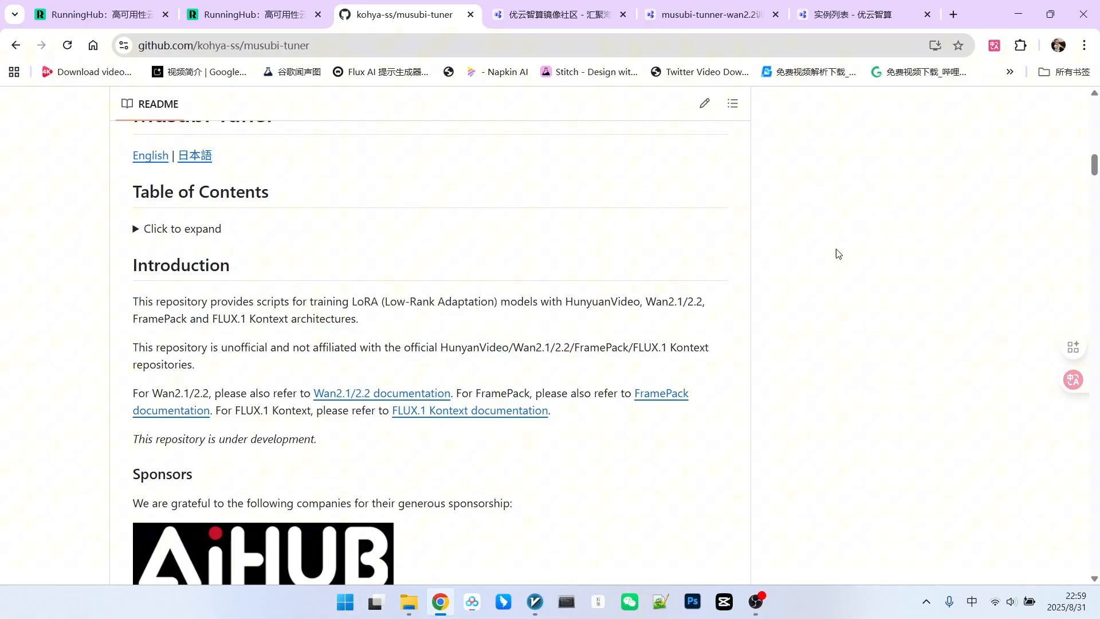
{"action": "scroll", "scroll_direction": "down", "scroll_amount": 3}
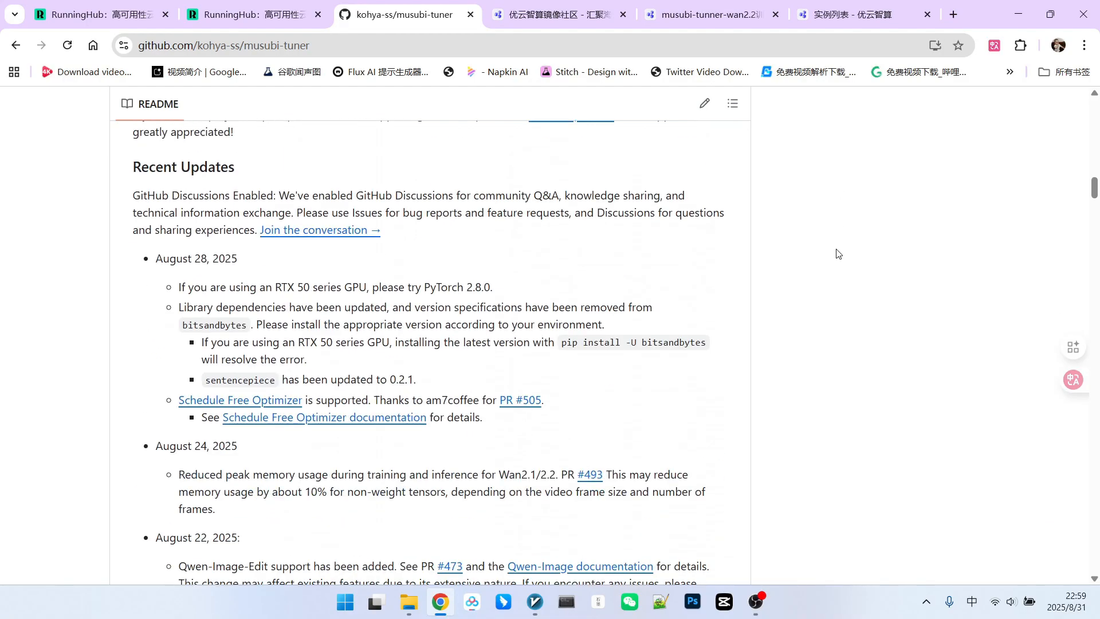
{"action": "scroll", "scroll_direction": "down", "scroll_amount": 3}
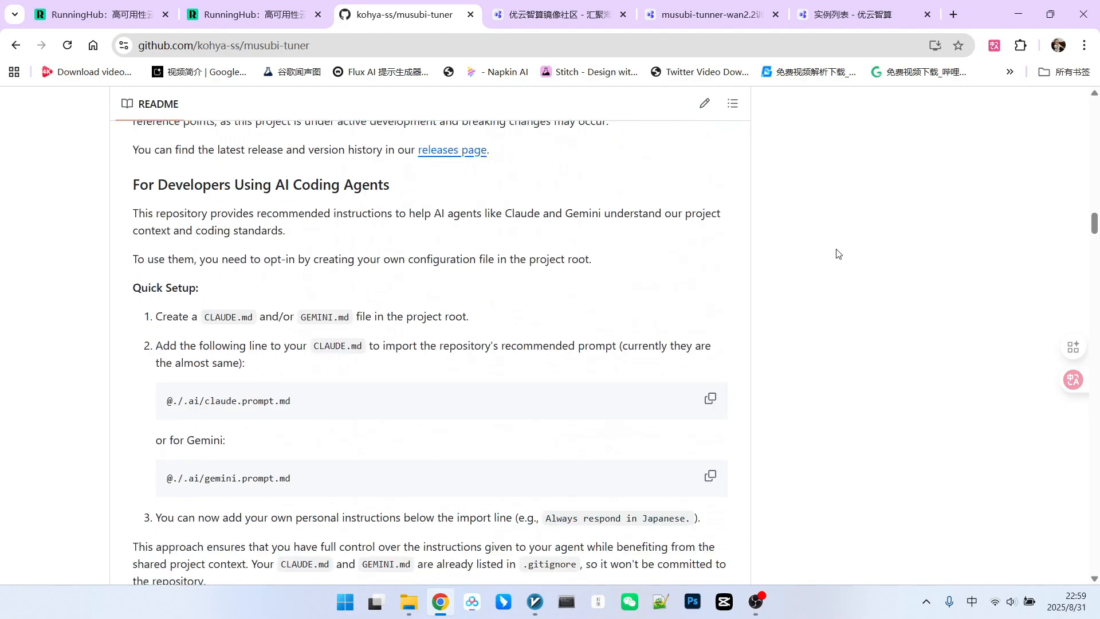
{"action": "scroll", "scroll_direction": "down", "scroll_amount": 3}
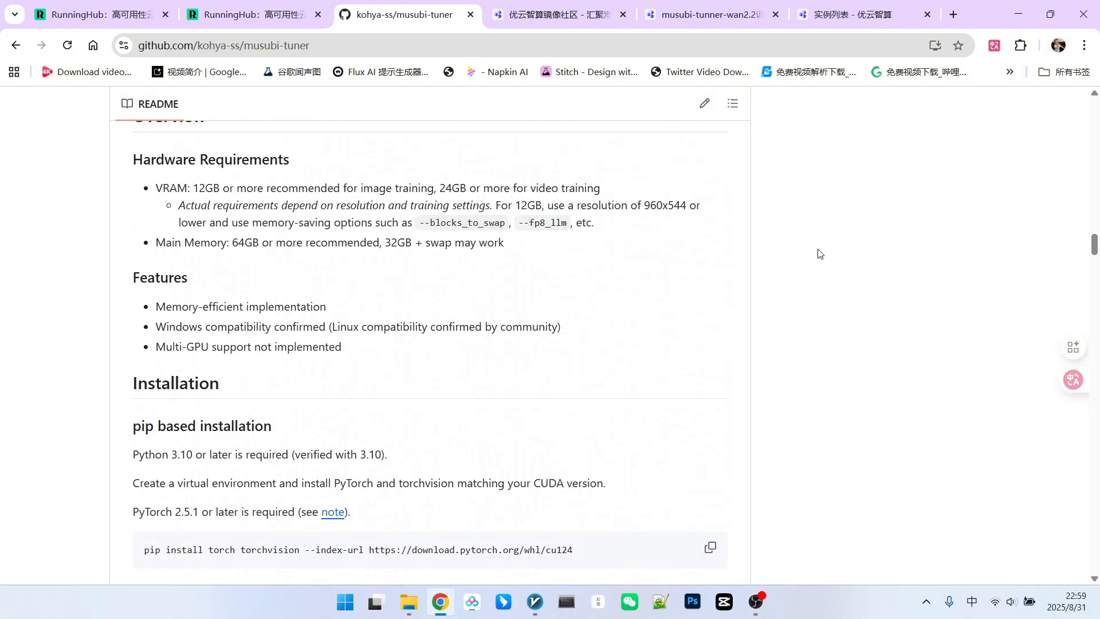
{"action": "mouse_move", "coordinate": [237, 160]}
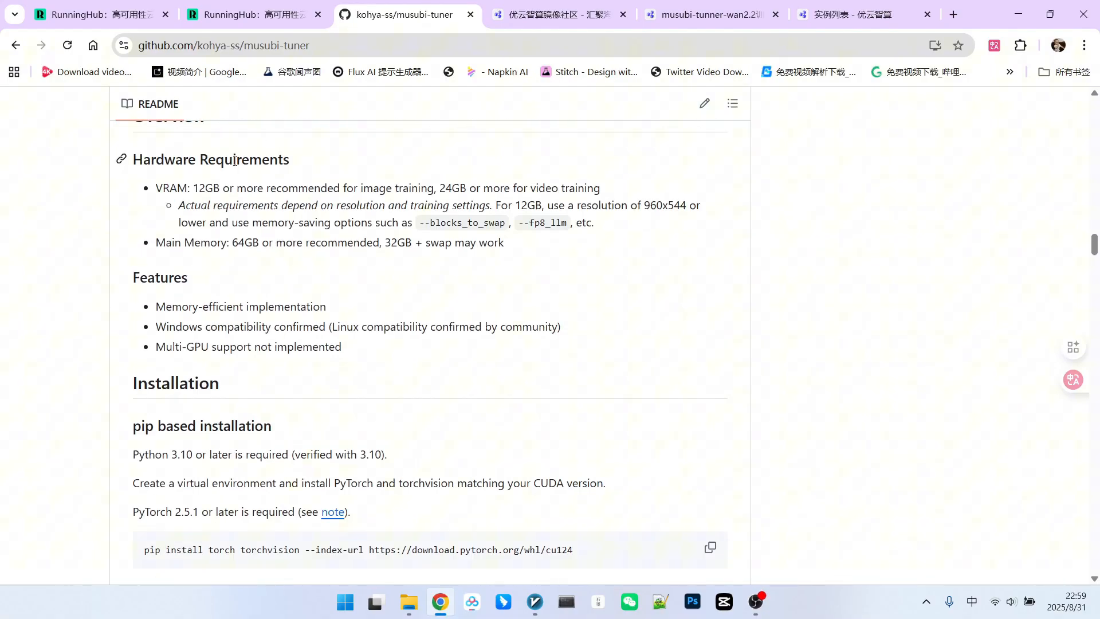
{"action": "mouse_move", "coordinate": [375, 162]}
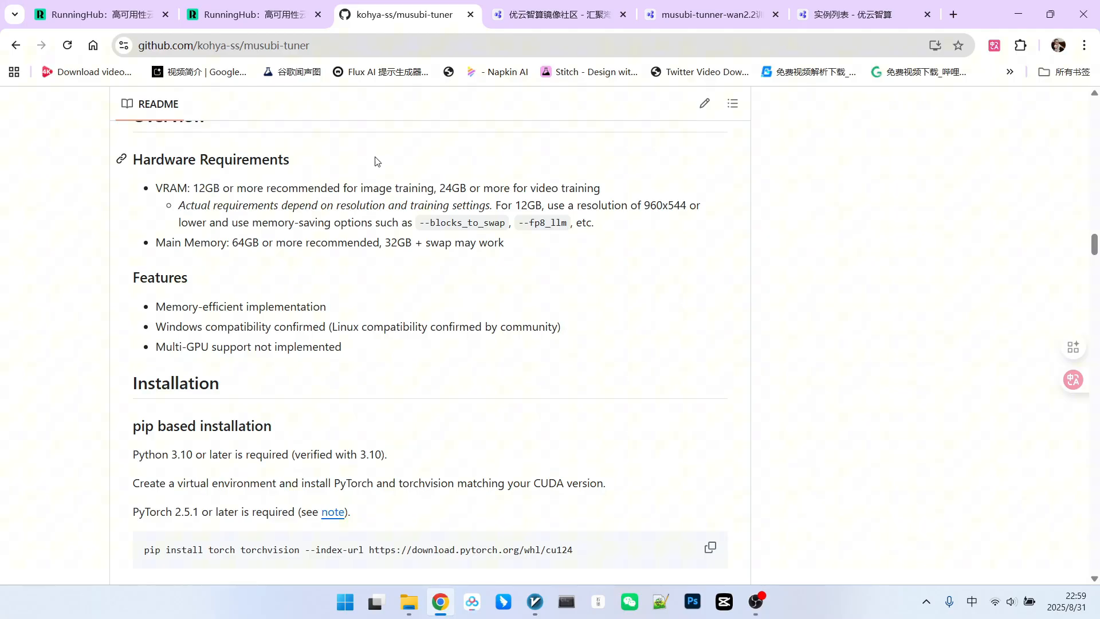
{"action": "mouse_move", "coordinate": [291, 184]}
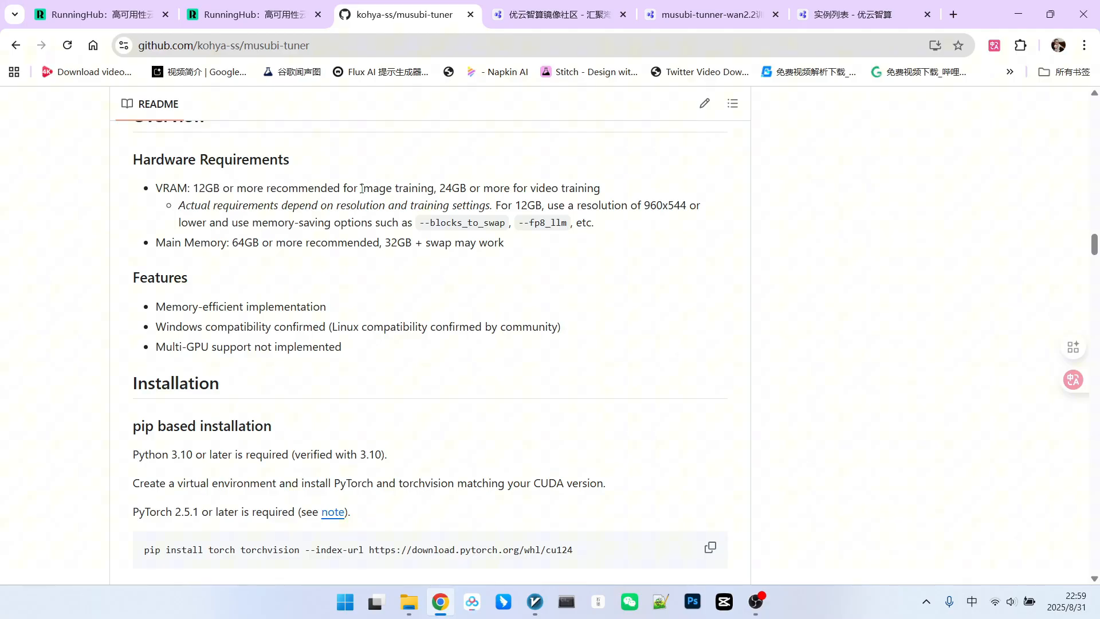
{"action": "mouse_move", "coordinate": [428, 191]}
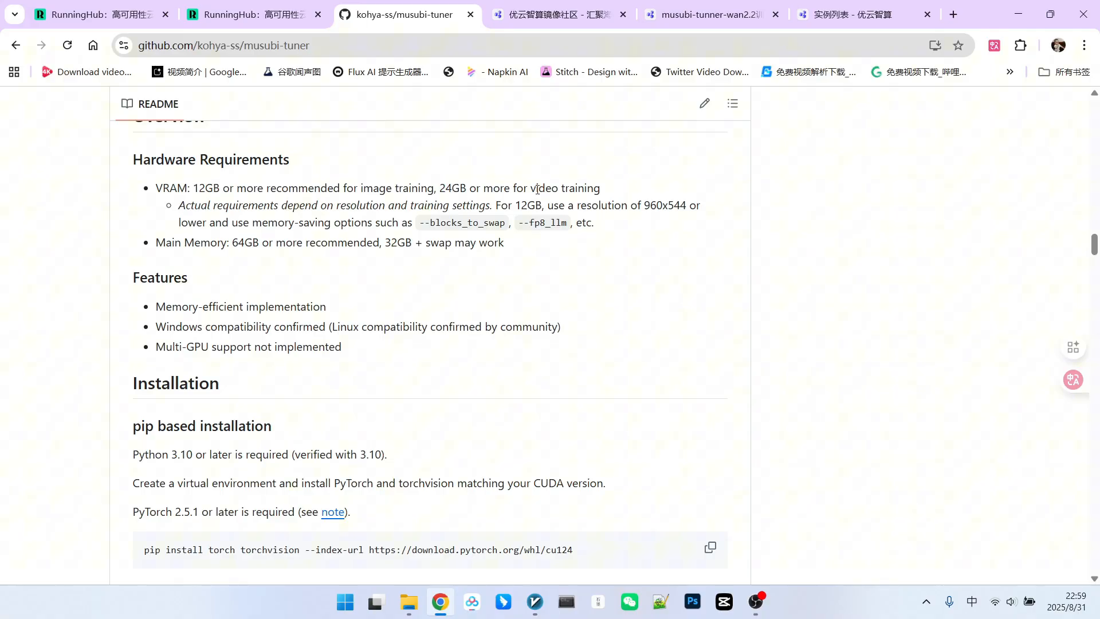
{"action": "mouse_move", "coordinate": [544, 166]}
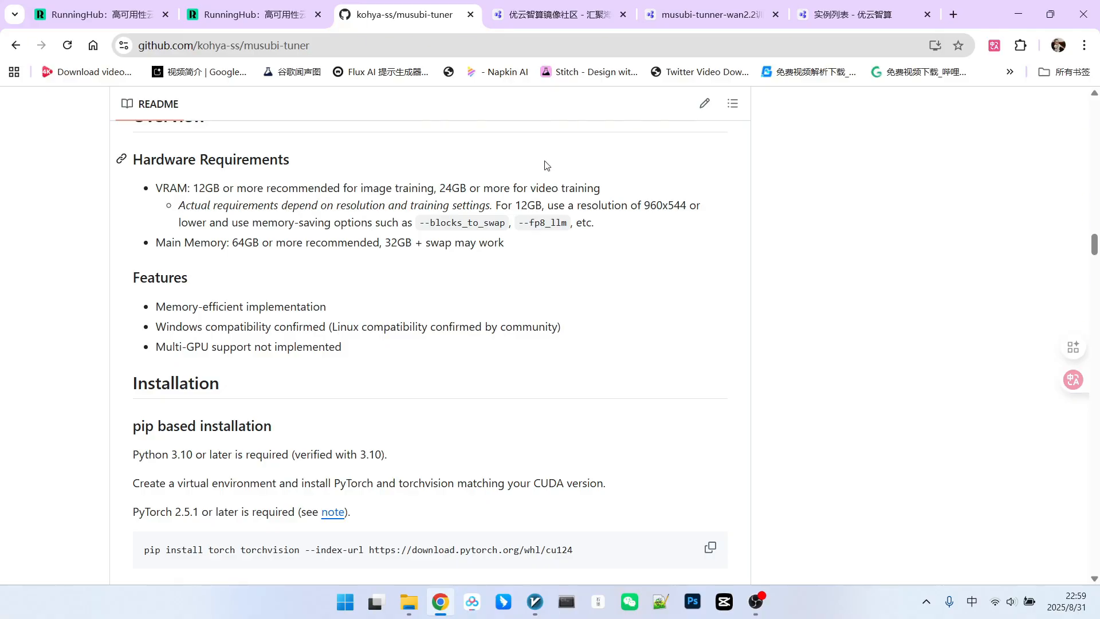
{"action": "mouse_move", "coordinate": [588, 168]}
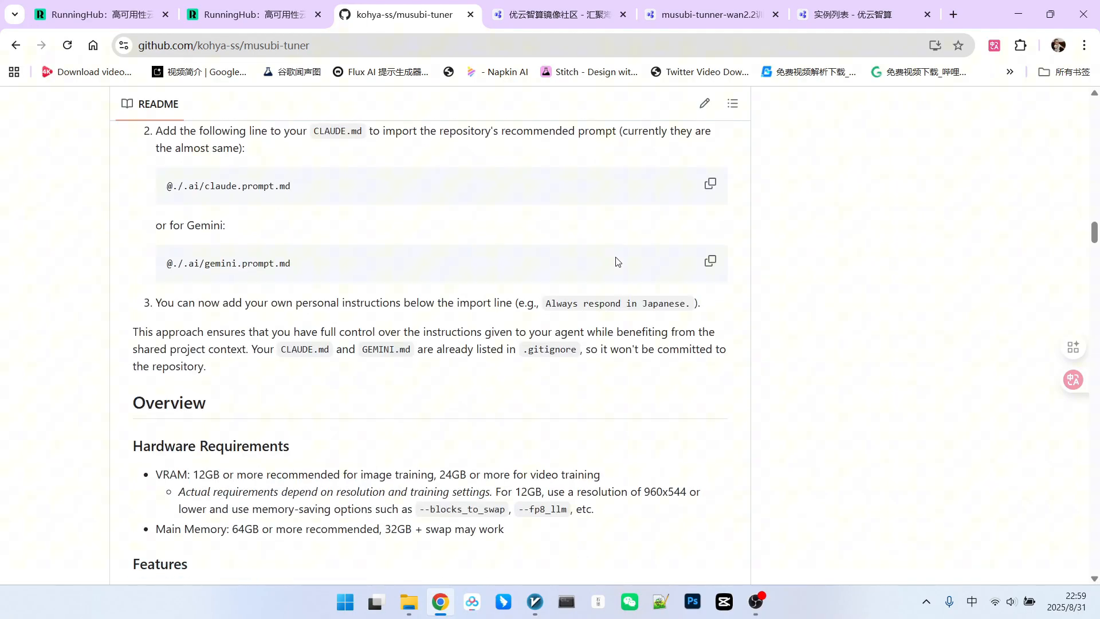
{"action": "scroll", "scroll_direction": "down", "scroll_amount": 3}
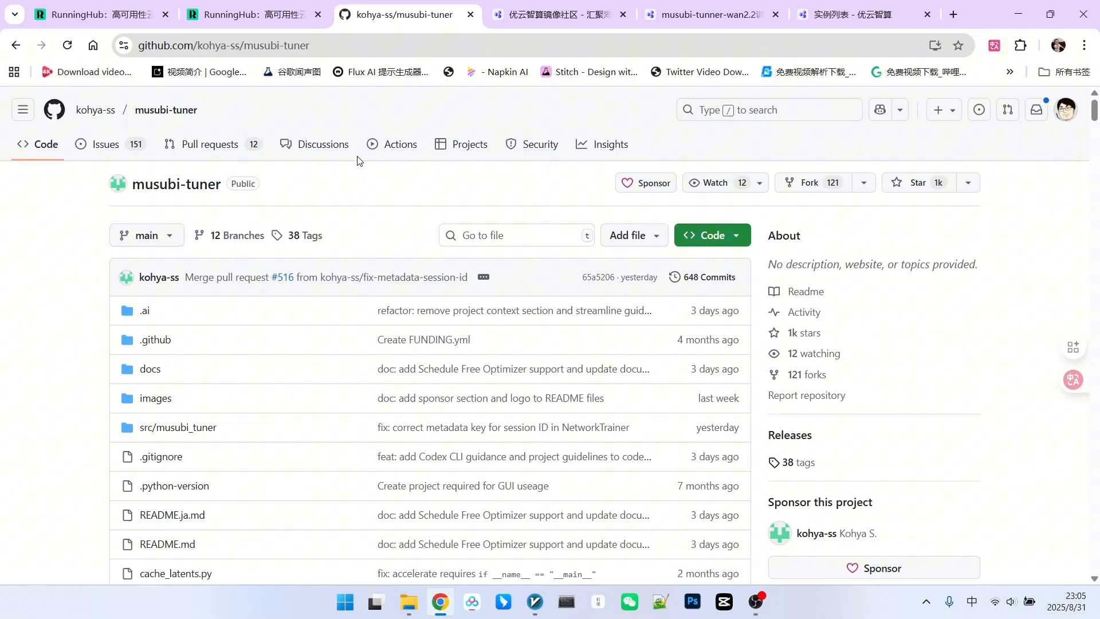
{"action": "scroll", "scroll_direction": "down", "scroll_amount": 3}
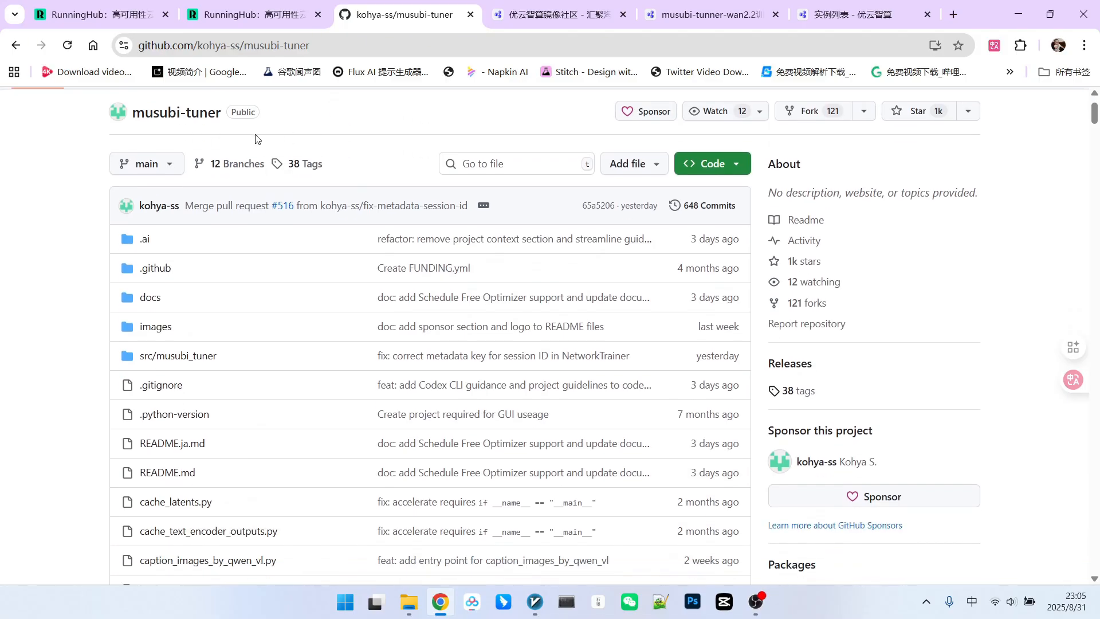
{"action": "mouse_move", "coordinate": [355, 103]}
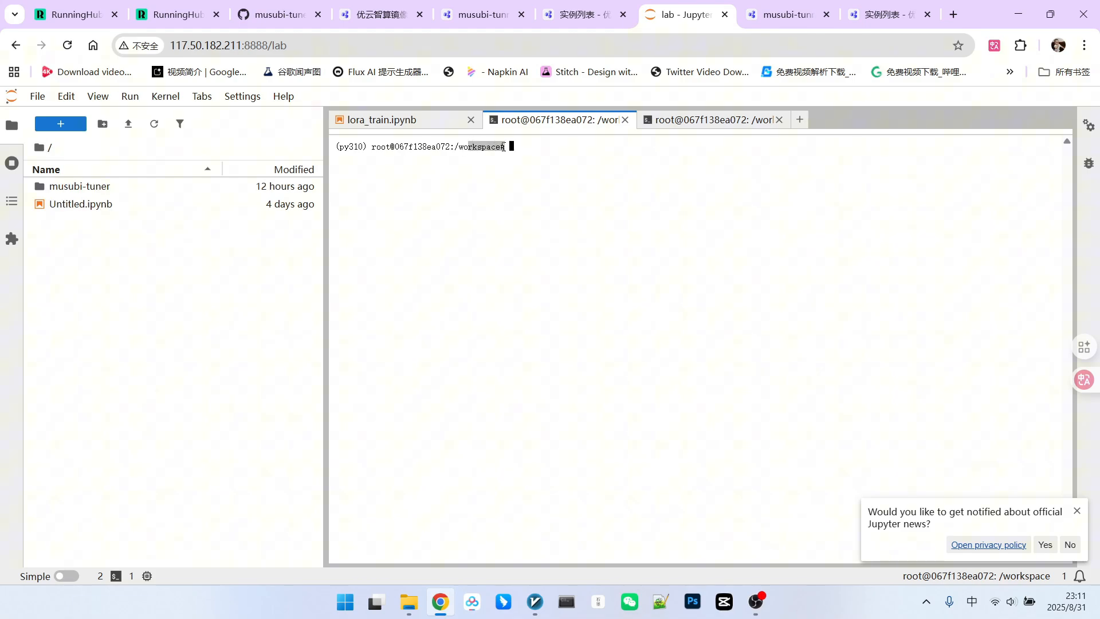
{"action": "left_click", "coordinate": [79, 186]}
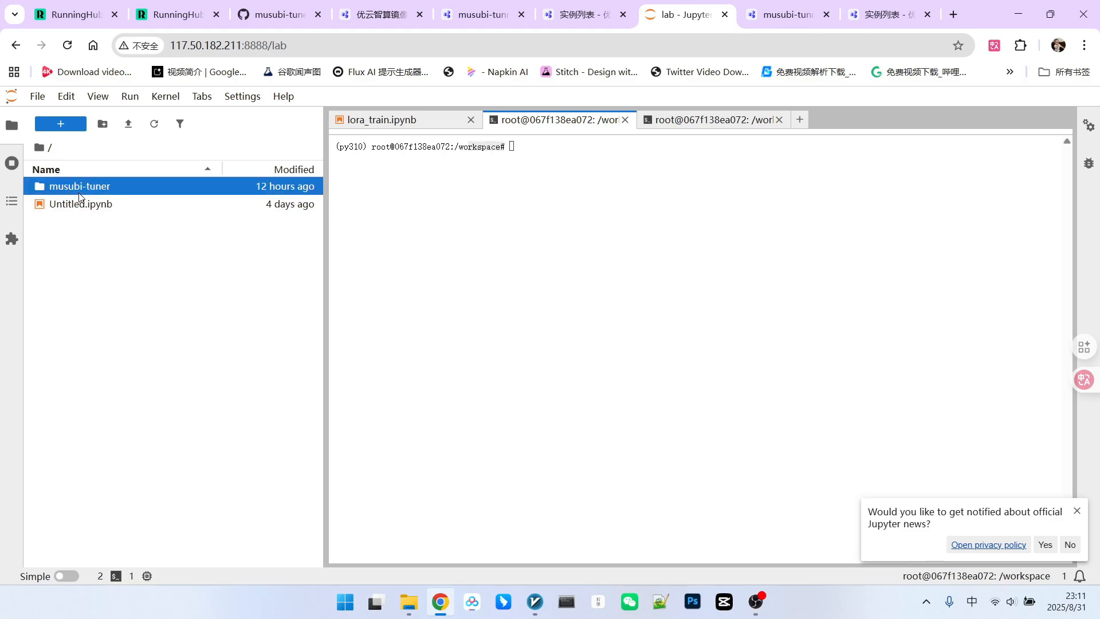
{"action": "double_click", "coordinate": [79, 185]}
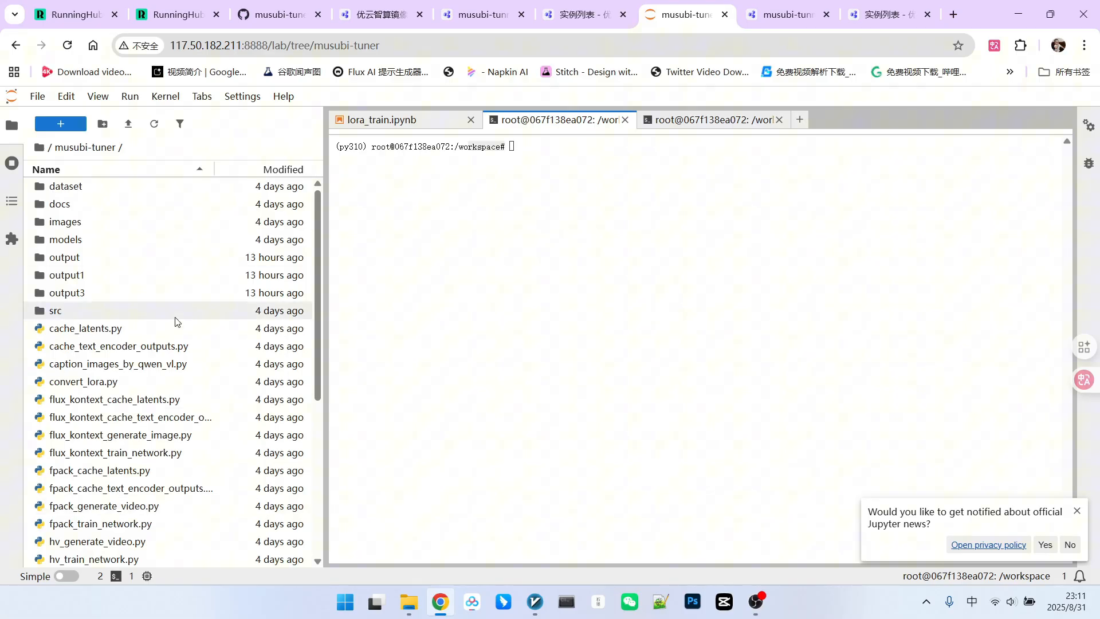
Look inside the models folder, return to musubi-tuner, and select lora_train.ipynb.
{"action": "scroll", "scroll_direction": "down", "scroll_amount": 3}
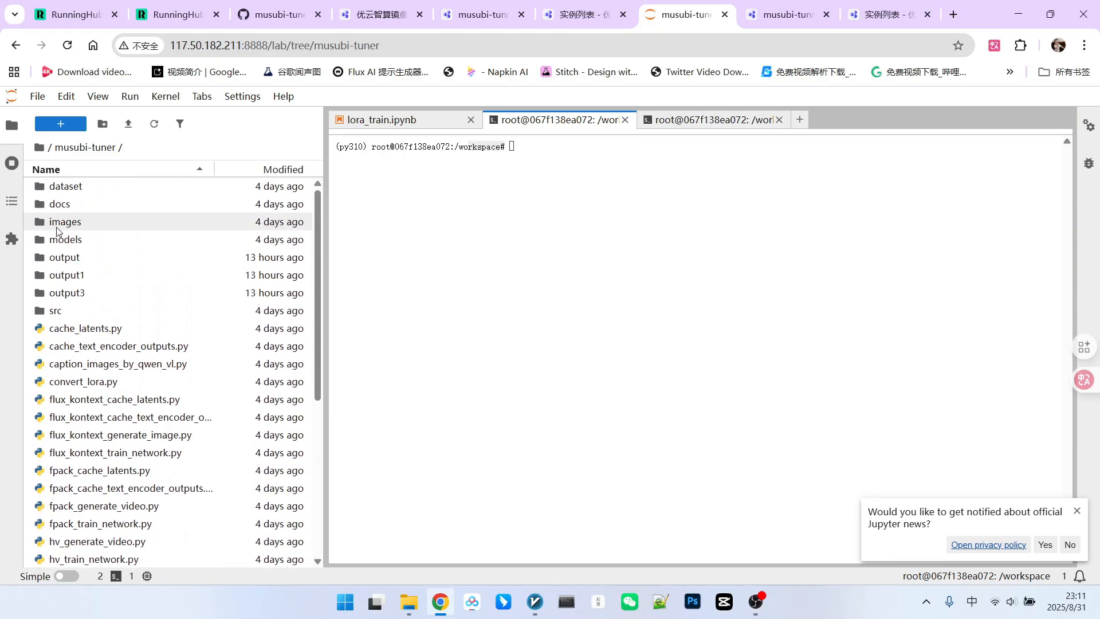
{"action": "left_click", "coordinate": [64, 258]}
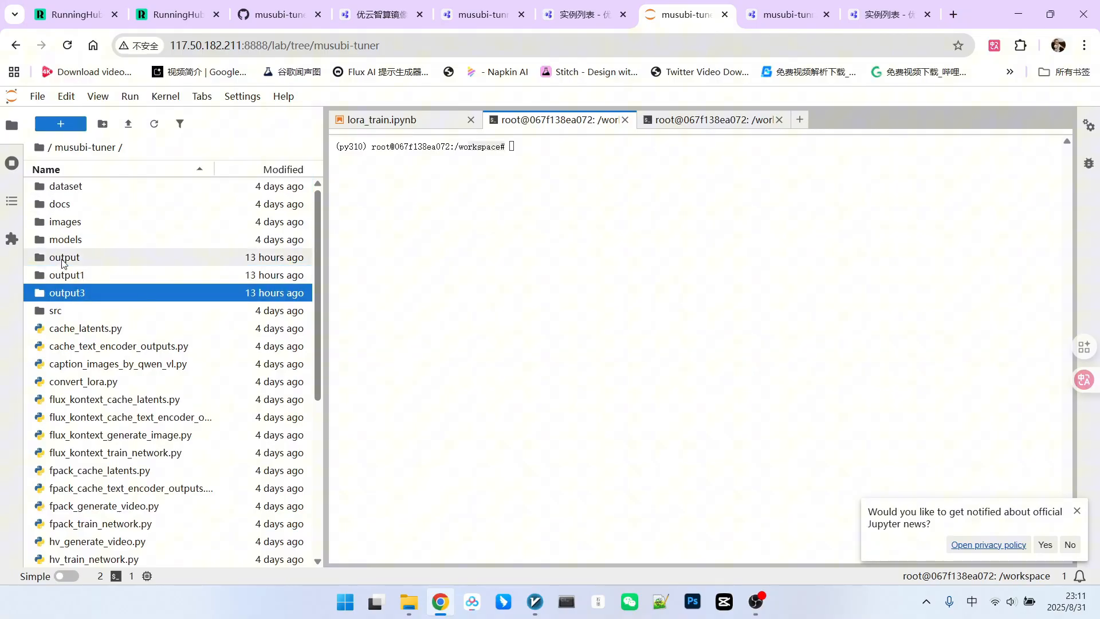
{"action": "double_click", "coordinate": [66, 238]}
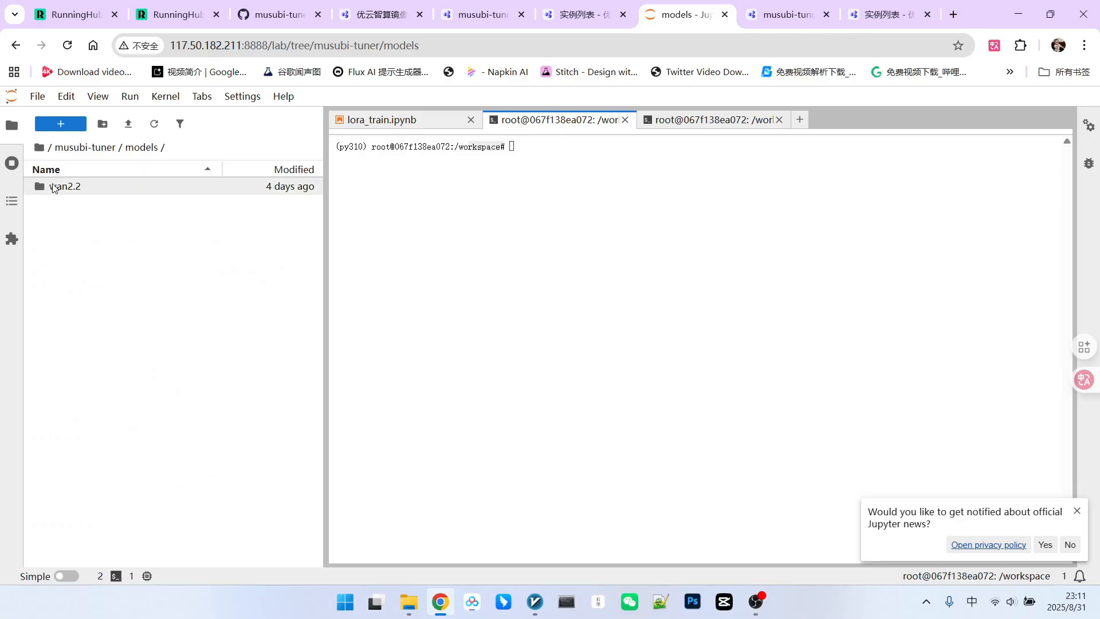
{"action": "double_click", "coordinate": [64, 185]}
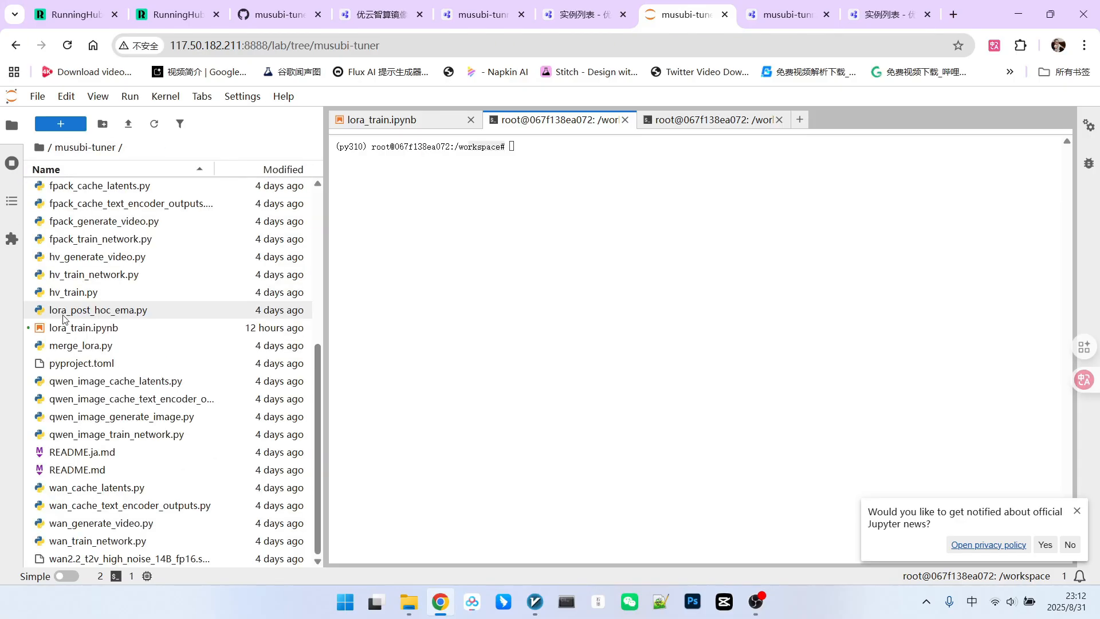
{"action": "left_click", "coordinate": [82, 328]}
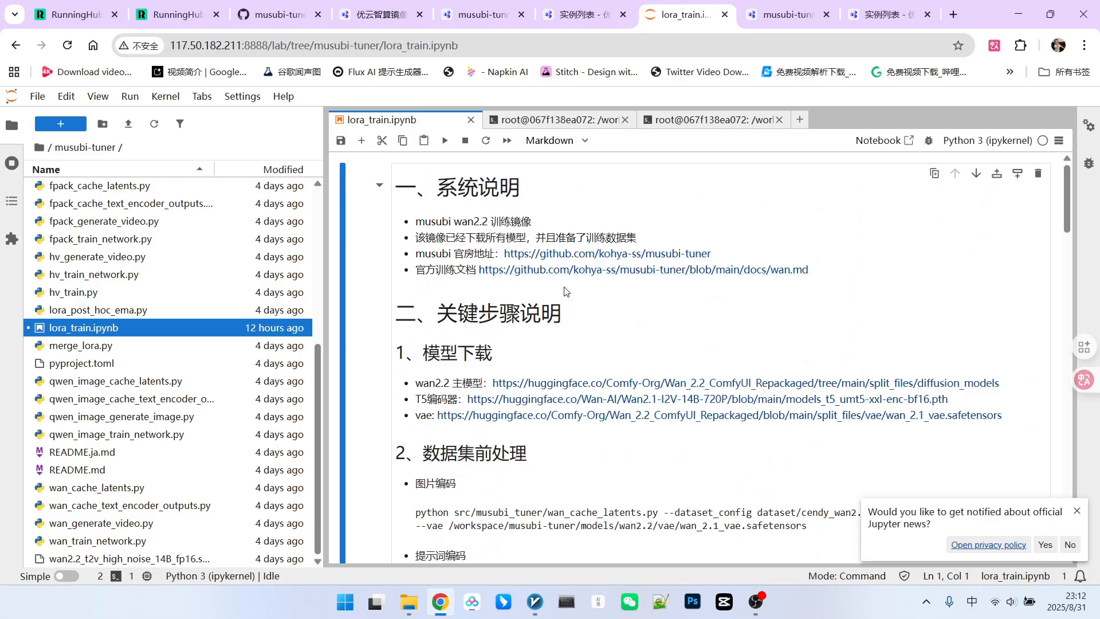
Scroll the lora_train notebook down to the model download links.
{"action": "scroll", "scroll_direction": "down", "scroll_amount": 3}
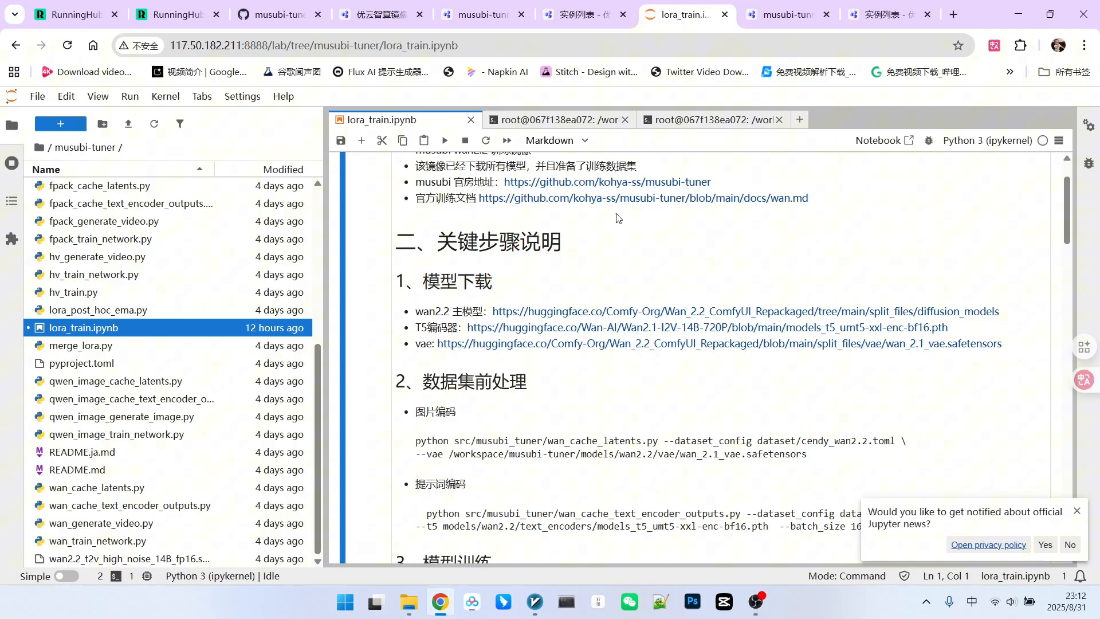
{"action": "mouse_move", "coordinate": [481, 309]}
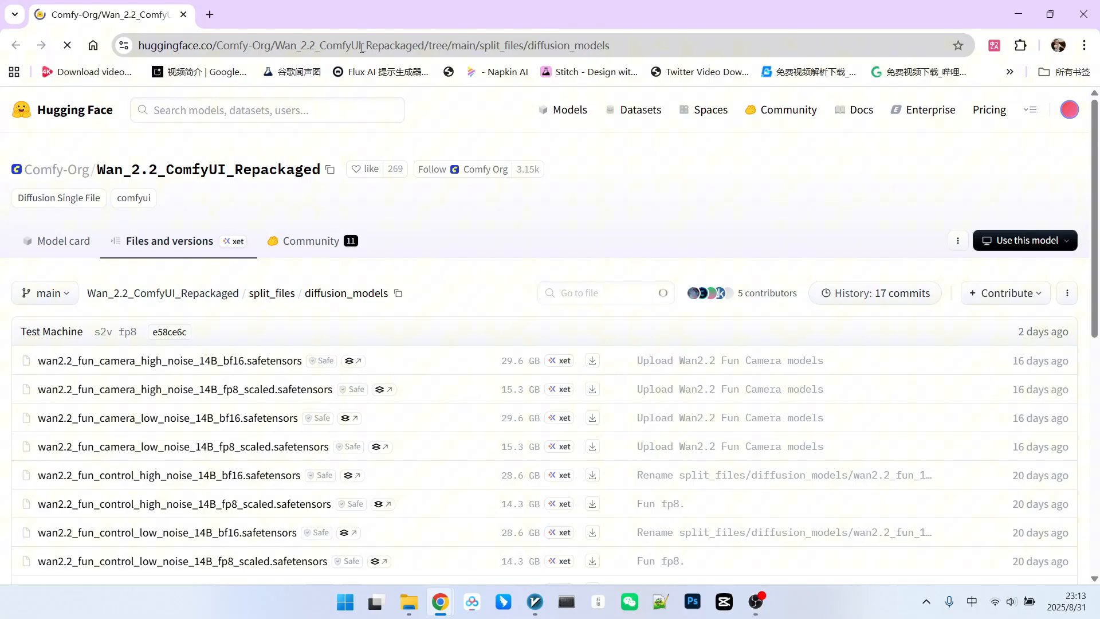
Scroll the Wan 2.2 diffusion_models file list down to the t2v and ti2v files.
{"action": "scroll", "scroll_direction": "down", "scroll_amount": 3}
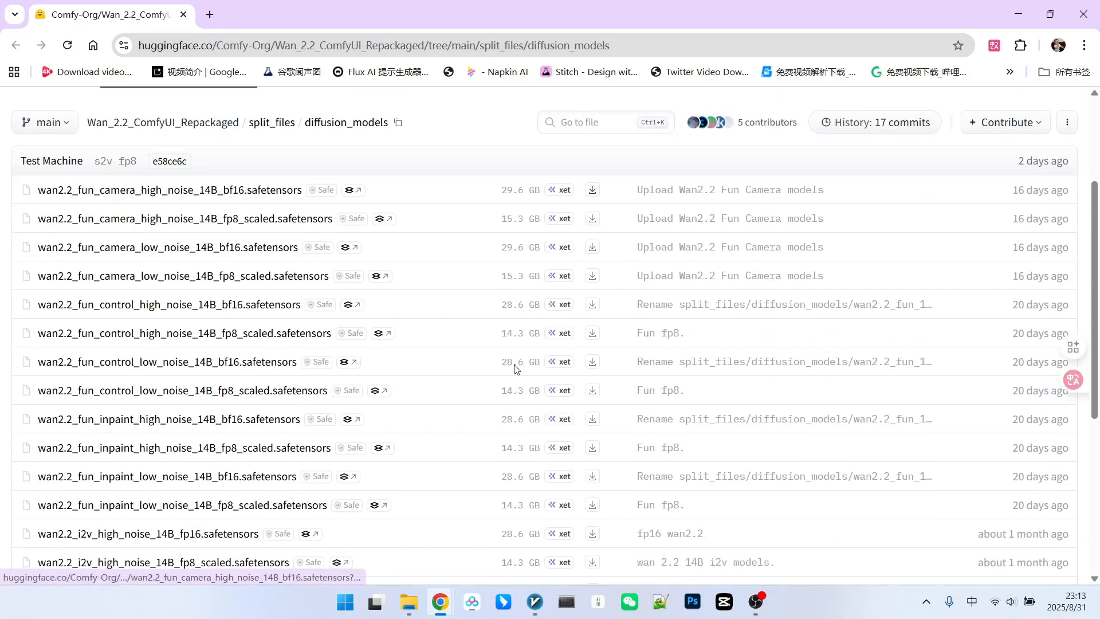
{"action": "scroll", "scroll_direction": "down", "scroll_amount": 3}
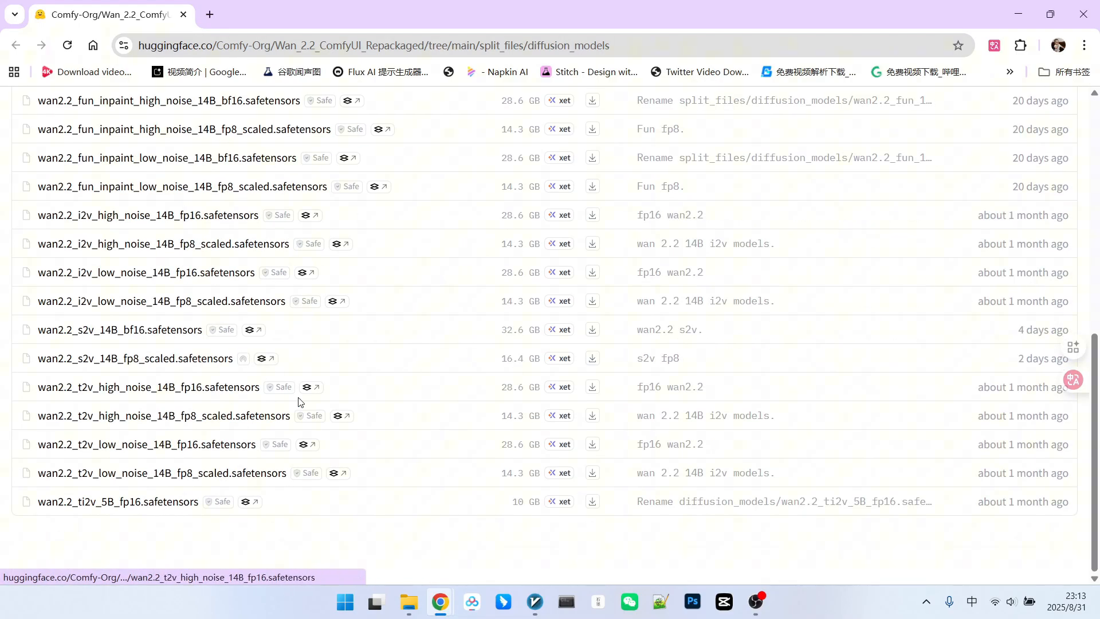
{"action": "mouse_move", "coordinate": [149, 386]}
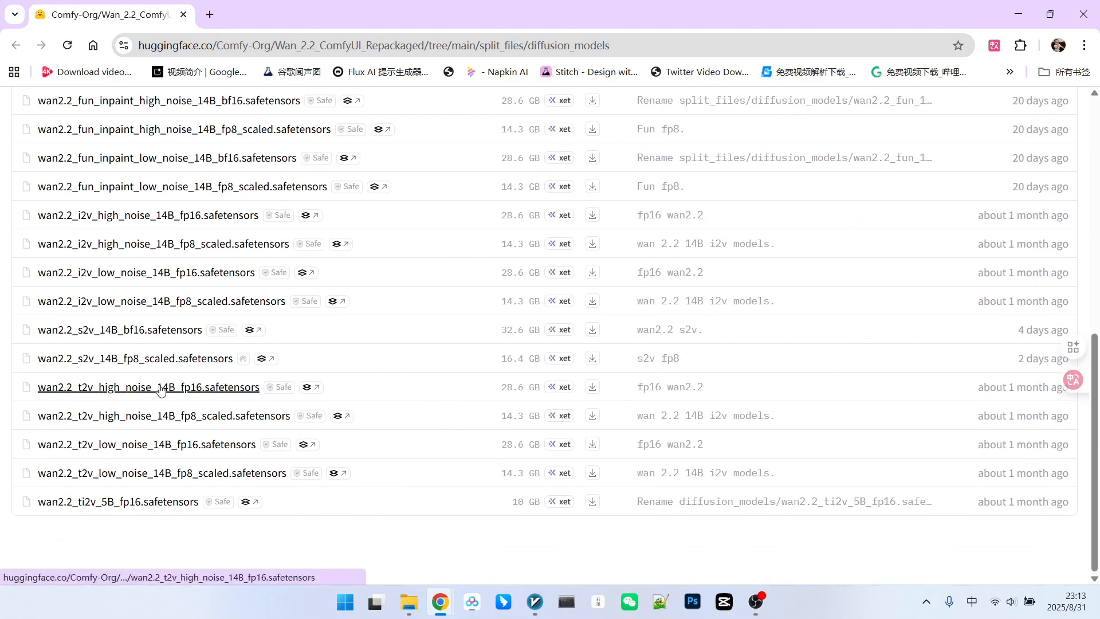
{"action": "mouse_move", "coordinate": [190, 416]}
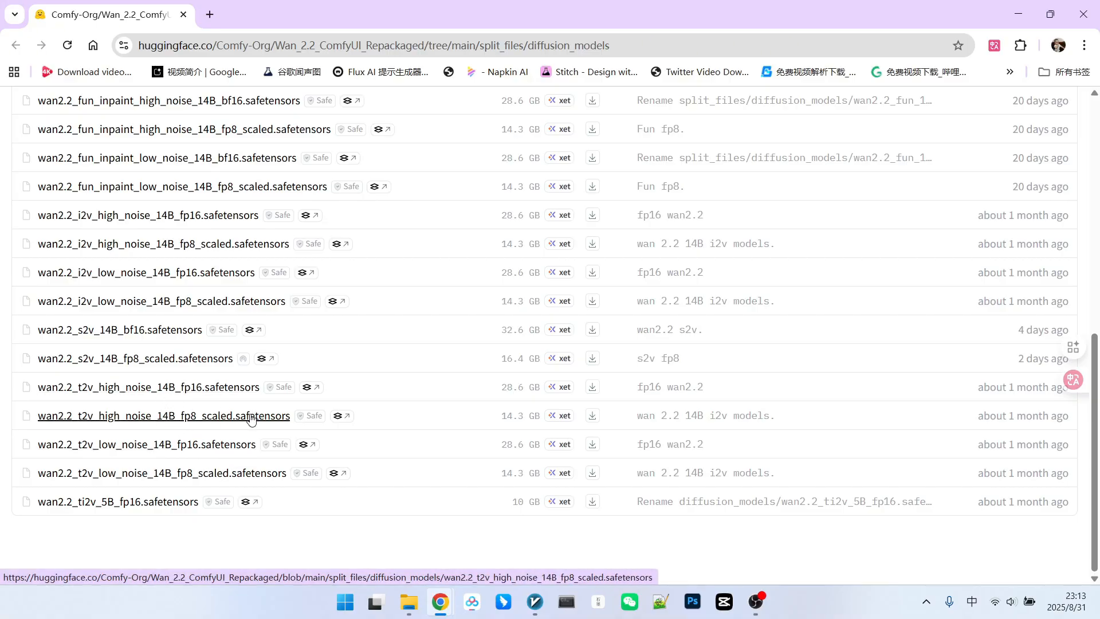
{"action": "mouse_move", "coordinate": [367, 368]}
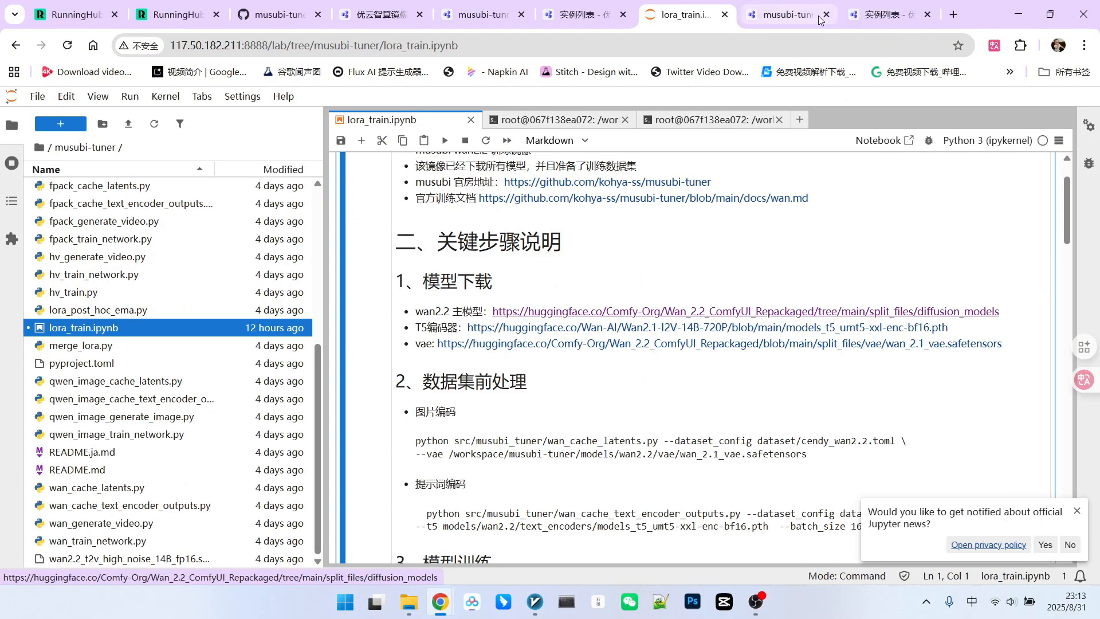
{"action": "left_click", "coordinate": [272, 14]}
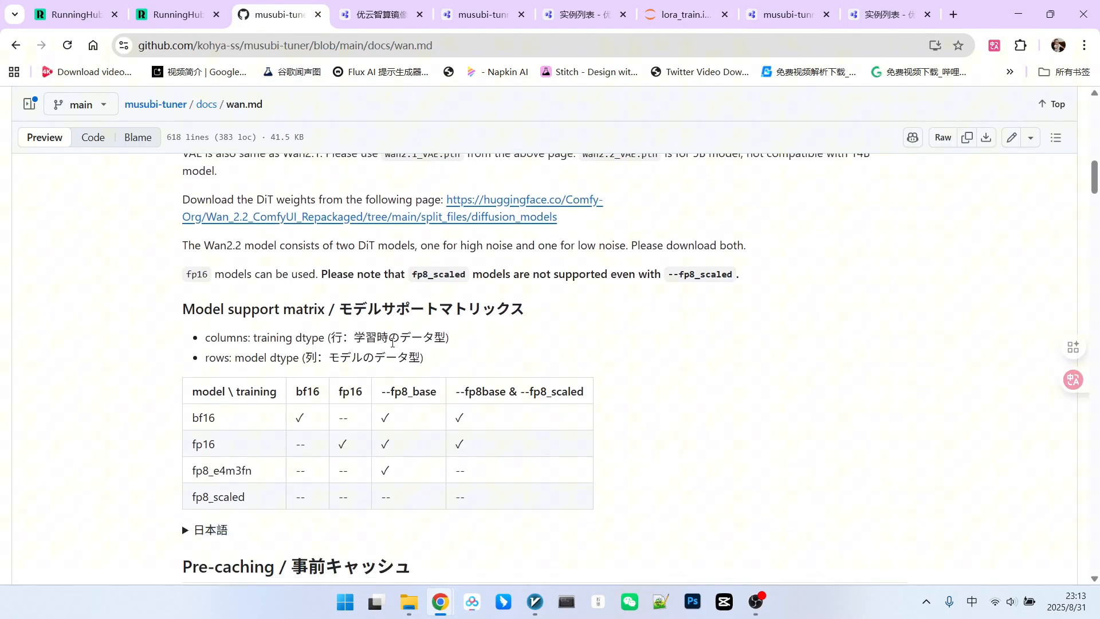
{"action": "mouse_move", "coordinate": [407, 298]}
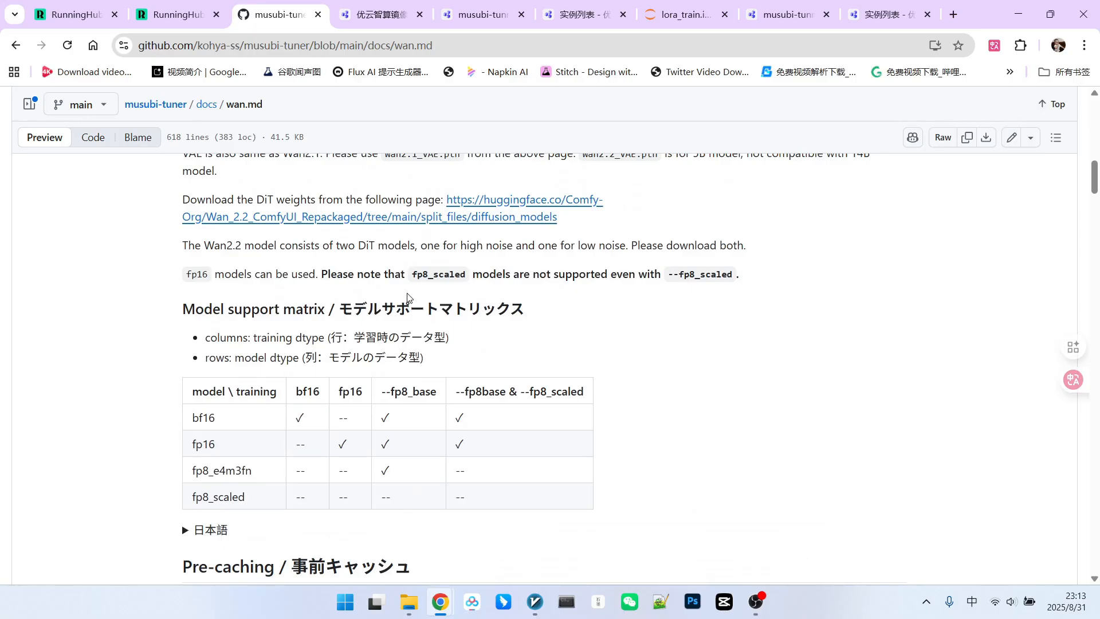
{"action": "scroll", "scroll_direction": "down", "scroll_amount": 3}
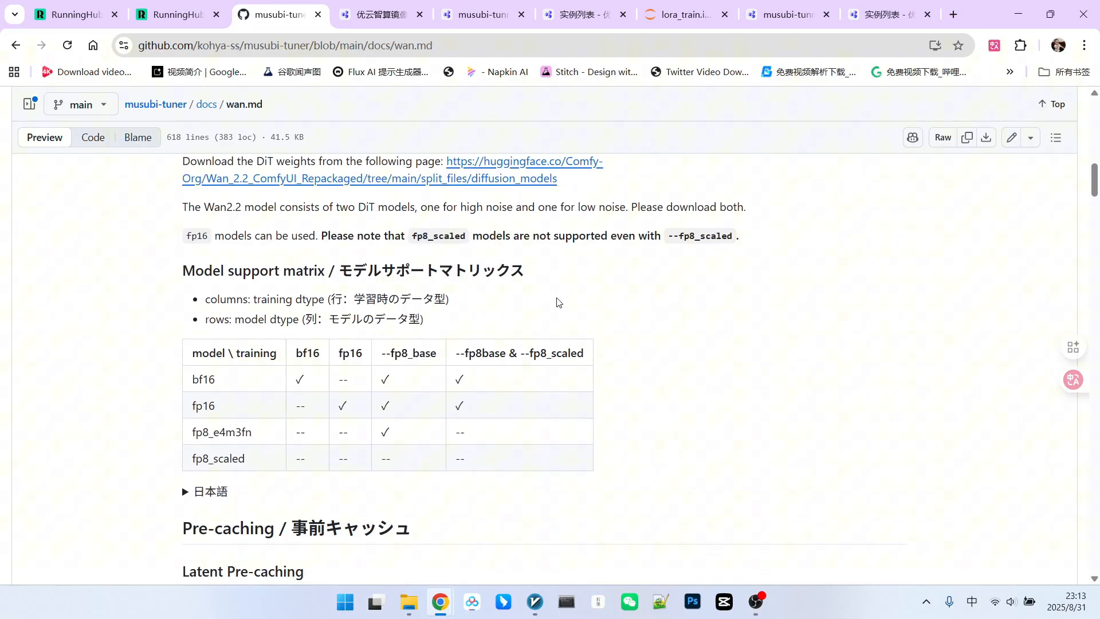
{"action": "scroll", "scroll_direction": "down", "scroll_amount": 3}
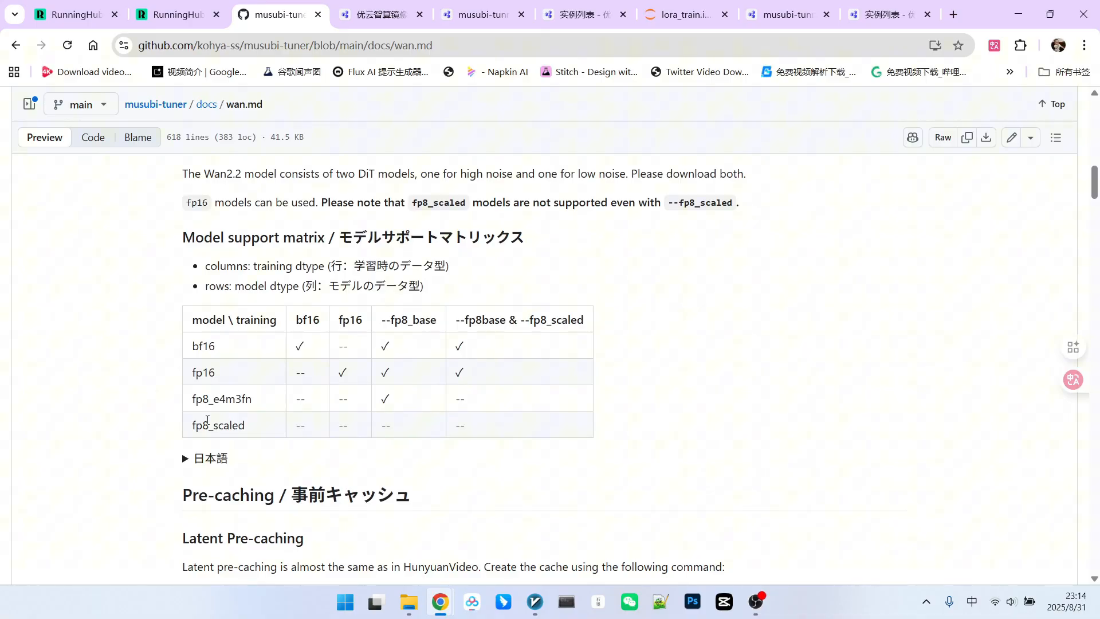
{"action": "mouse_move", "coordinate": [556, 318]}
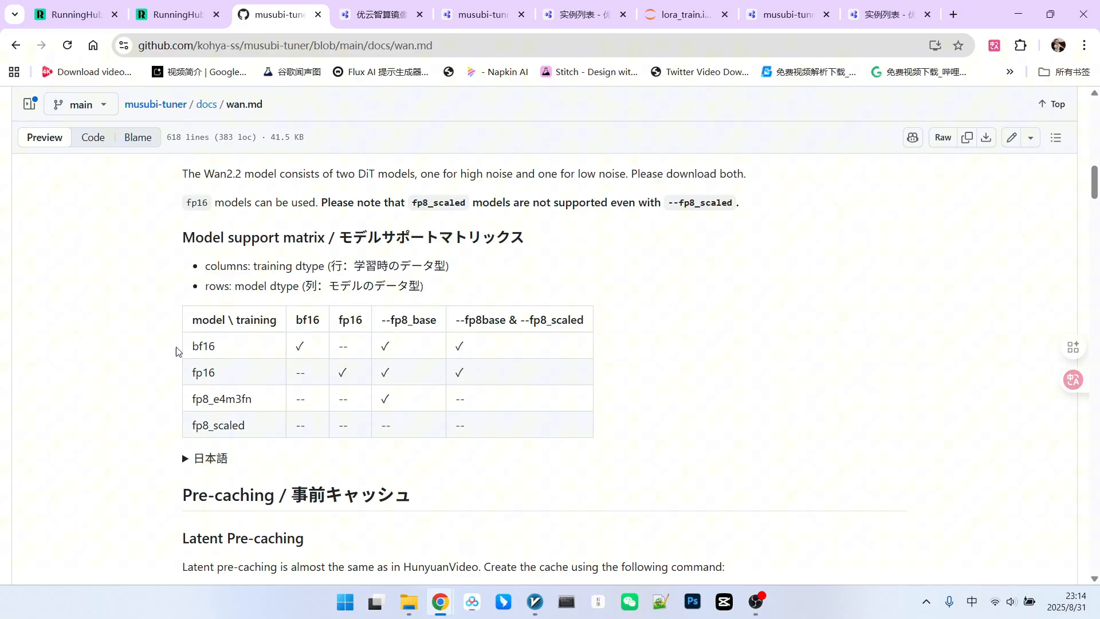
{"action": "mouse_move", "coordinate": [246, 354]}
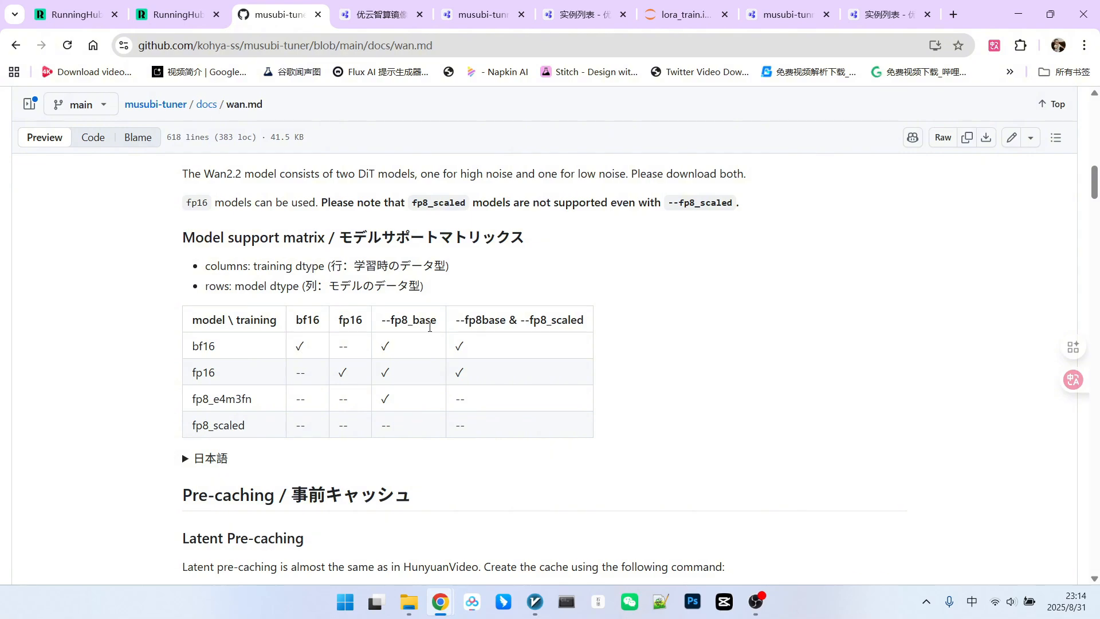
{"action": "mouse_move", "coordinate": [507, 335]}
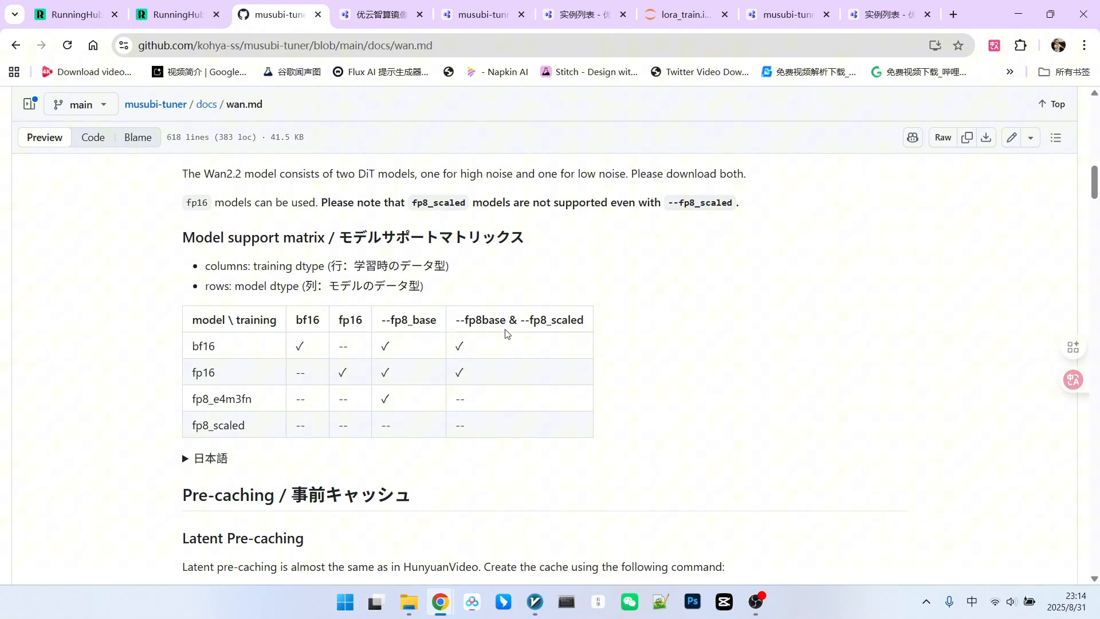
{"action": "mouse_move", "coordinate": [187, 379]}
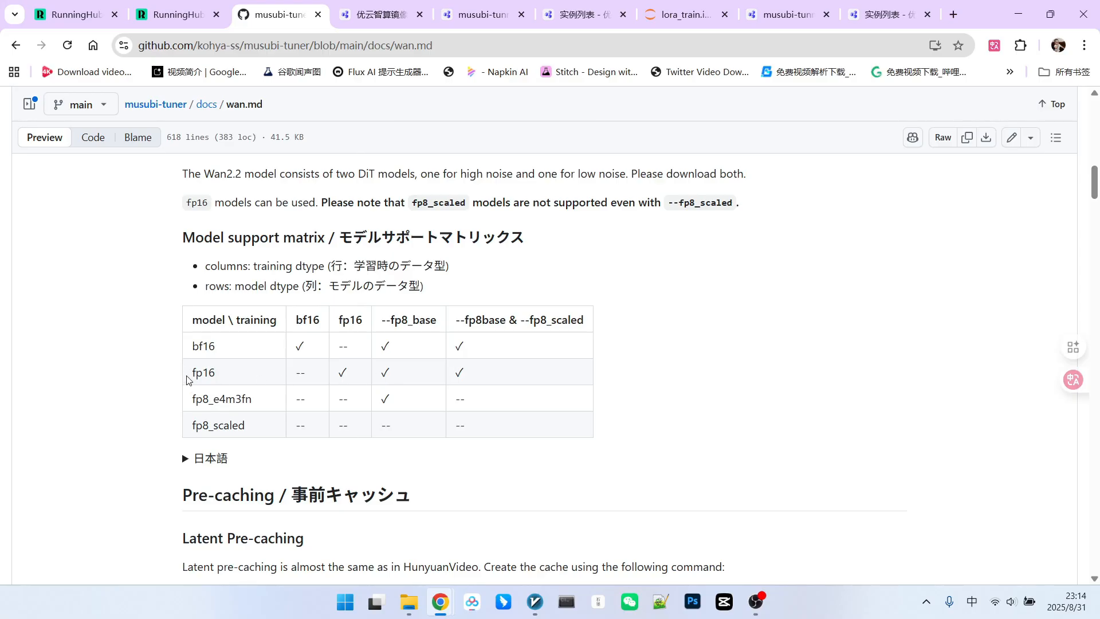
{"action": "mouse_move", "coordinate": [338, 364]}
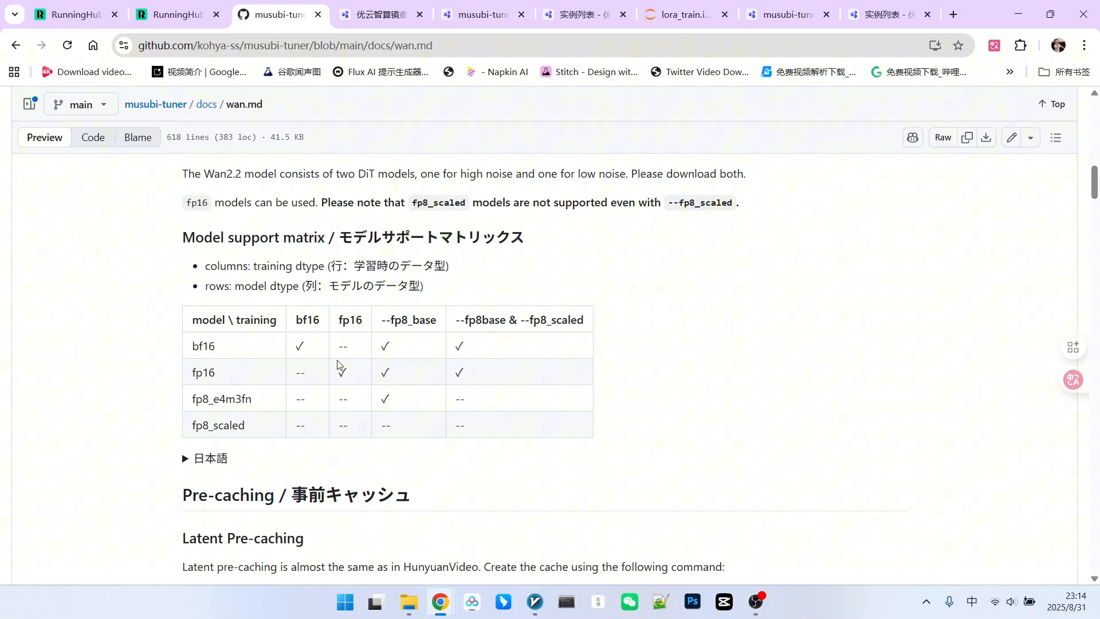
{"action": "mouse_move", "coordinate": [454, 375]}
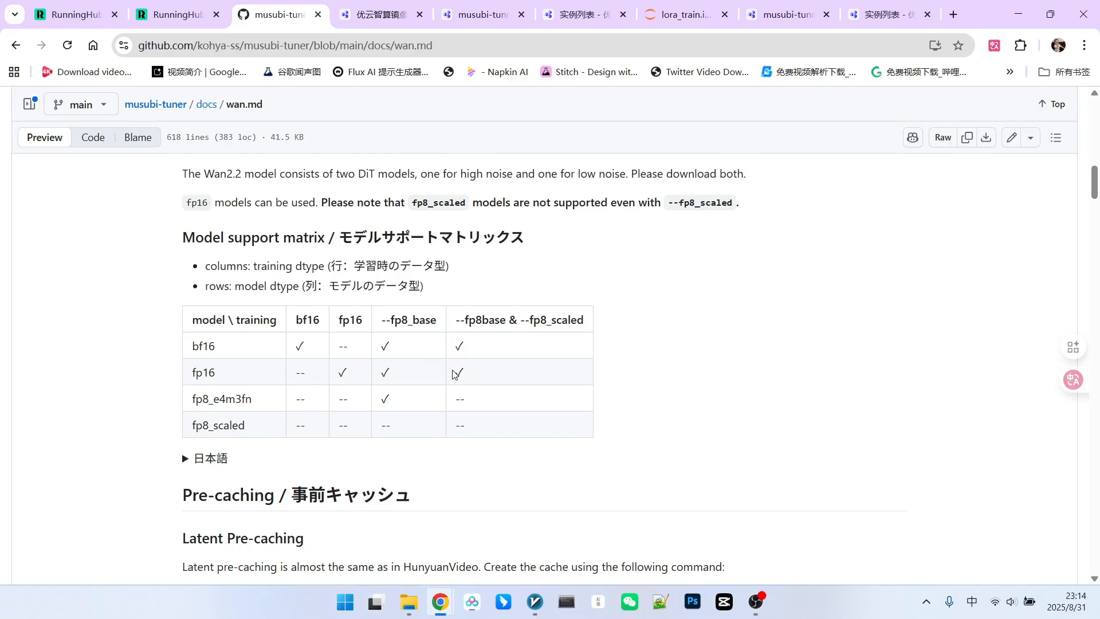
{"action": "scroll", "scroll_direction": "down", "scroll_amount": 3}
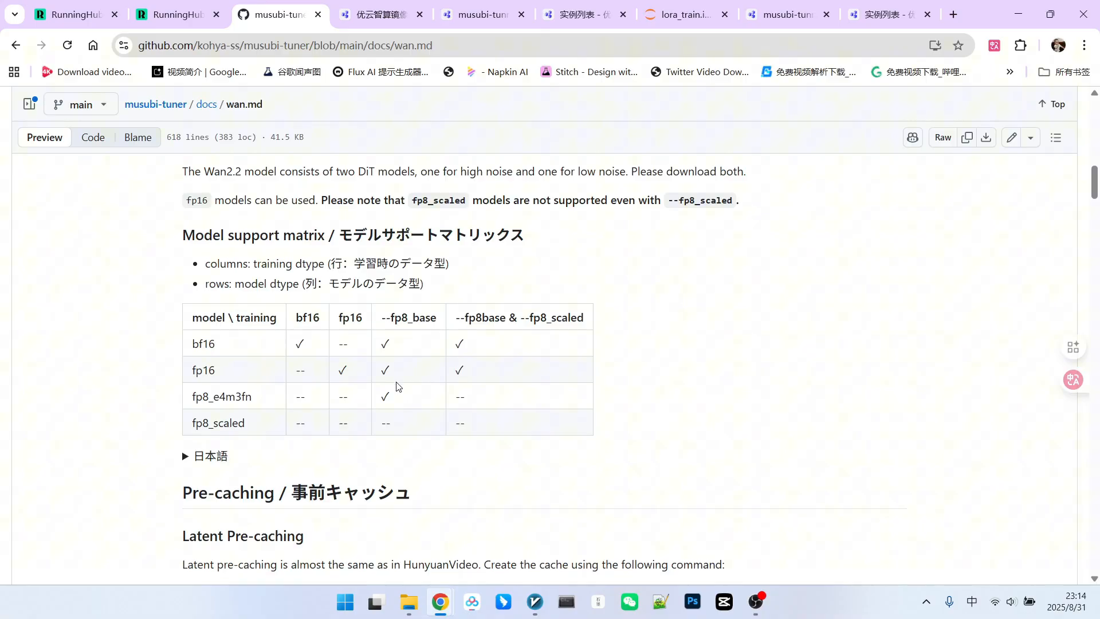
{"action": "scroll", "scroll_direction": "down", "scroll_amount": 3}
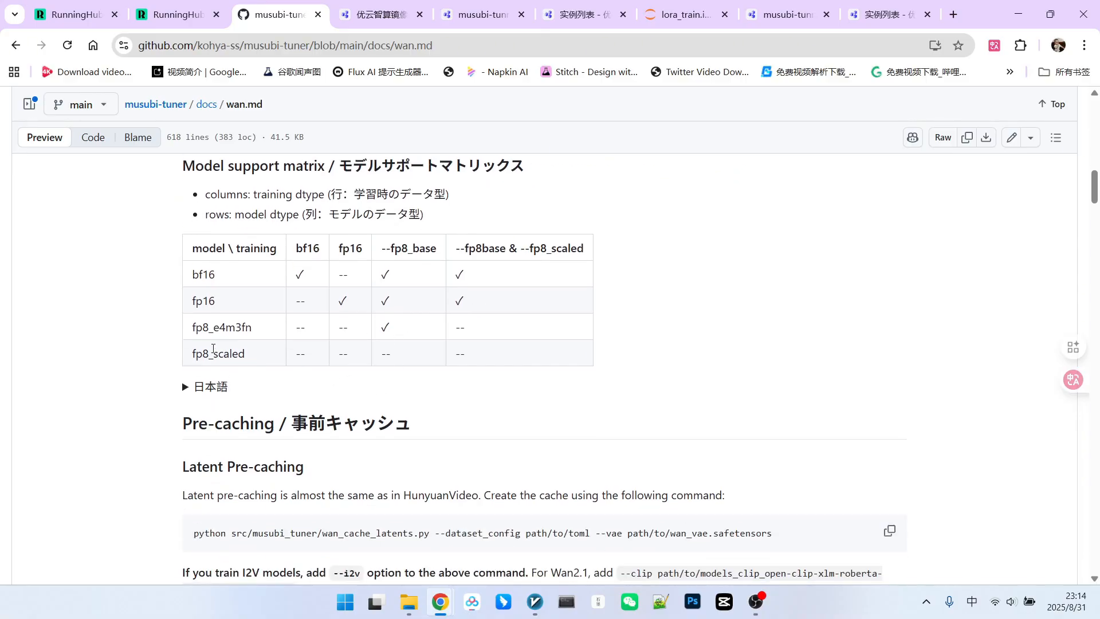
{"action": "mouse_move", "coordinate": [491, 350]}
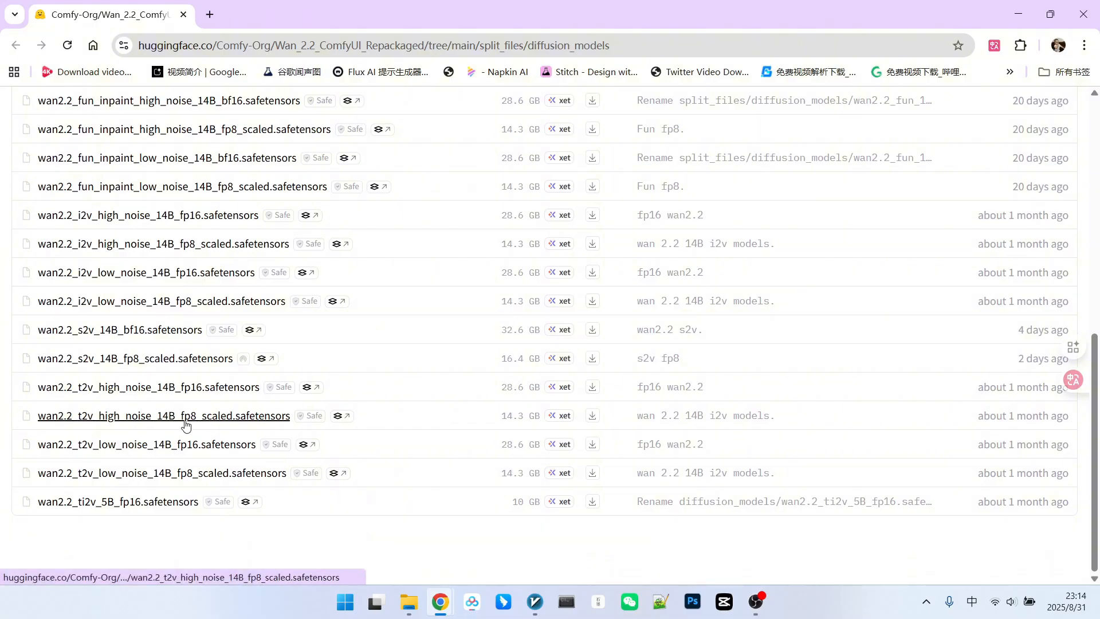
{"action": "mouse_move", "coordinate": [200, 402]}
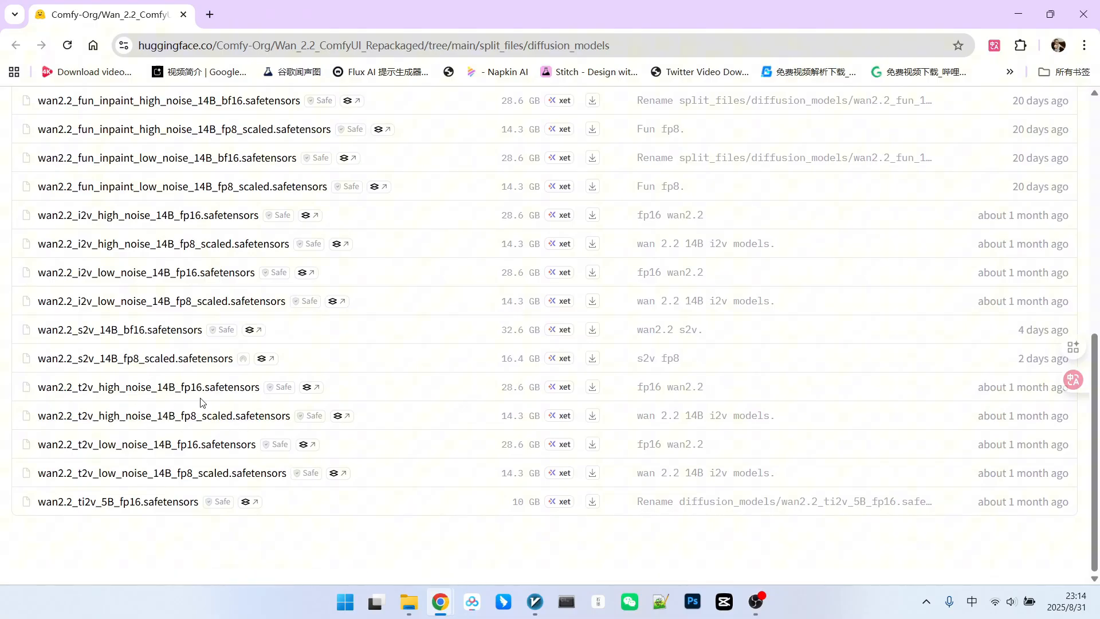
{"action": "mouse_move", "coordinate": [253, 382]}
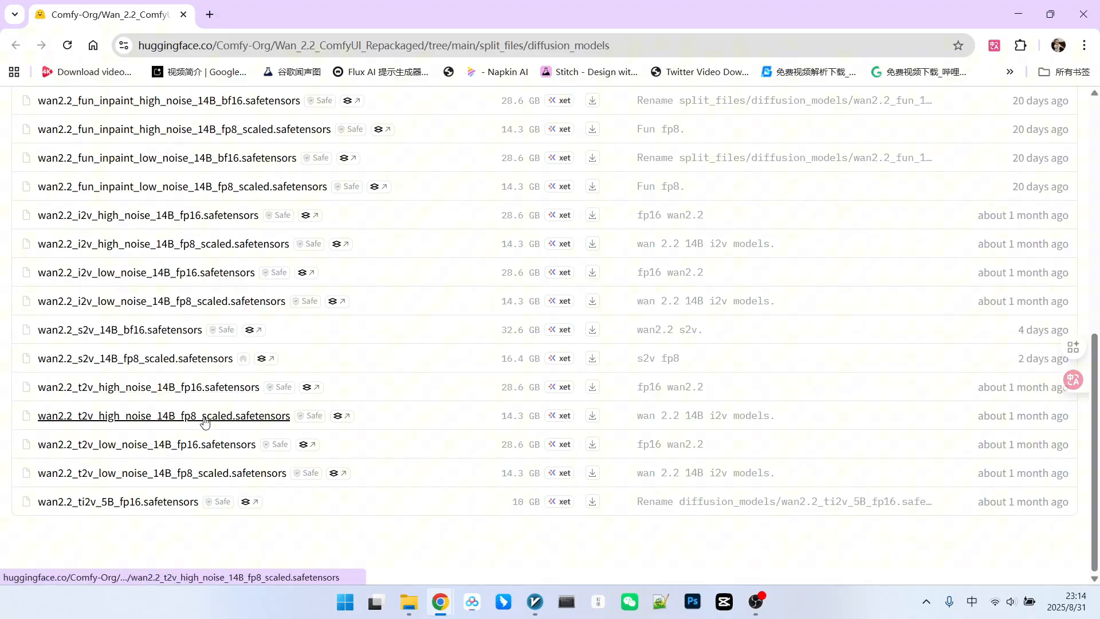
{"action": "left_click", "coordinate": [684, 13]}
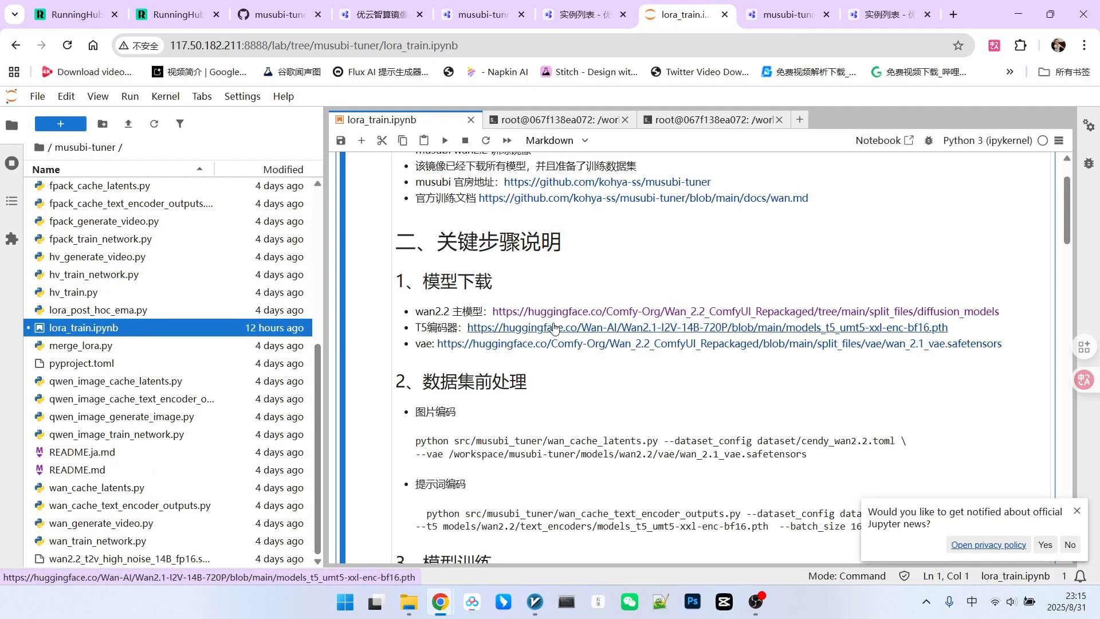
{"action": "mouse_move", "coordinate": [748, 332]}
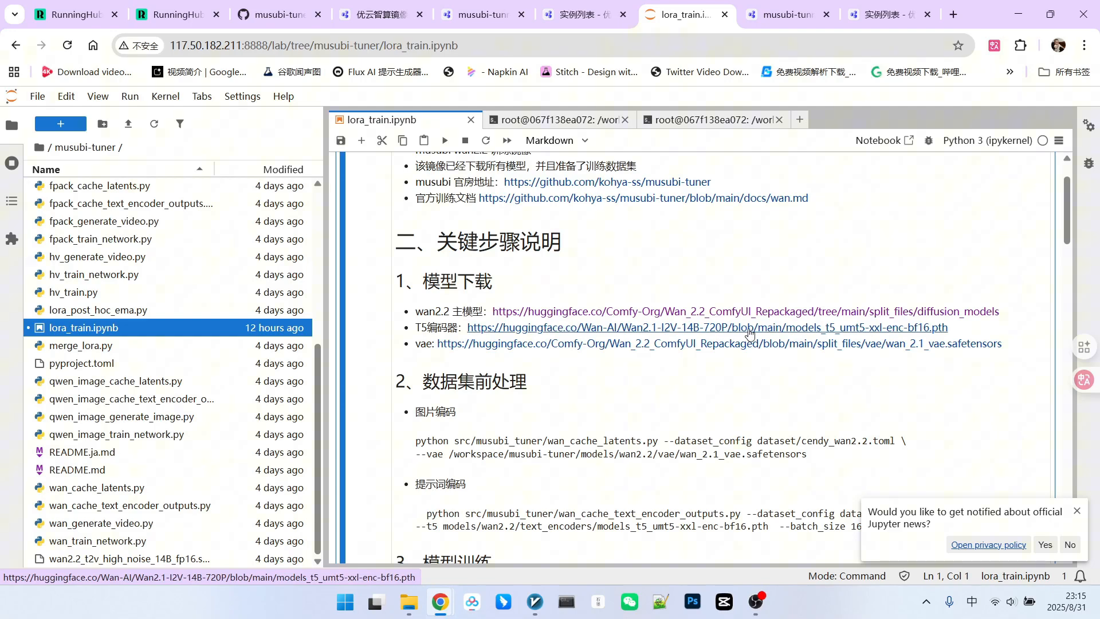
{"action": "mouse_move", "coordinate": [793, 328]}
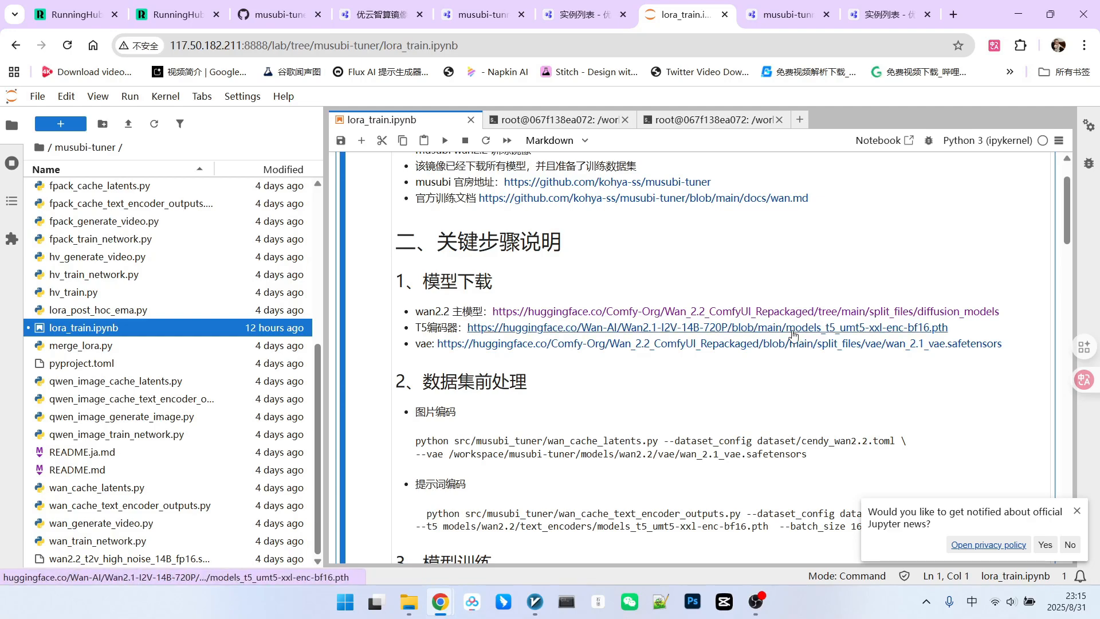
{"action": "mouse_move", "coordinate": [573, 344]}
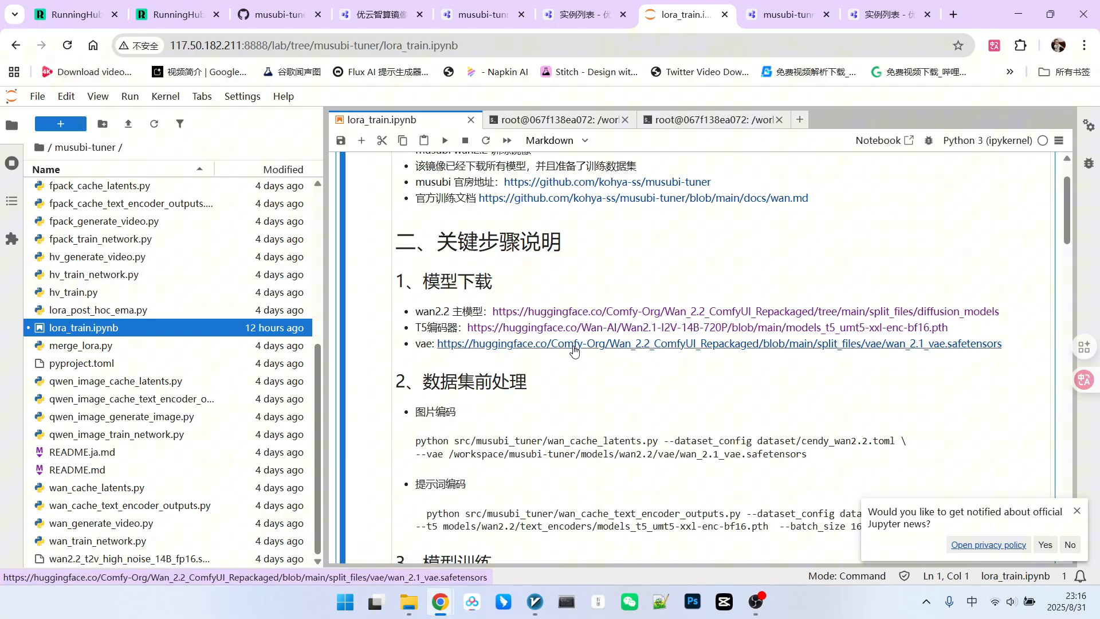
{"action": "mouse_move", "coordinate": [840, 351]}
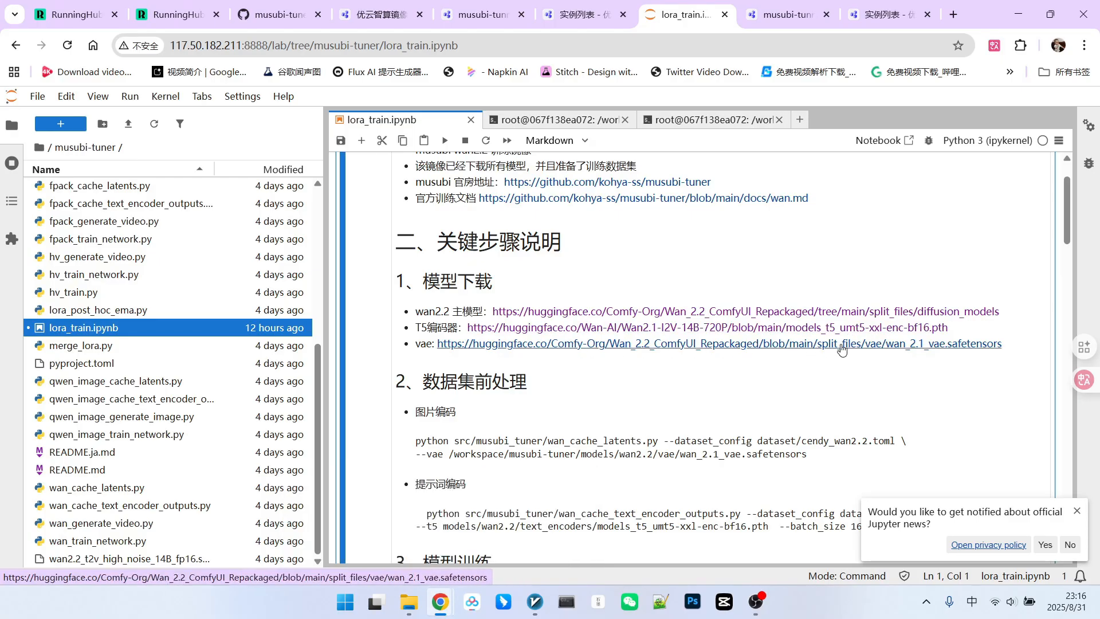
{"action": "scroll", "scroll_direction": "down", "scroll_amount": 3}
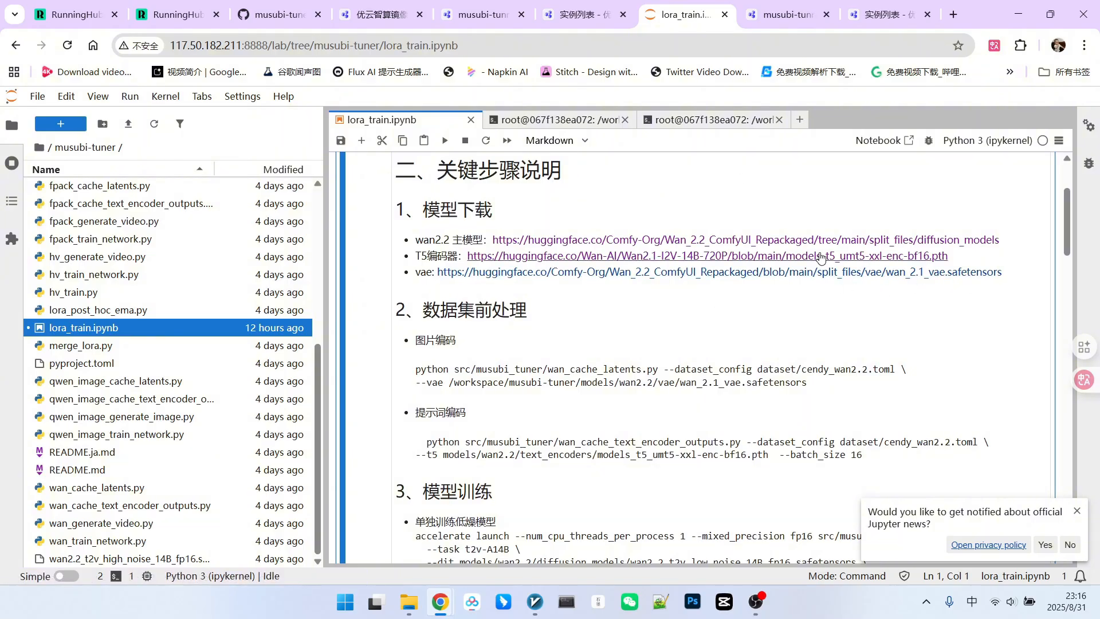
{"action": "scroll", "scroll_direction": "down", "scroll_amount": 3}
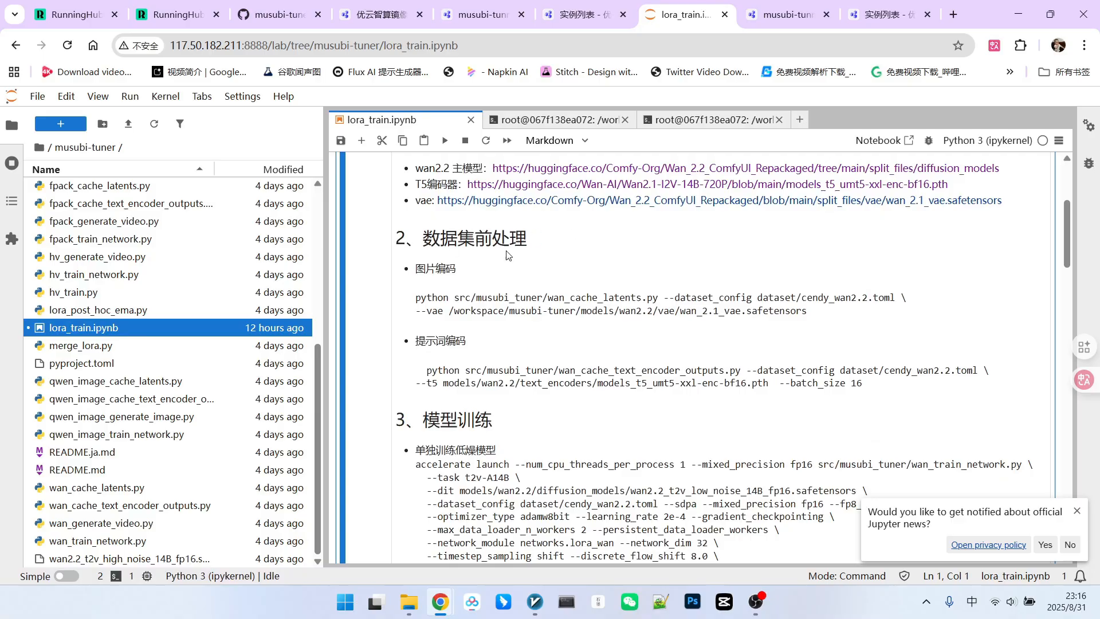
{"action": "mouse_move", "coordinate": [511, 237]}
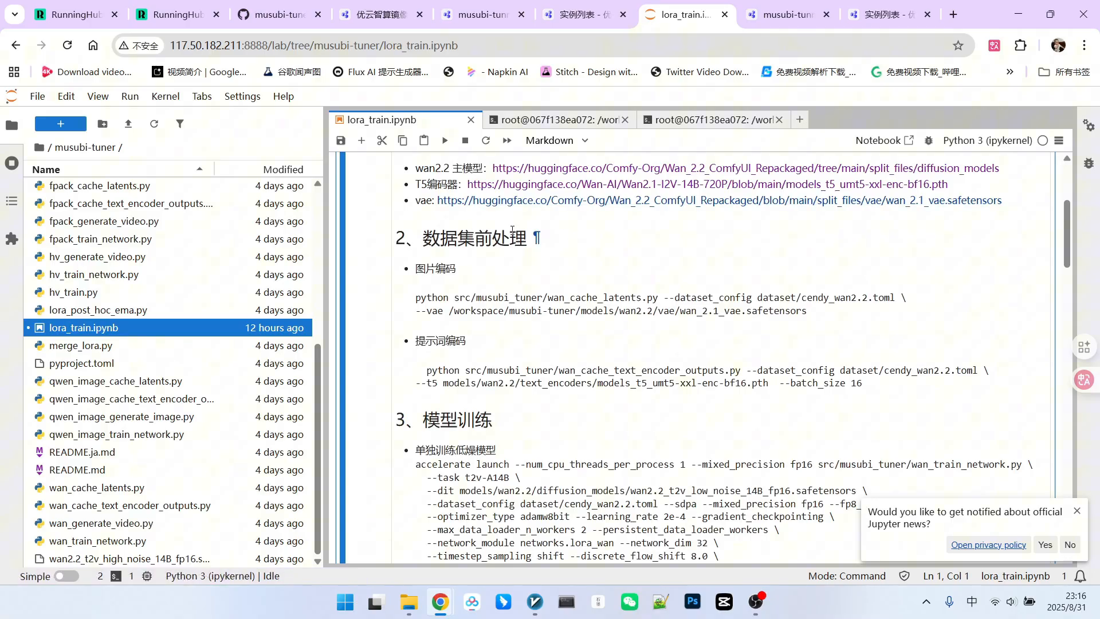
{"action": "mouse_move", "coordinate": [543, 232]}
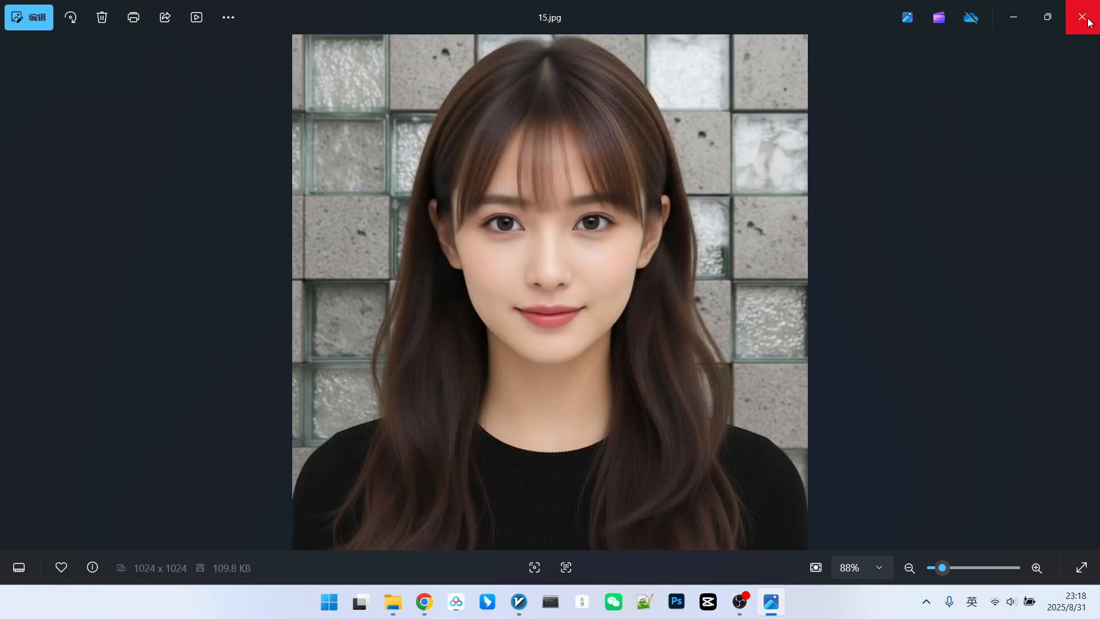
Close photo 15.jpg, select the trigger word 'cendy' in 1.txt, and close the caption.
{"action": "left_click", "coordinate": [1087, 17]}
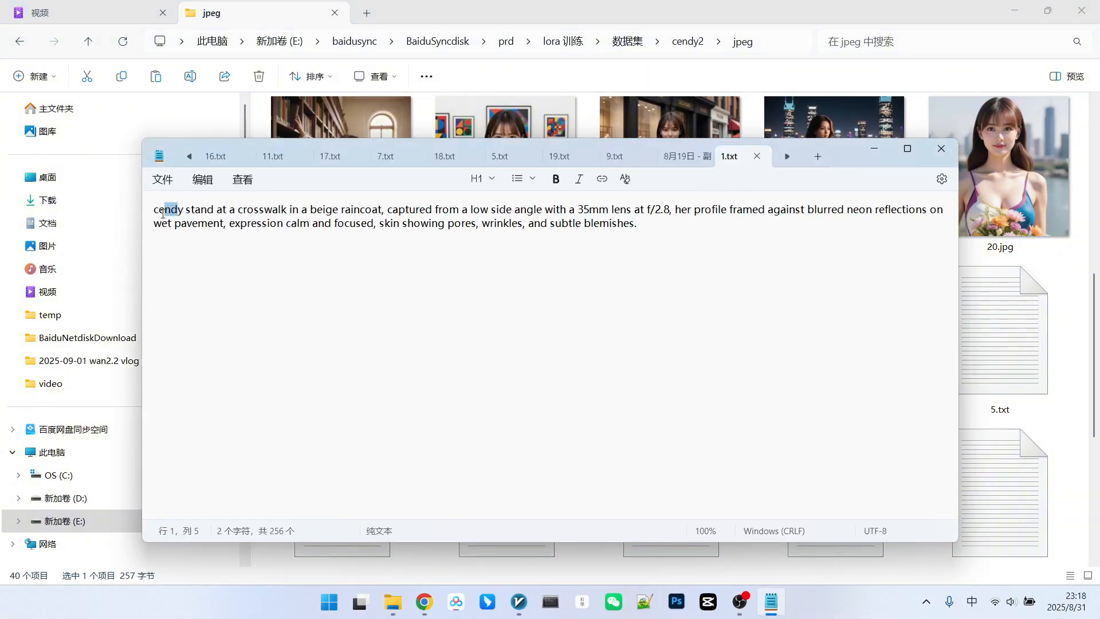
{"action": "double_click", "coordinate": [168, 209]}
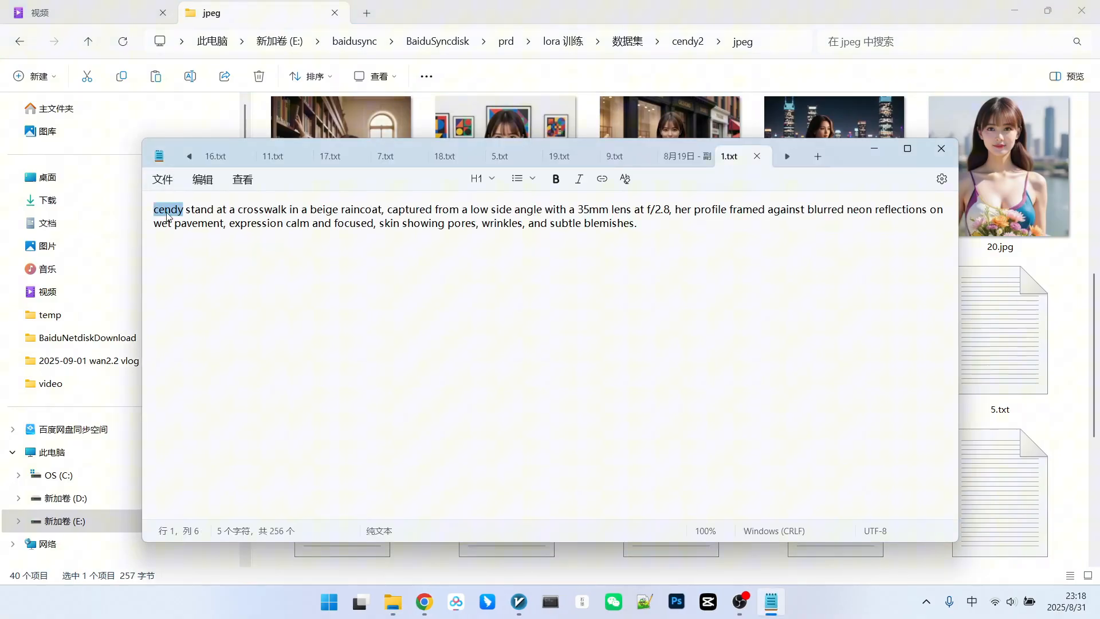
{"action": "left_click", "coordinate": [940, 149]}
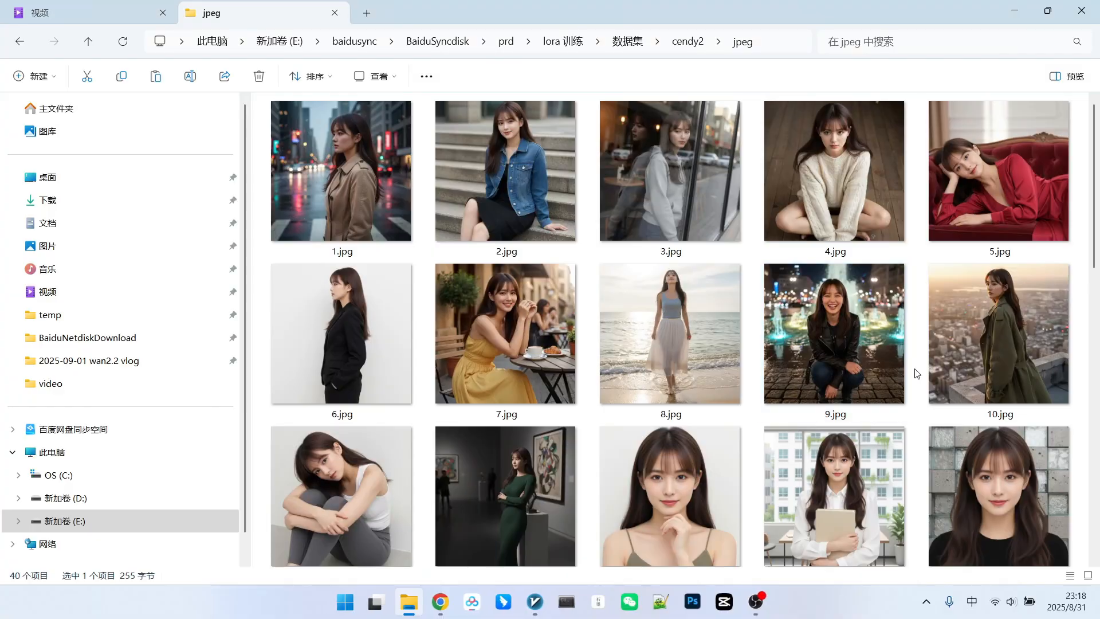
{"action": "mouse_move", "coordinate": [959, 280]}
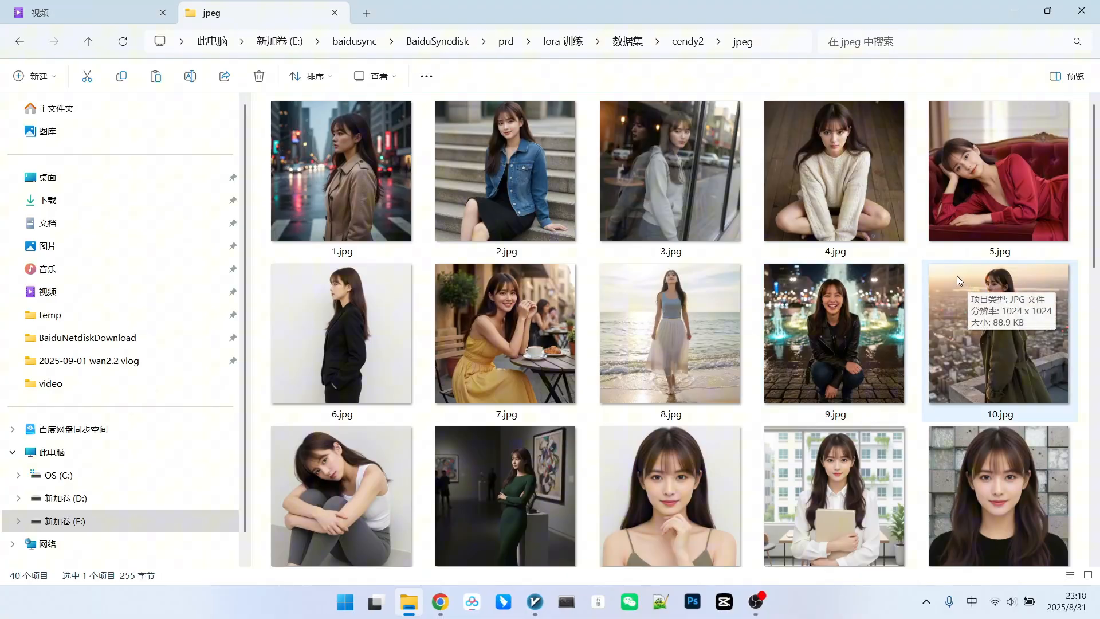
{"action": "left_click", "coordinate": [670, 171]}
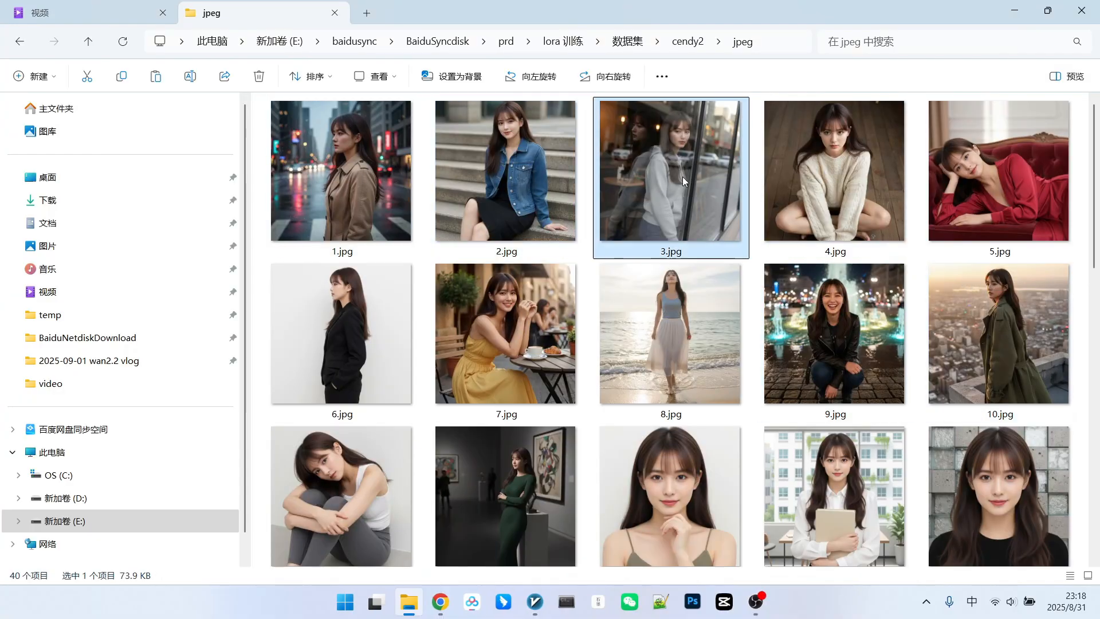
{"action": "left_click", "coordinate": [998, 171]}
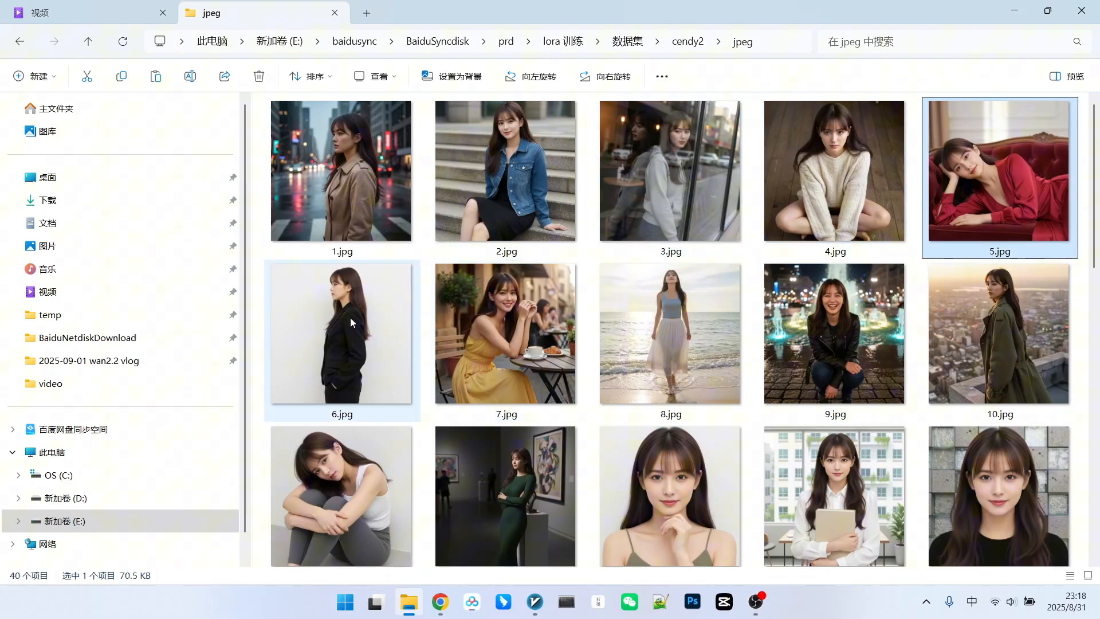
{"action": "left_click", "coordinate": [669, 333]}
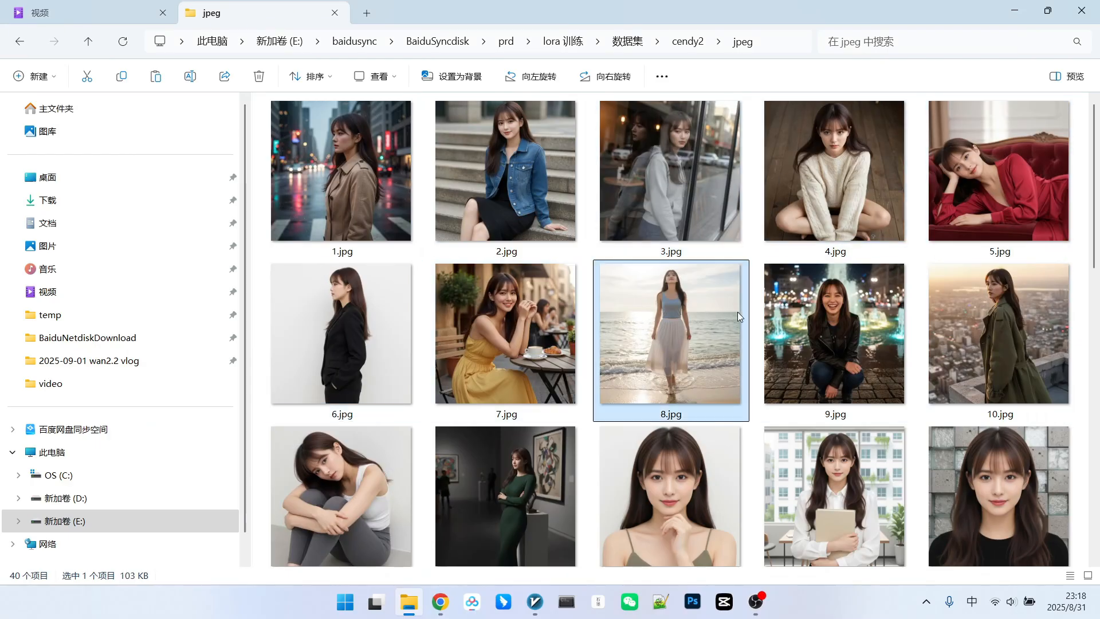
{"action": "scroll", "scroll_direction": "down", "scroll_amount": 3}
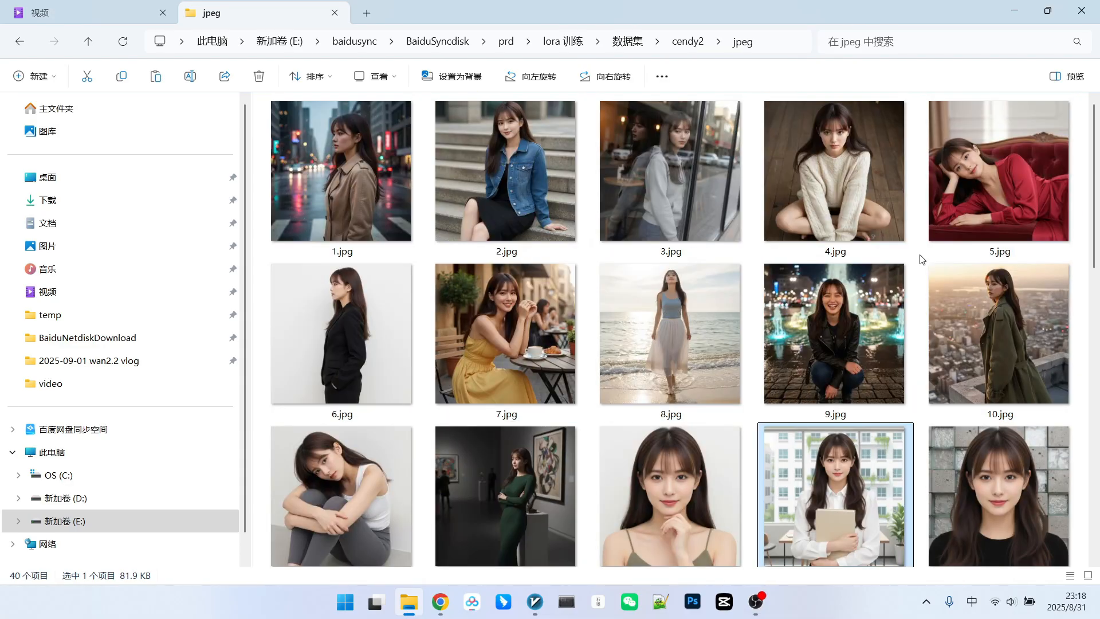
{"action": "left_click", "coordinate": [340, 171]}
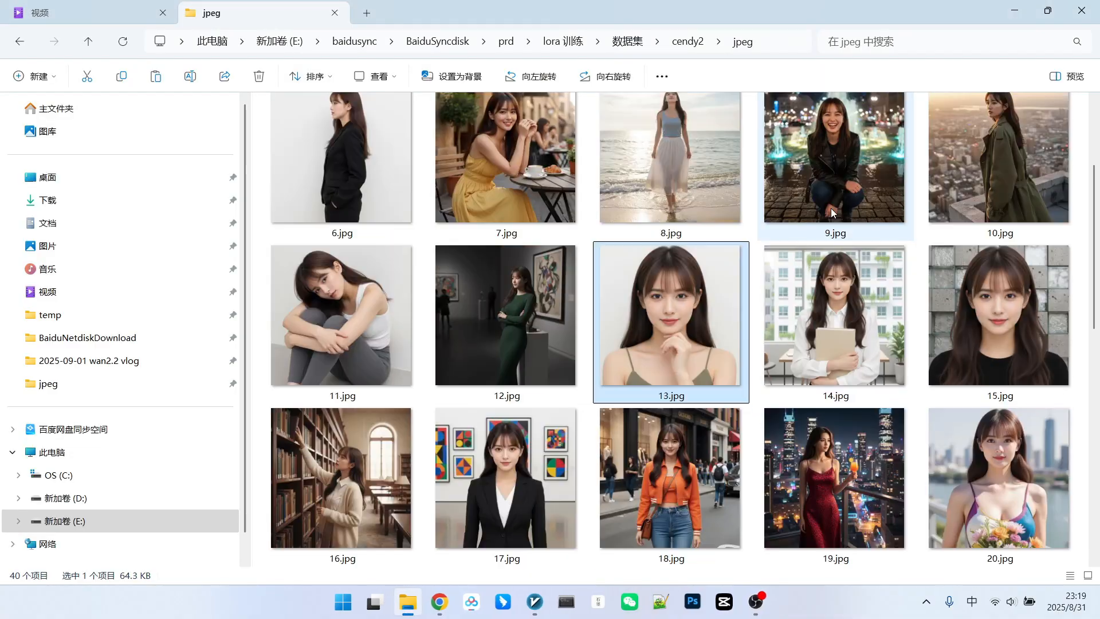
{"action": "scroll", "scroll_direction": "down", "scroll_amount": 3}
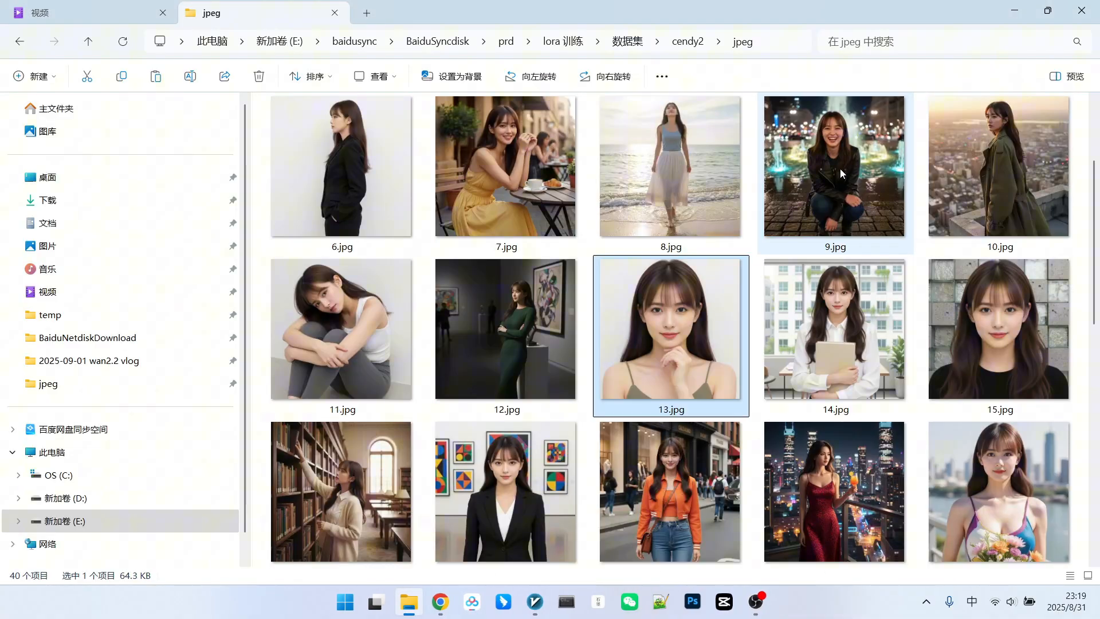
{"action": "scroll", "scroll_direction": "down", "scroll_amount": 3}
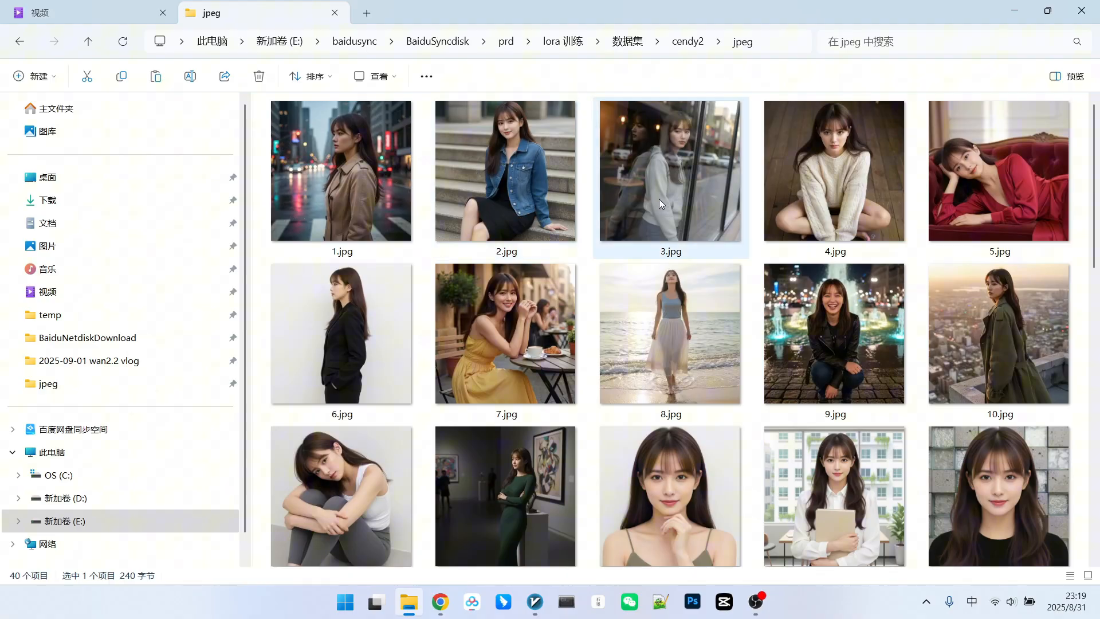
{"action": "mouse_move", "coordinate": [717, 205]}
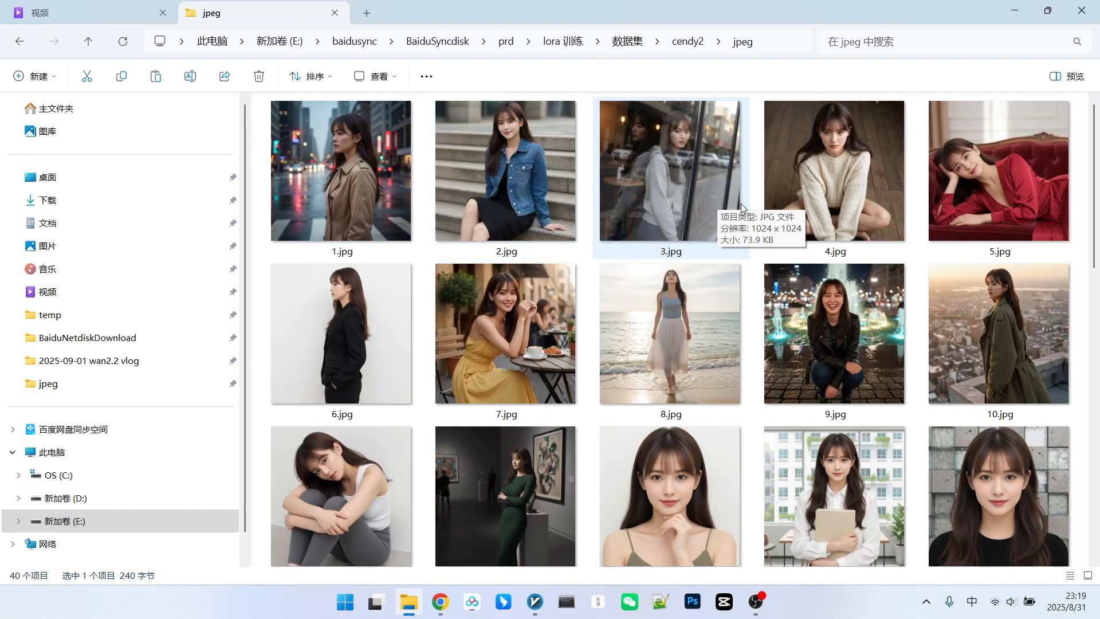
{"action": "left_click", "coordinate": [669, 334]}
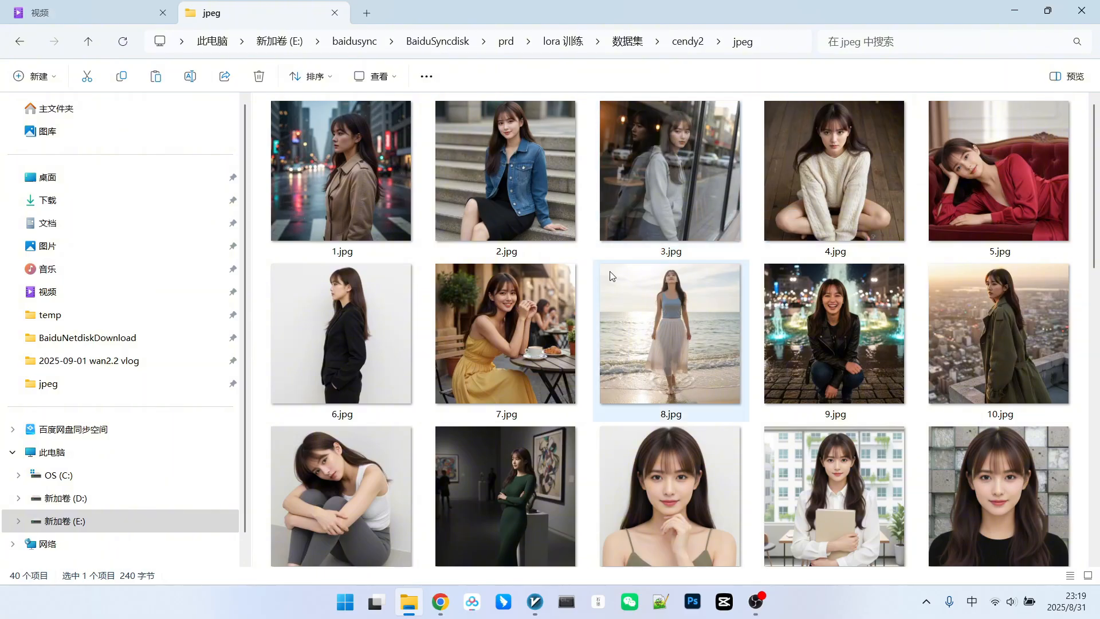
{"action": "left_click", "coordinate": [670, 171]}
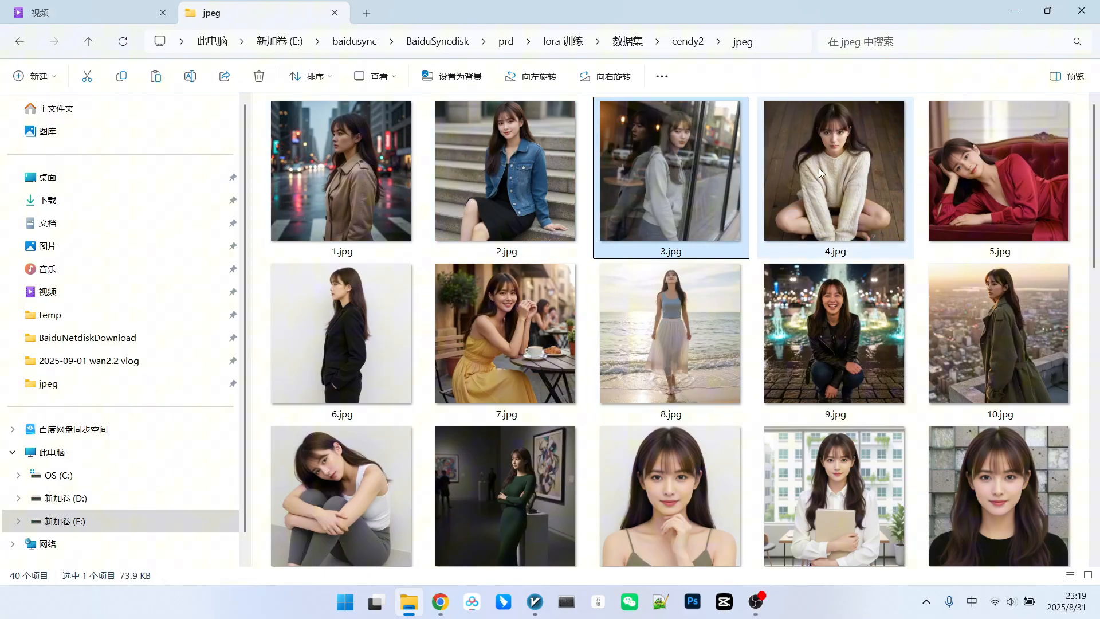
{"action": "left_click", "coordinate": [999, 333]}
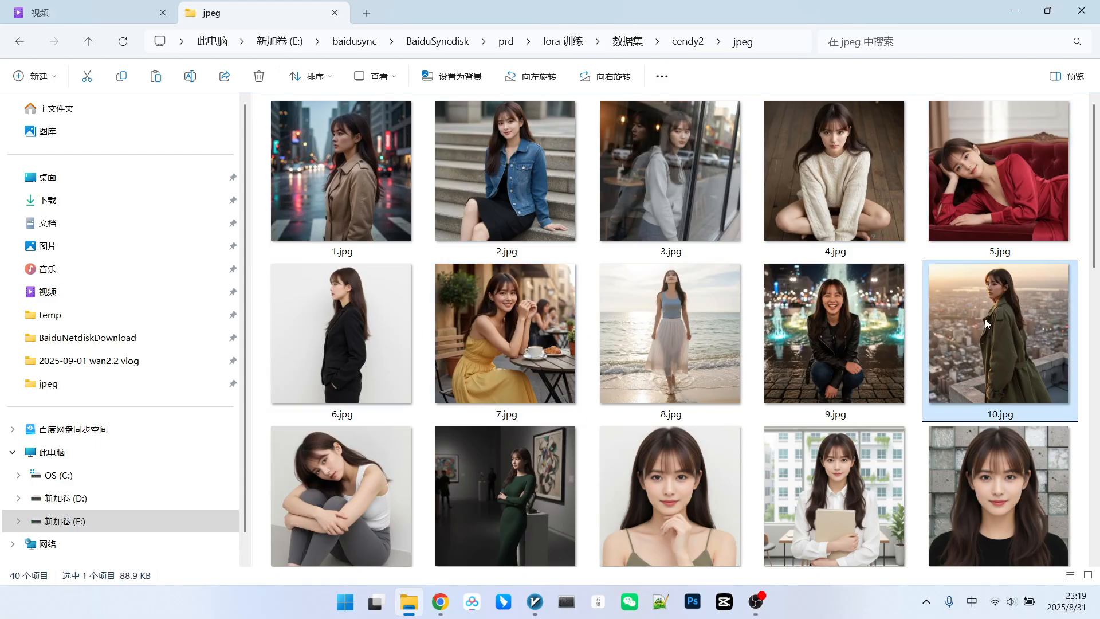
{"action": "scroll", "scroll_direction": "down", "scroll_amount": 3}
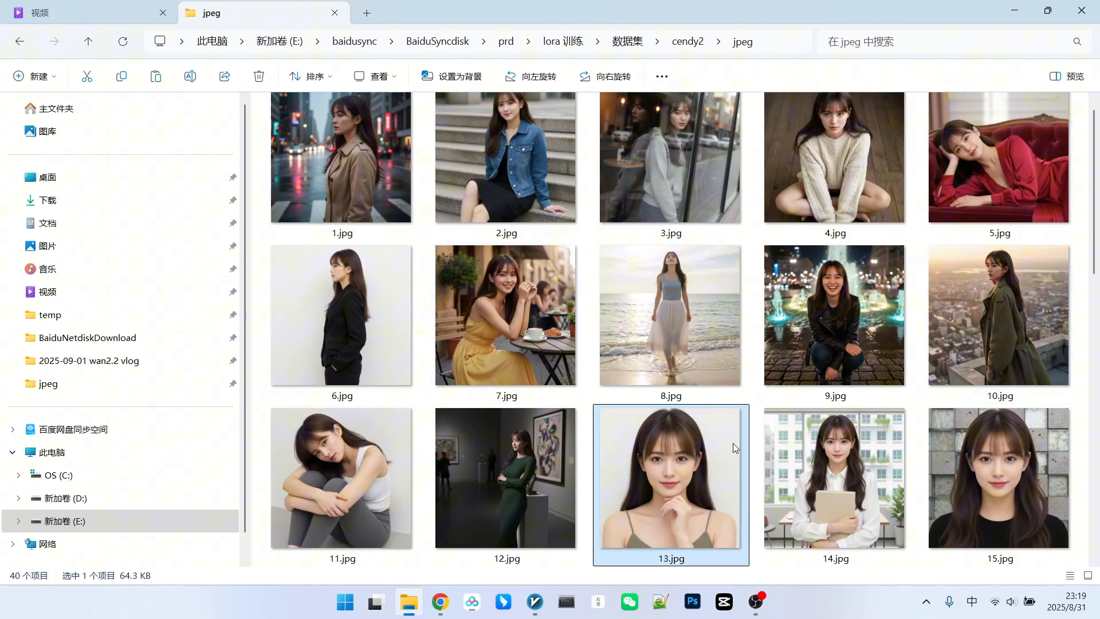
{"action": "scroll", "scroll_direction": "down", "scroll_amount": 3}
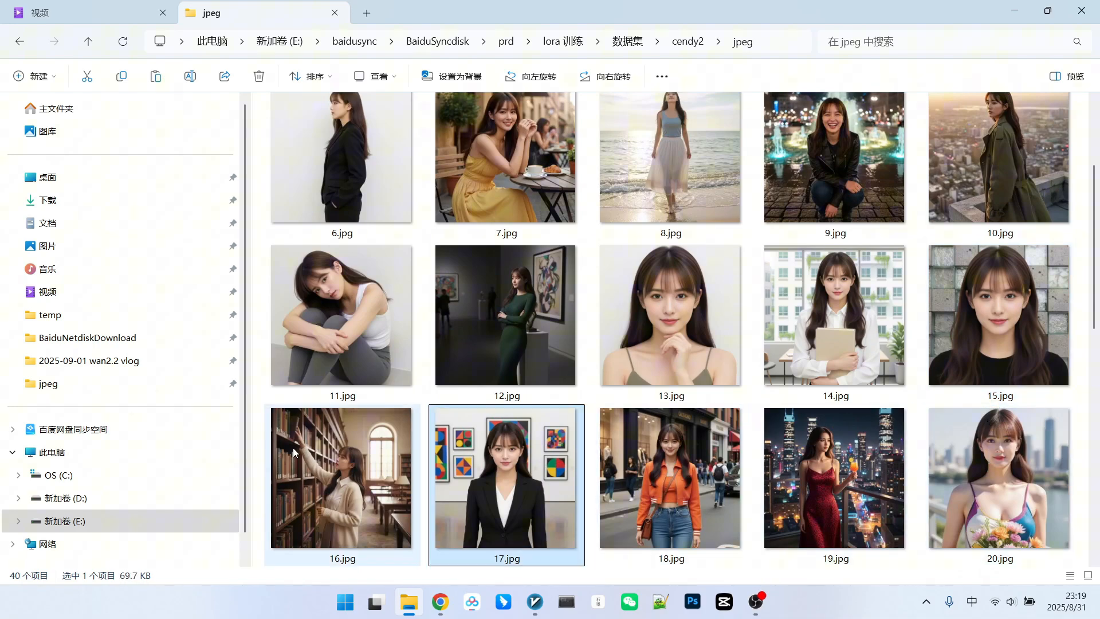
{"action": "scroll", "scroll_direction": "up", "scroll_amount": 3}
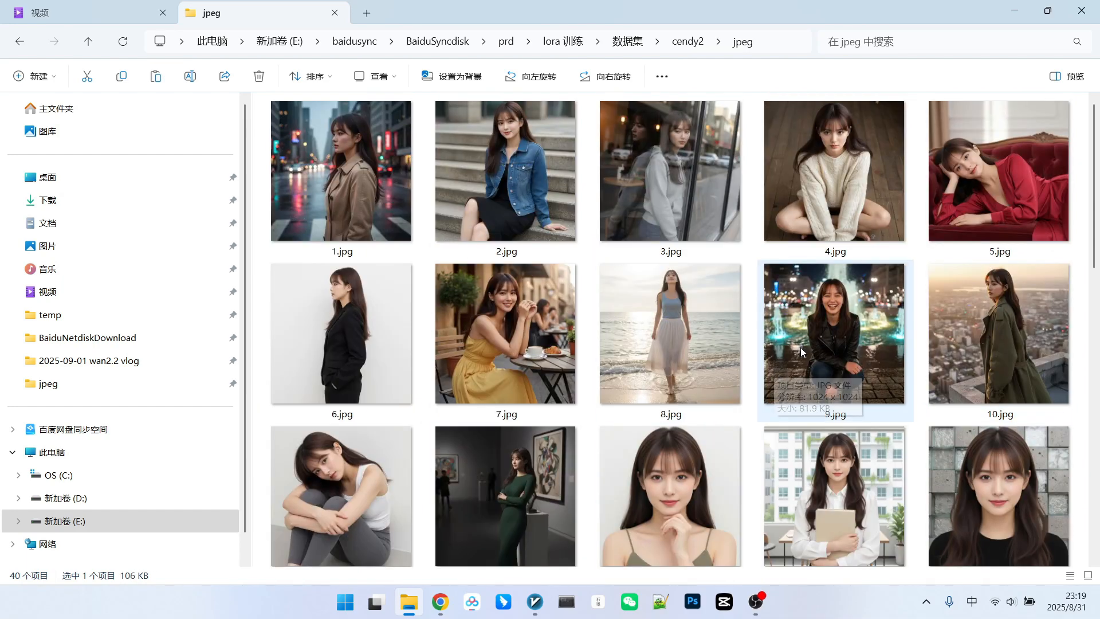
{"action": "mouse_move", "coordinate": [504, 156]}
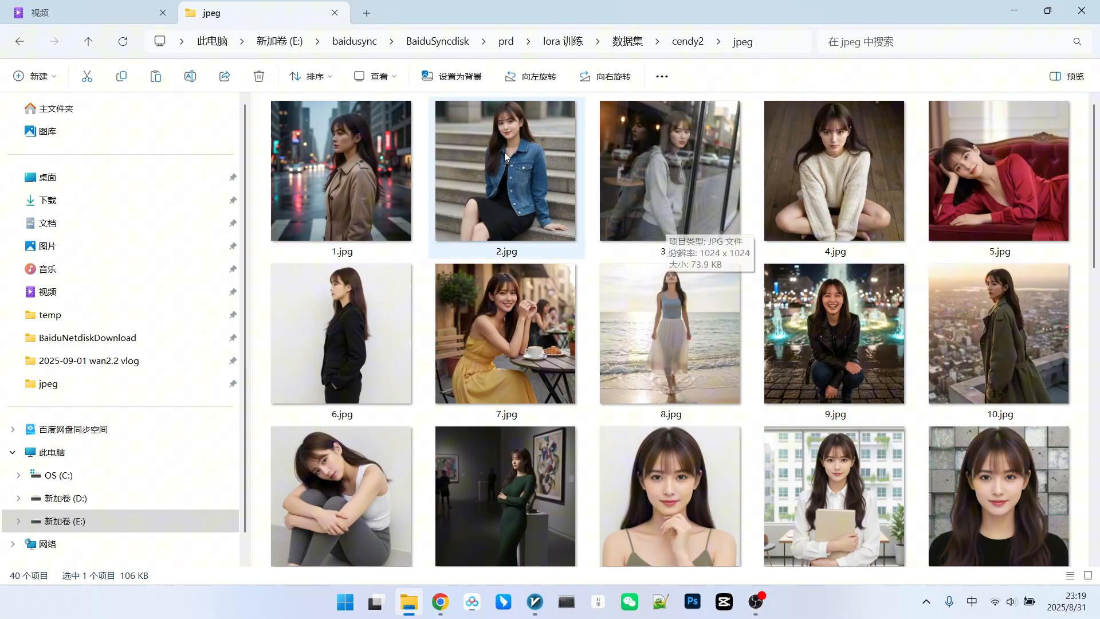
{"action": "left_click", "coordinate": [669, 171]}
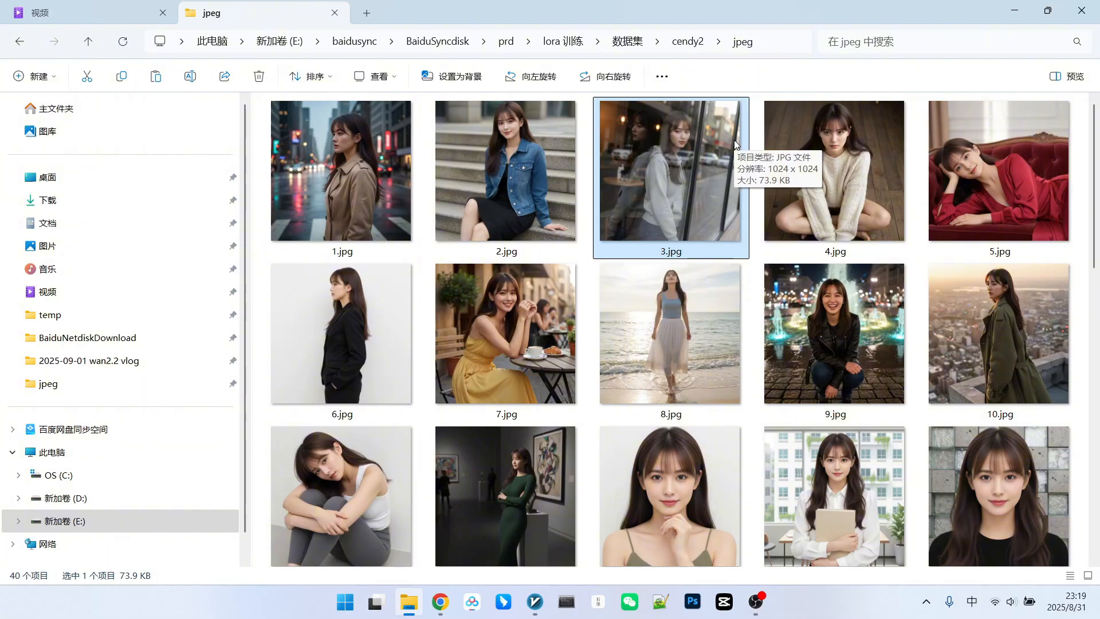
{"action": "mouse_move", "coordinate": [696, 174]}
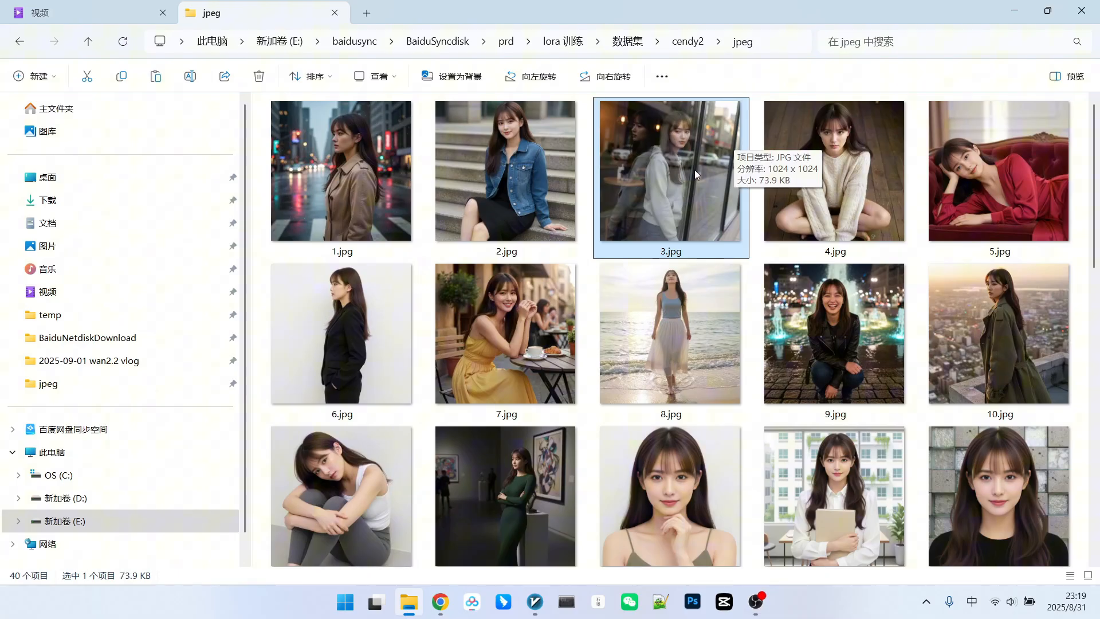
{"action": "scroll", "scroll_direction": "down", "scroll_amount": 3}
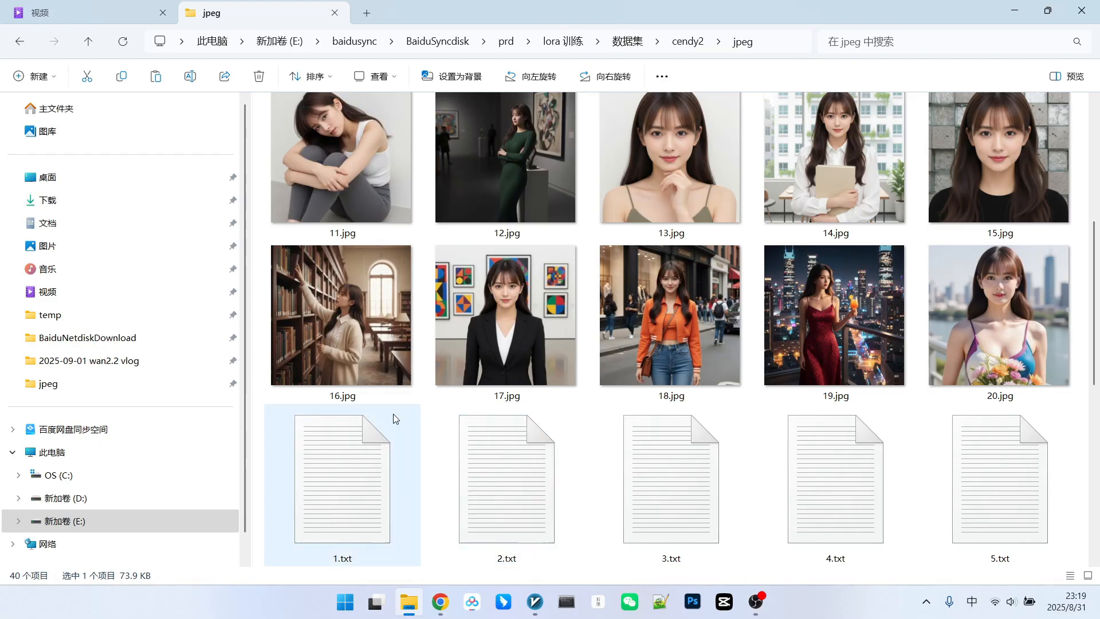
{"action": "scroll", "scroll_direction": "up", "scroll_amount": 3}
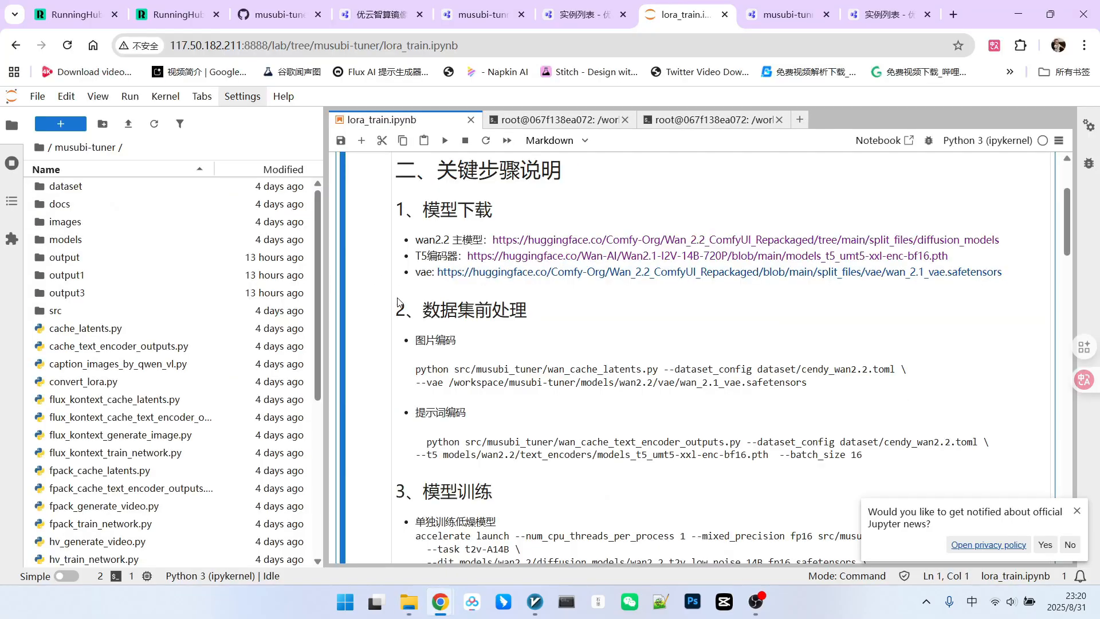
Open dataset/cendy_wan2.2 and inspect paired files such as 2.jpg and 3.txt.
{"action": "left_click", "coordinate": [65, 221]}
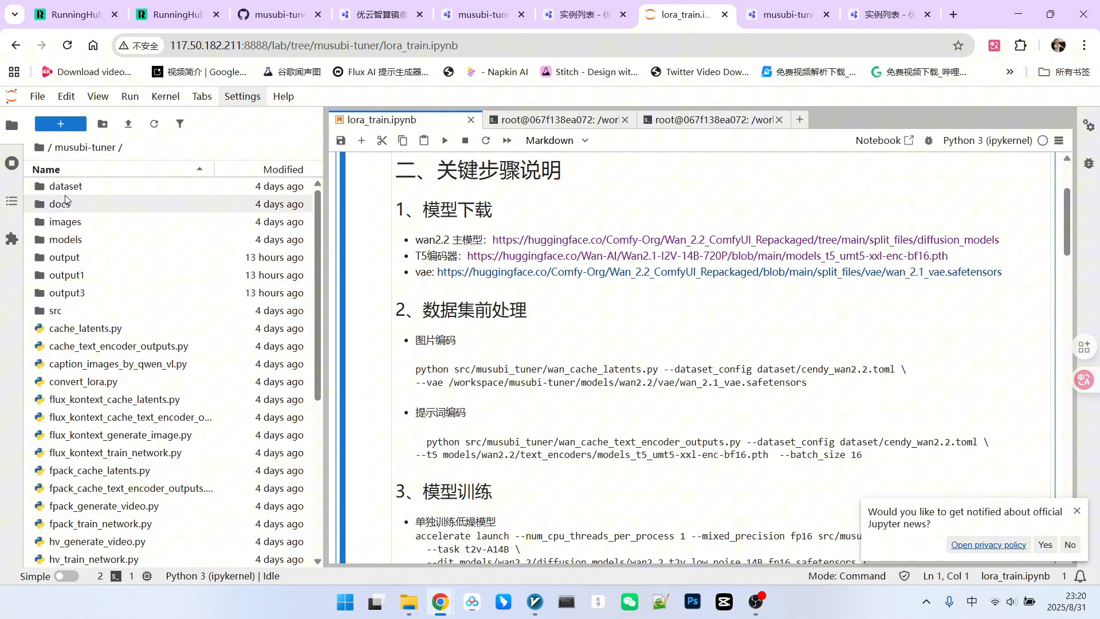
{"action": "double_click", "coordinate": [64, 187]}
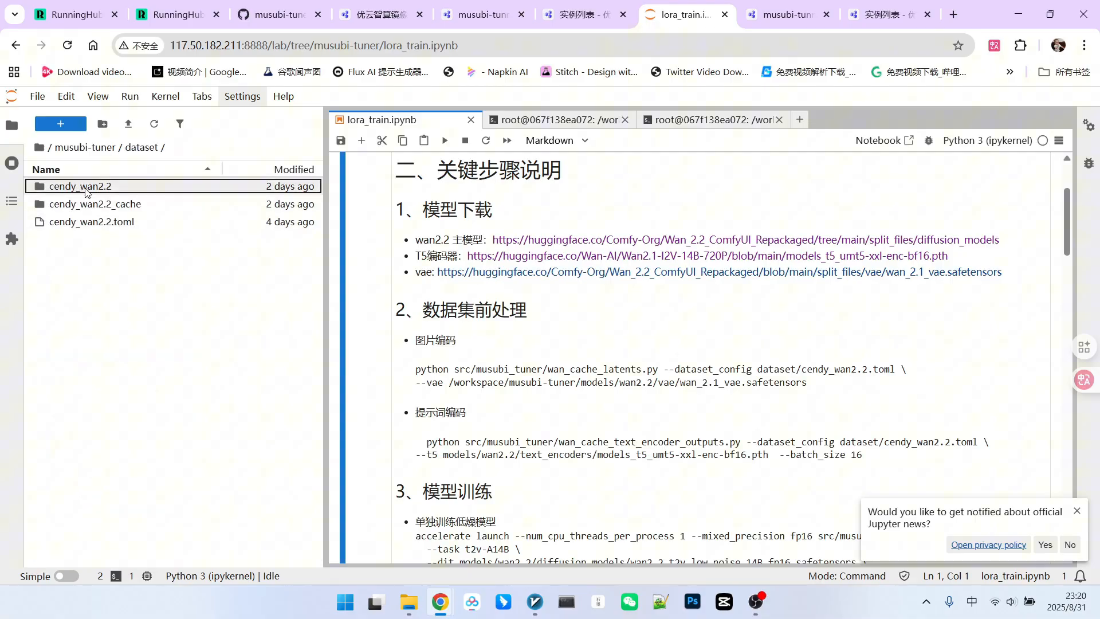
{"action": "double_click", "coordinate": [79, 186]}
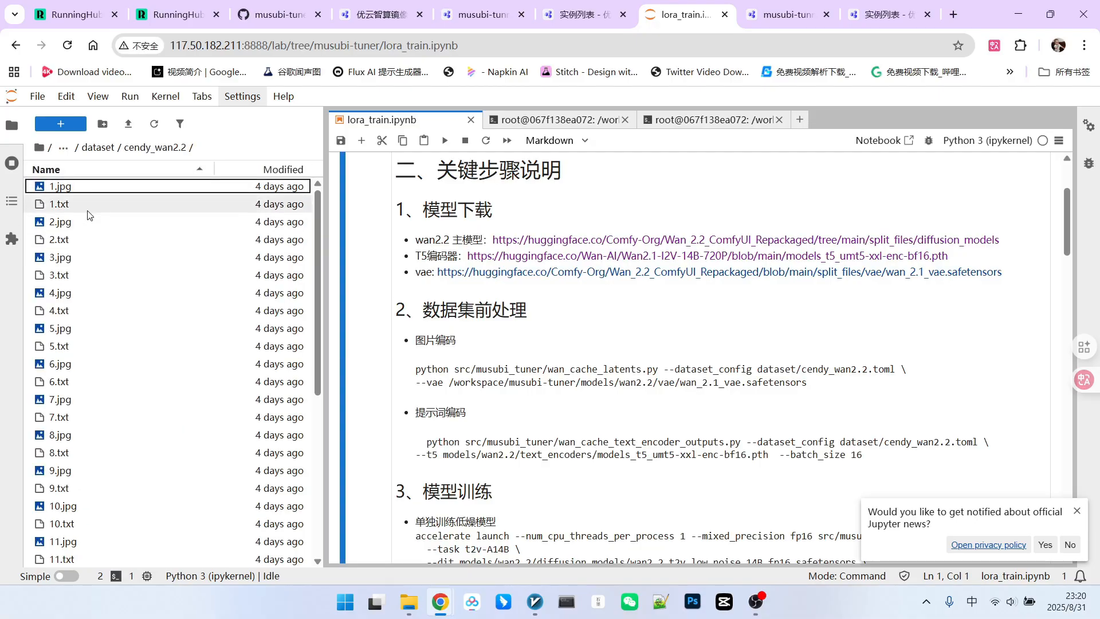
{"action": "left_click", "coordinate": [61, 222]}
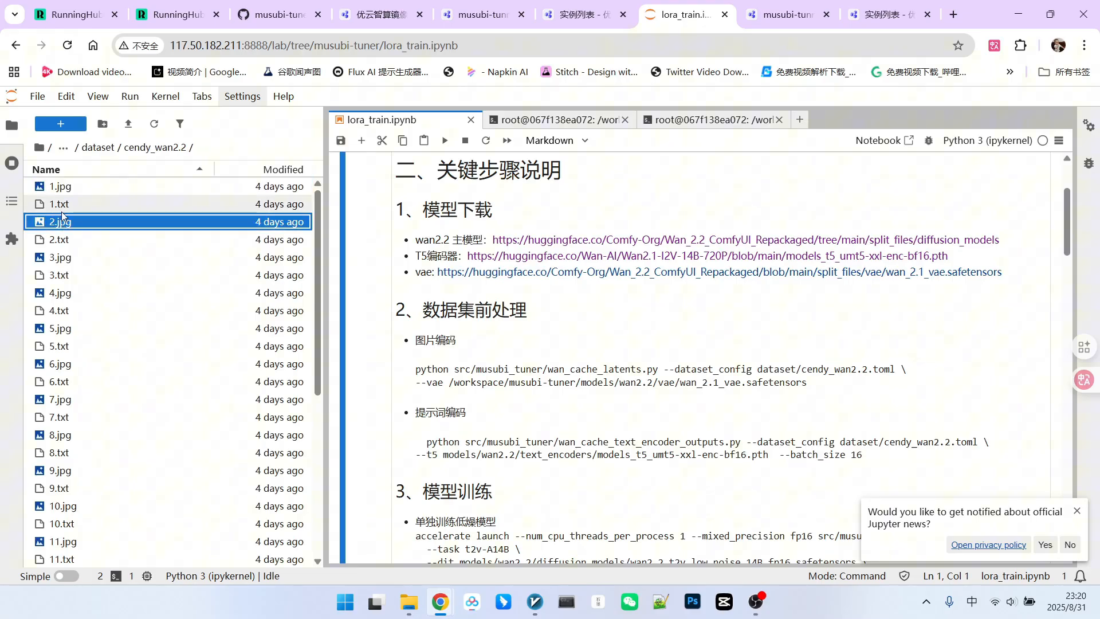
{"action": "left_click", "coordinate": [59, 275]}
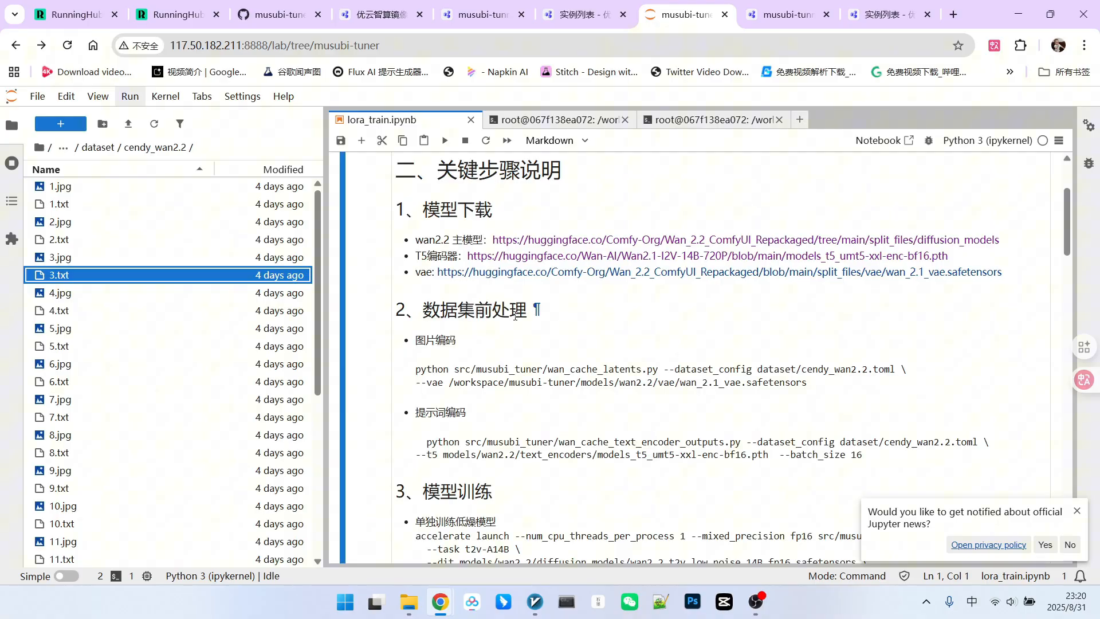
{"action": "scroll", "scroll_direction": "down", "scroll_amount": 3}
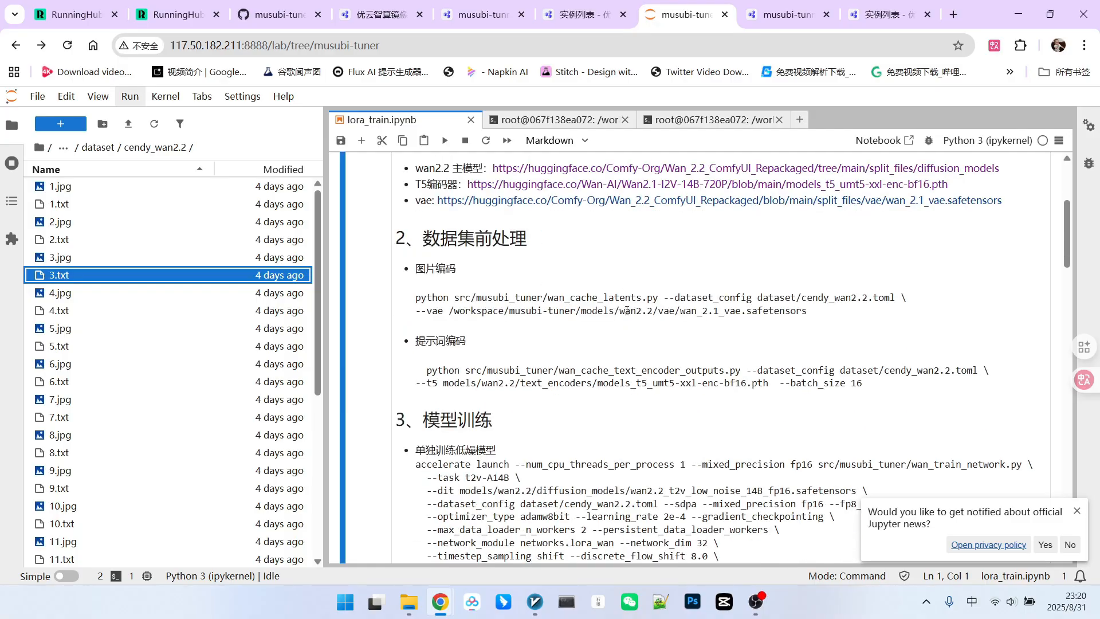
{"action": "mouse_move", "coordinate": [685, 238]}
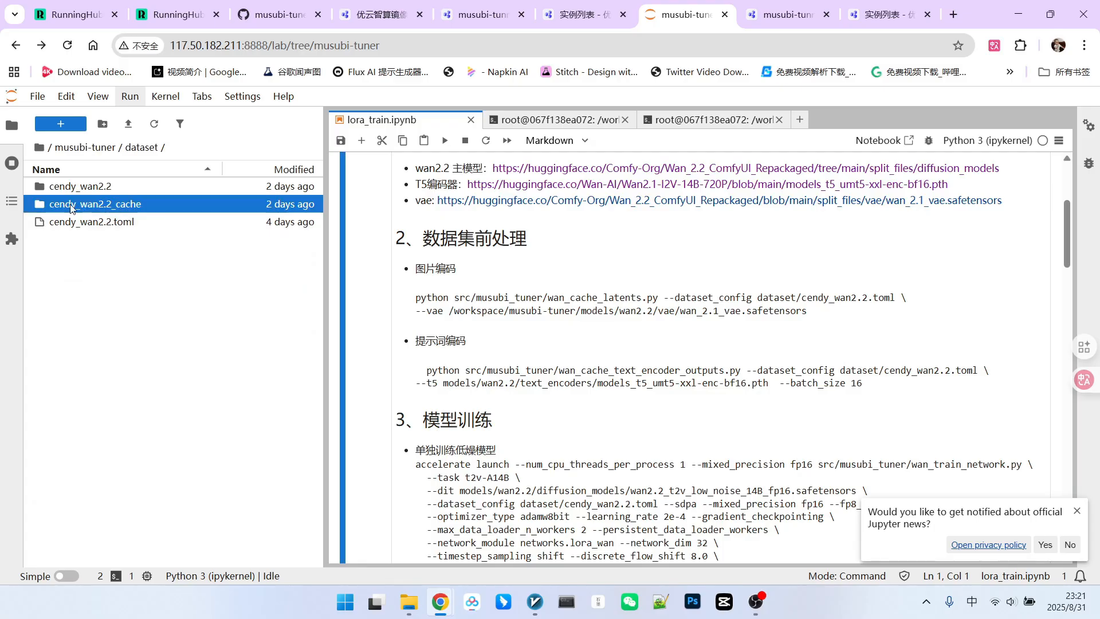
Inspect cendy_wan2.2_cache's latent and text-encoder files, then highlight the dataset_config argument.
{"action": "double_click", "coordinate": [96, 204]}
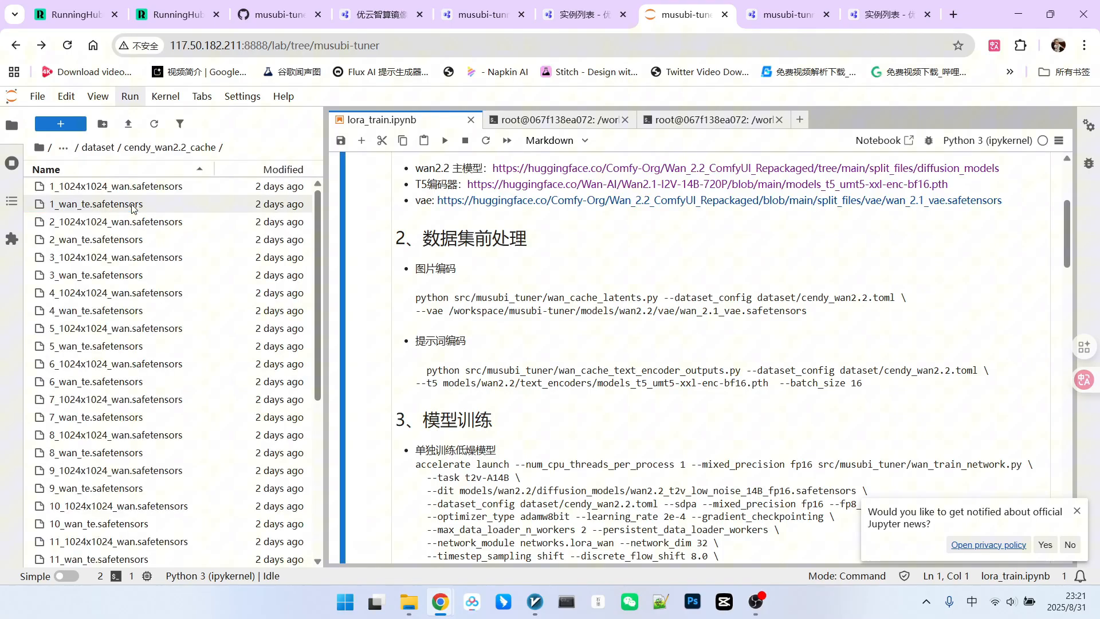
{"action": "left_click", "coordinate": [116, 186]}
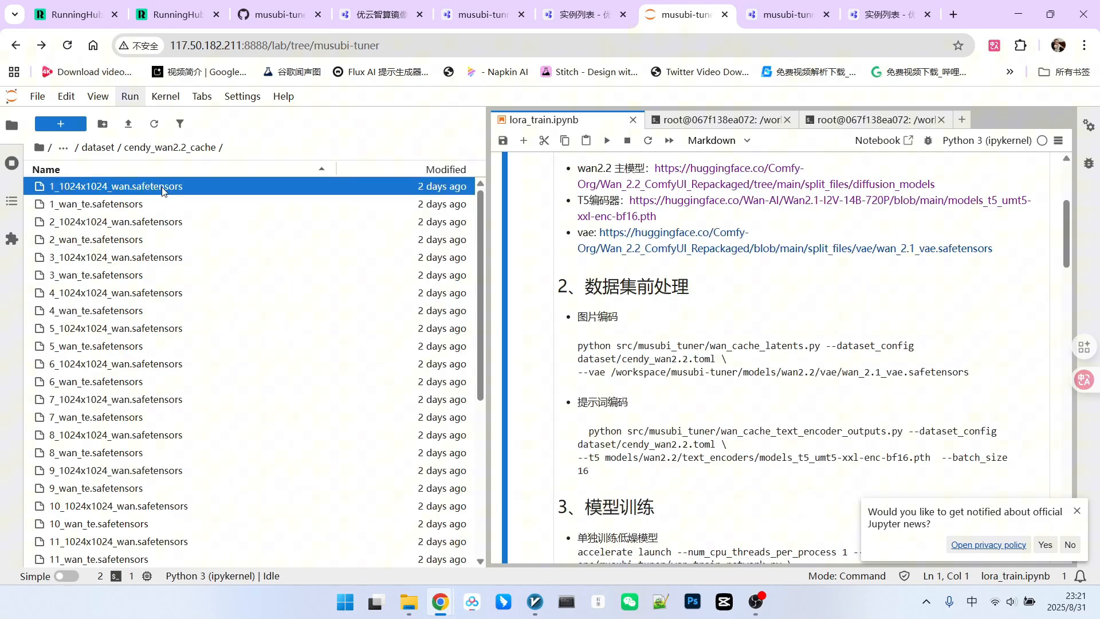
{"action": "left_click", "coordinate": [96, 204]}
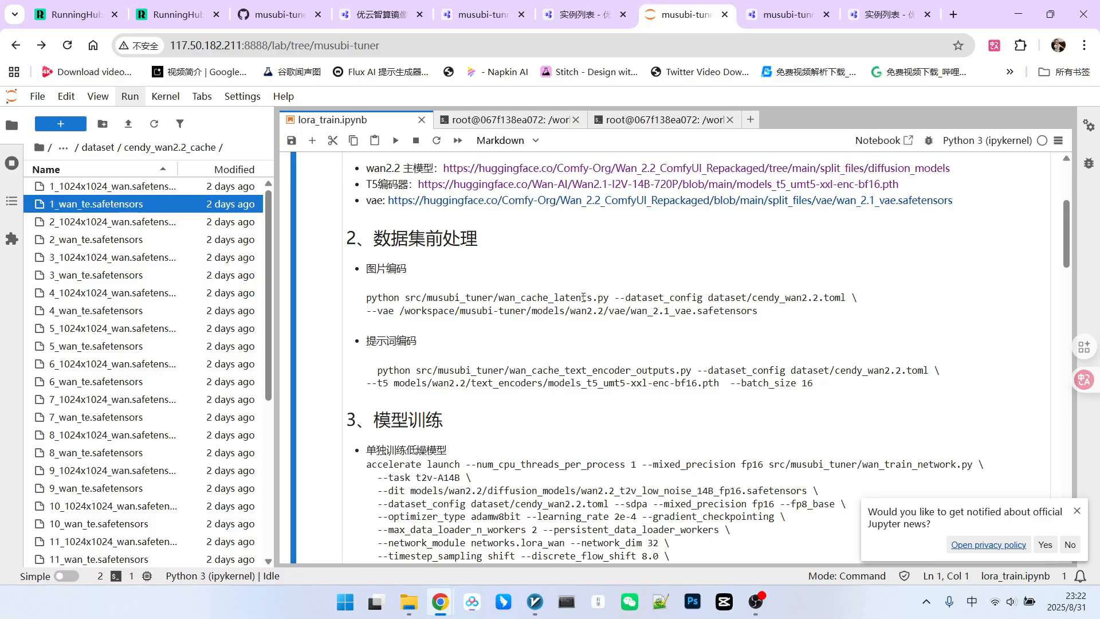
{"action": "scroll", "scroll_direction": "down", "scroll_amount": 3}
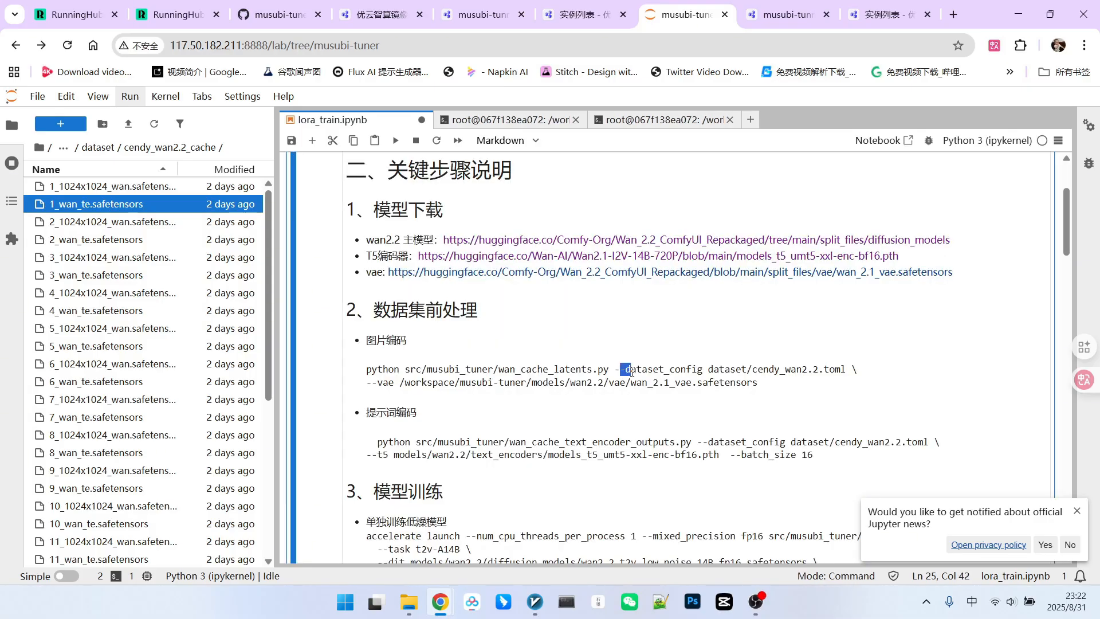
{"action": "left_click_drag", "start_coordinate": [622, 369], "coordinate": [738, 369]}
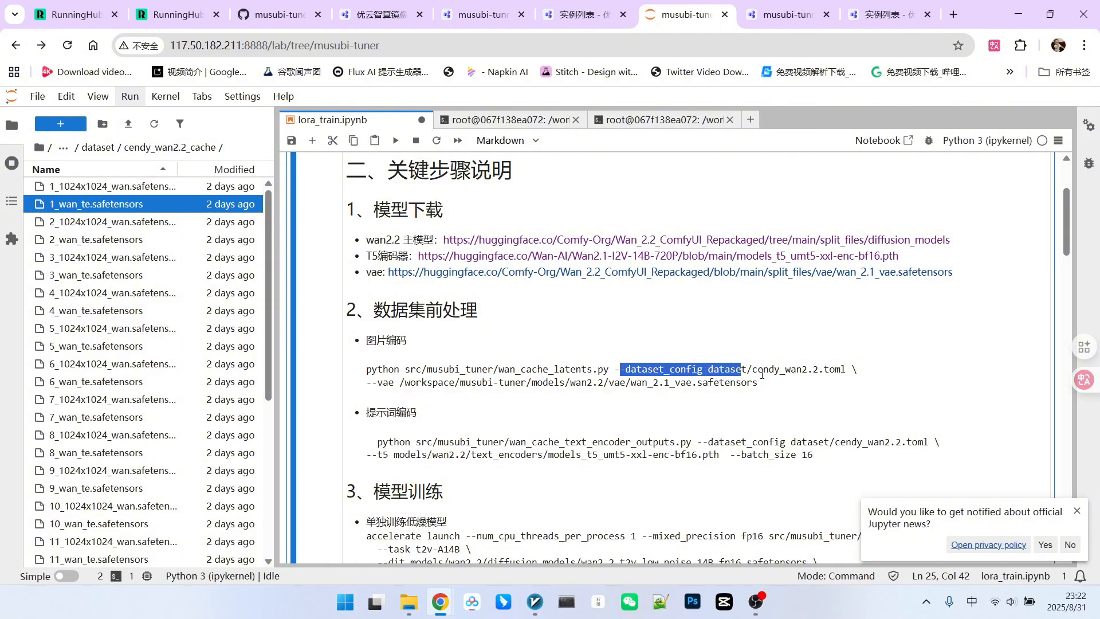
{"action": "mouse_move", "coordinate": [810, 385]}
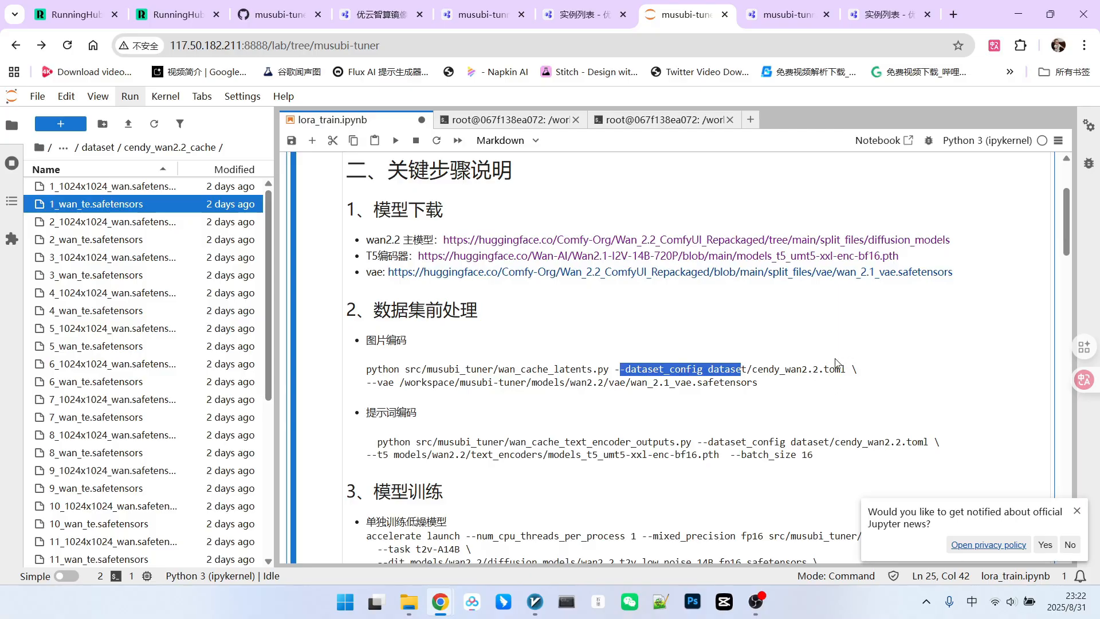
{"action": "mouse_move", "coordinate": [835, 363]}
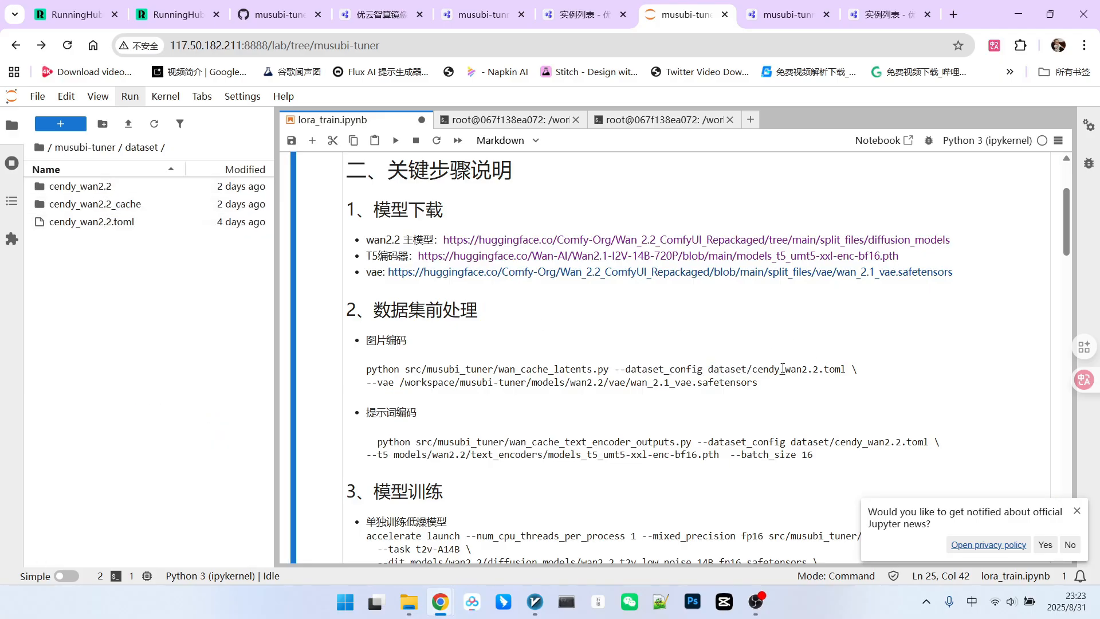
Review cendy_wan2.2.toml's caption extension, general and datasets sections, and image and cache directories.
{"action": "left_click", "coordinate": [90, 222]}
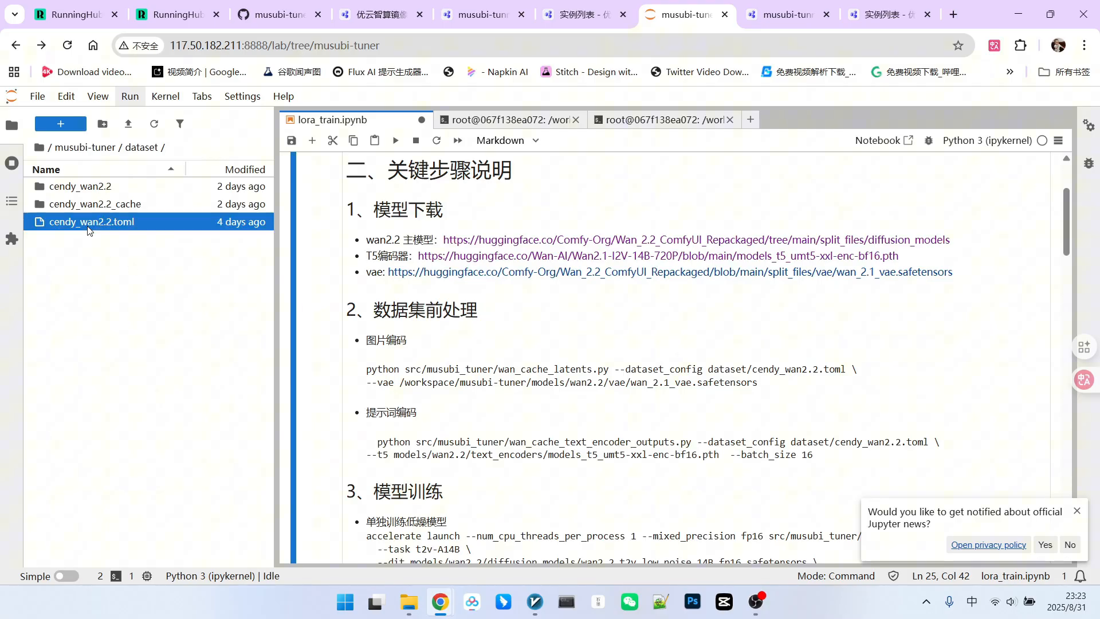
{"action": "double_click", "coordinate": [90, 222]}
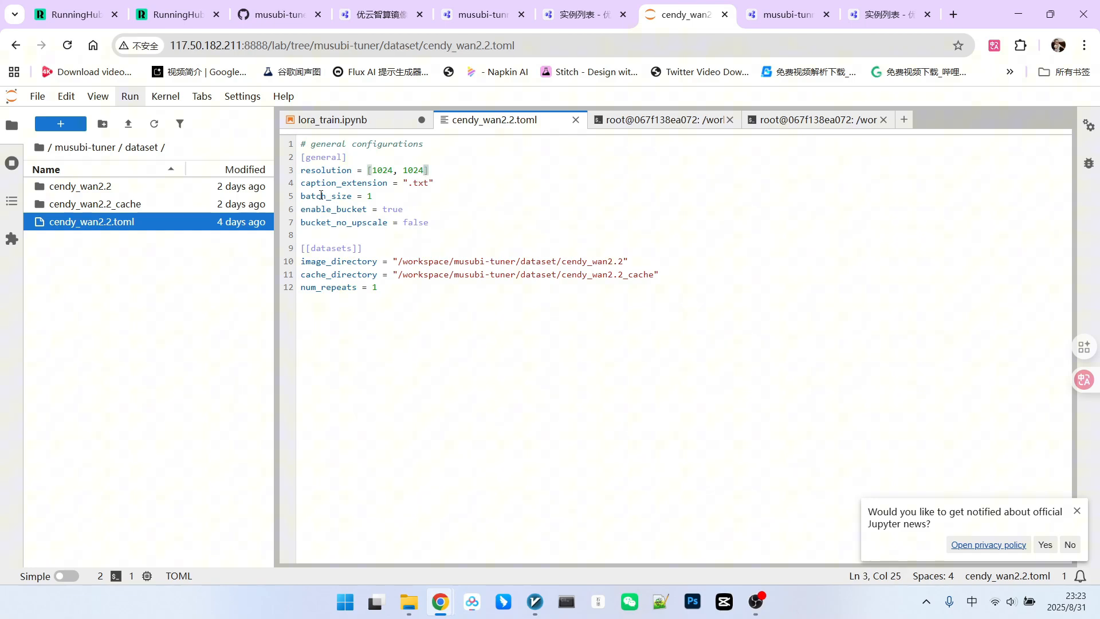
{"action": "left_click", "coordinate": [339, 184]}
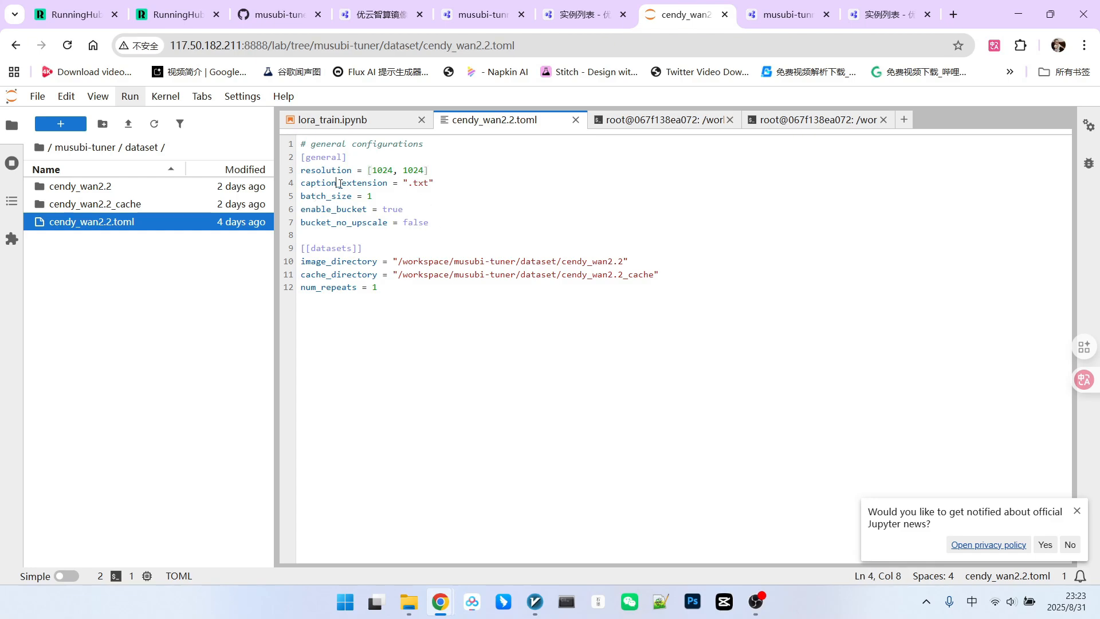
{"action": "double_click", "coordinate": [421, 183]}
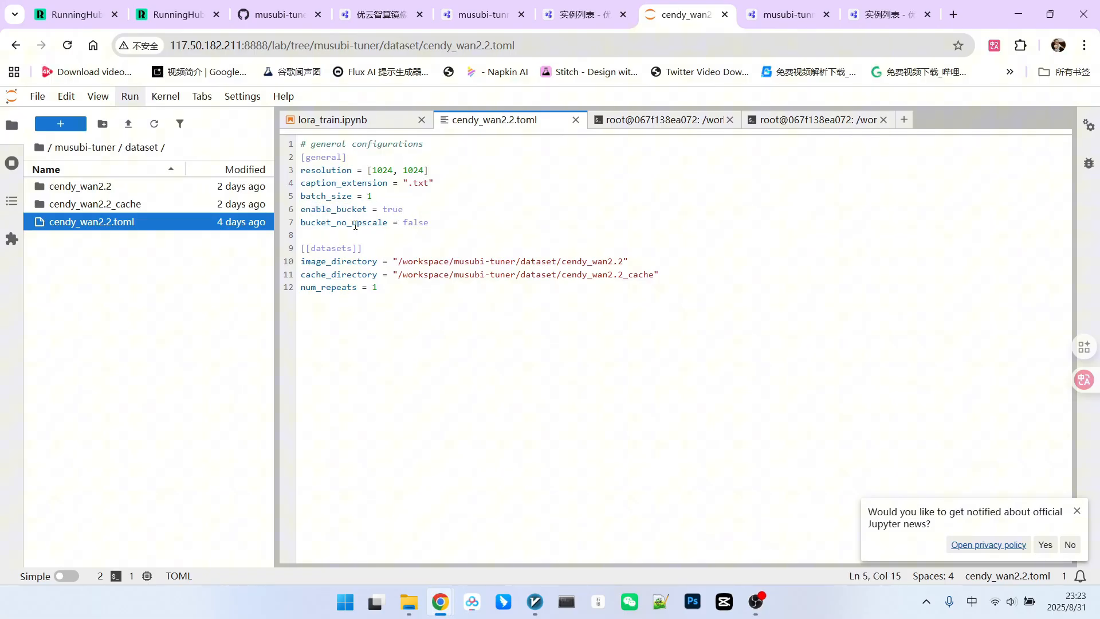
{"action": "double_click", "coordinate": [368, 223]}
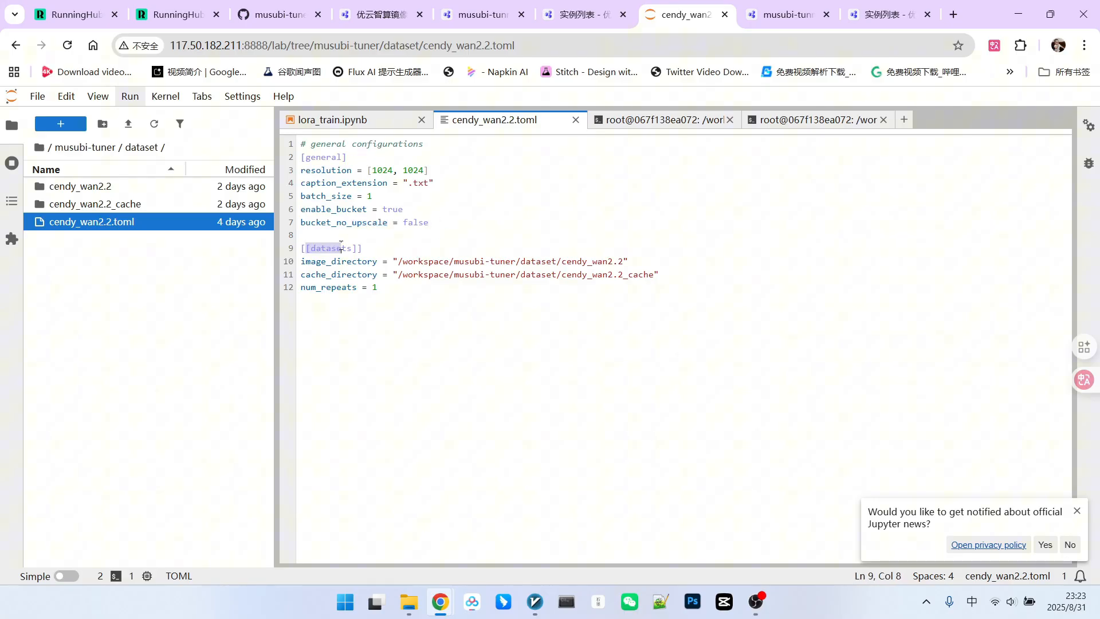
{"action": "double_click", "coordinate": [338, 261]}
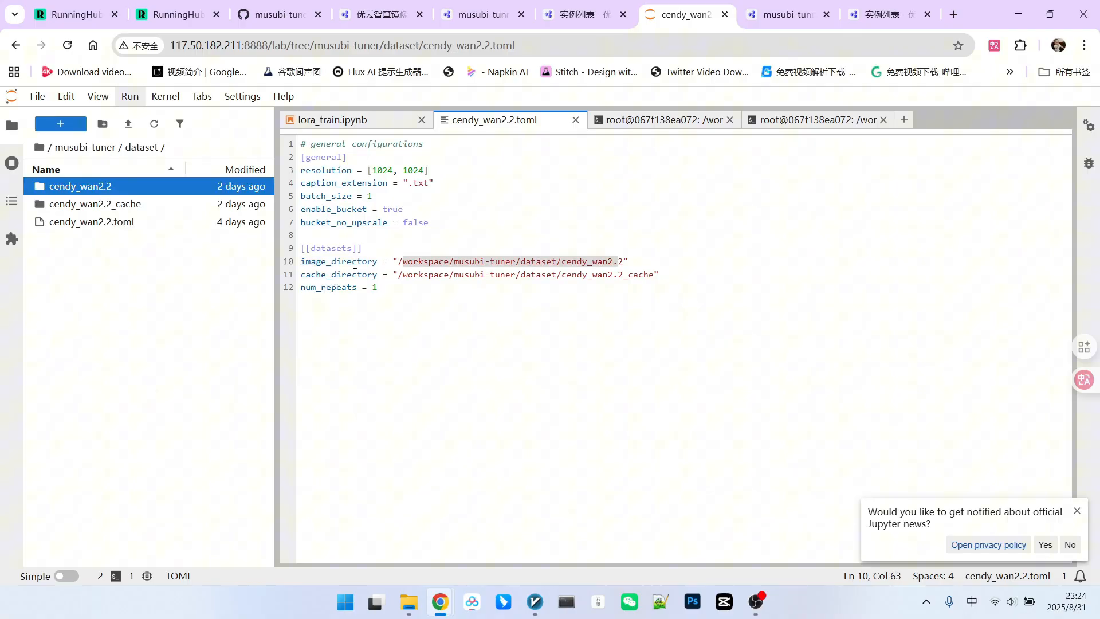
{"action": "double_click", "coordinate": [338, 274]}
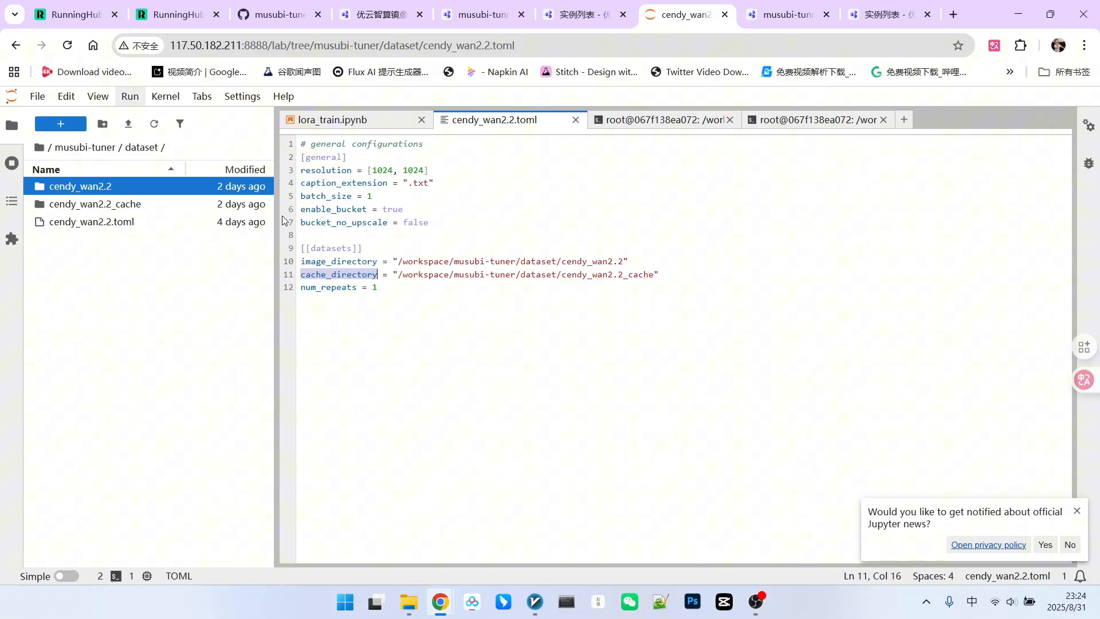
{"action": "mouse_move", "coordinate": [284, 219]}
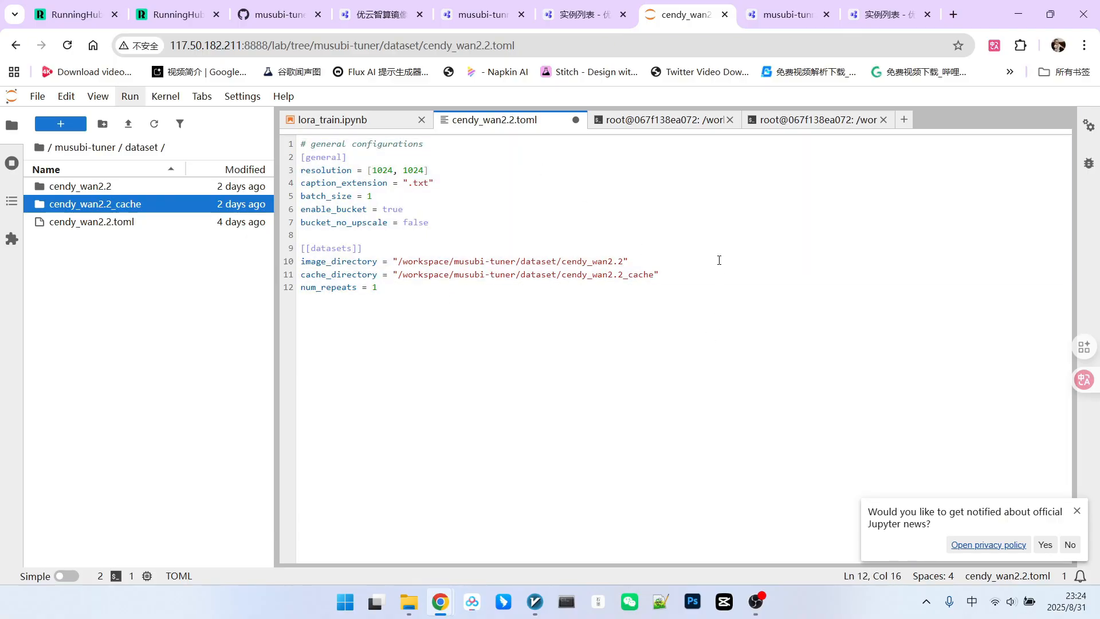
{"action": "left_click", "coordinate": [323, 120]}
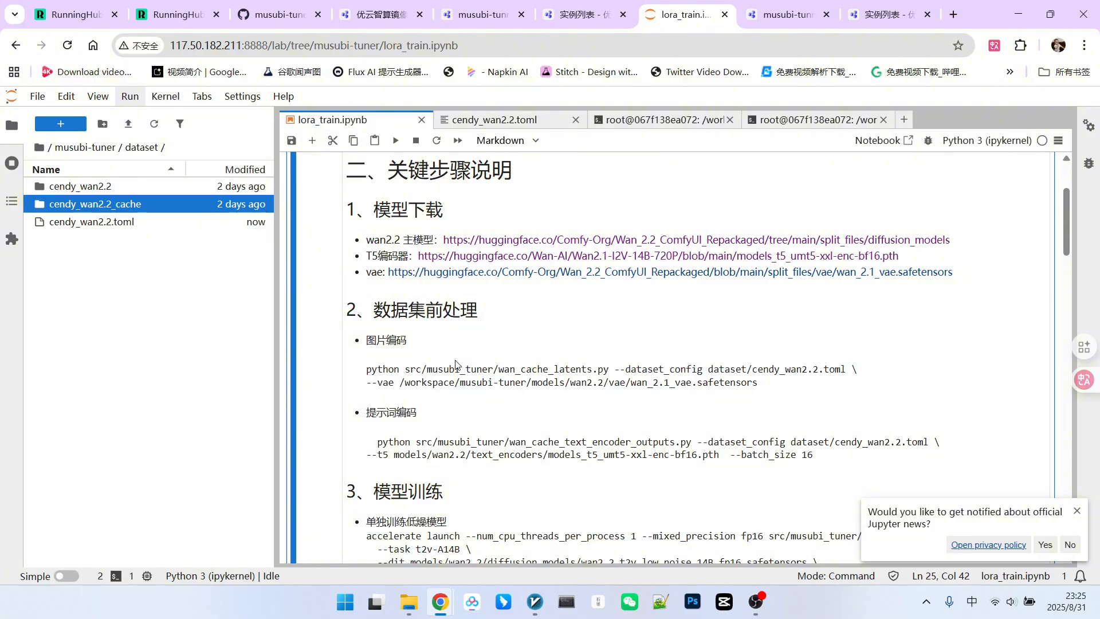
Open cendy_wan2.2_cache and change the text-encoder caching batch size from 16 to 4.
{"action": "double_click", "coordinate": [94, 204]}
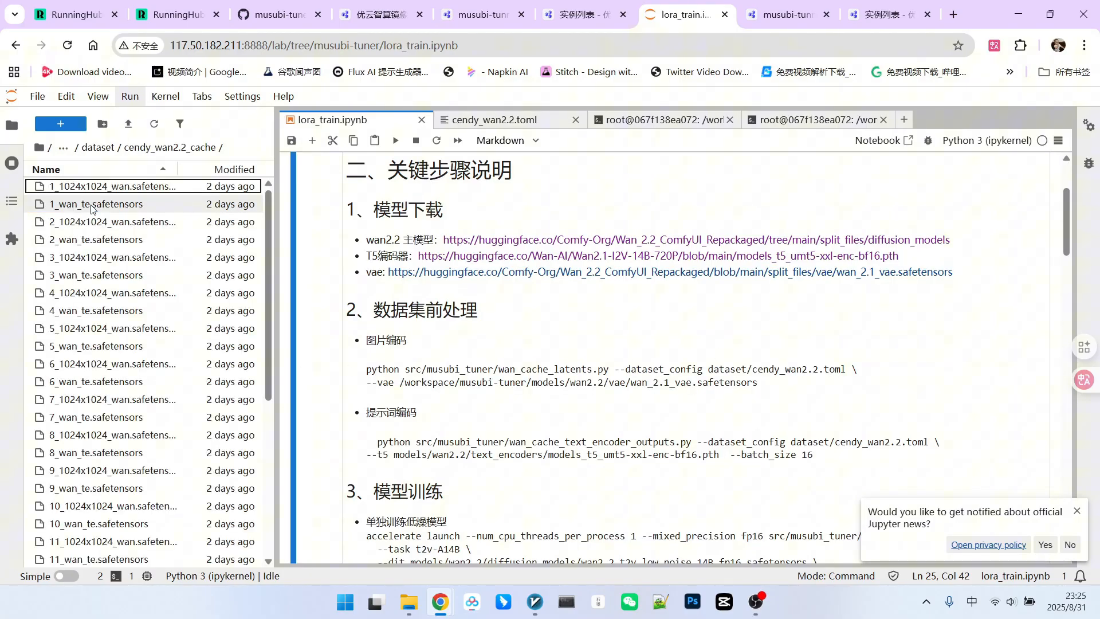
{"action": "left_click", "coordinate": [105, 186]}
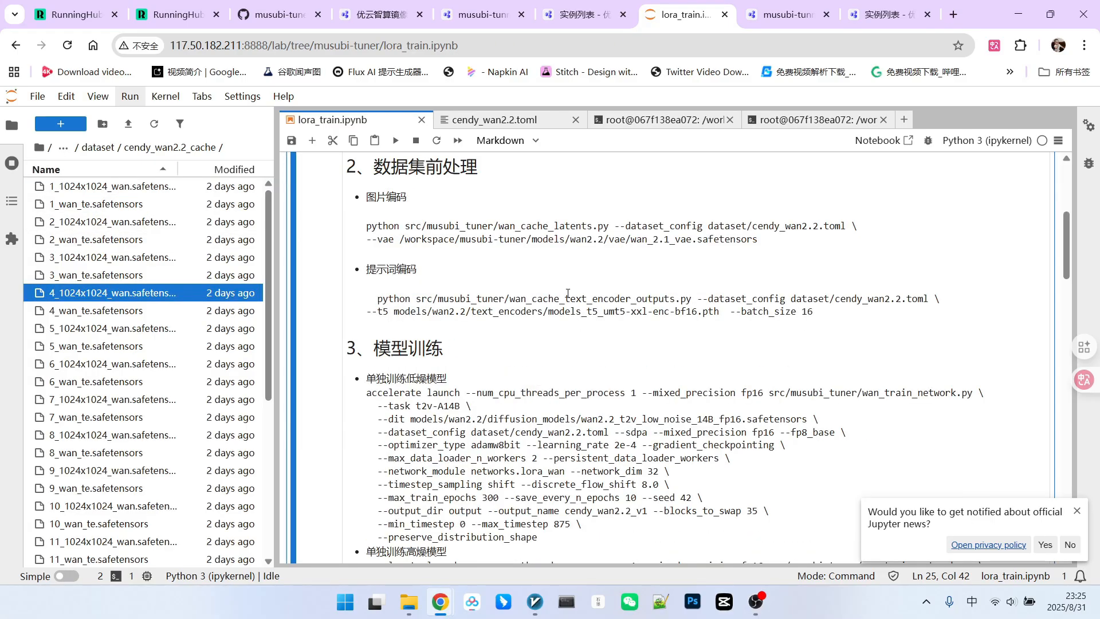
{"action": "mouse_move", "coordinate": [578, 301]}
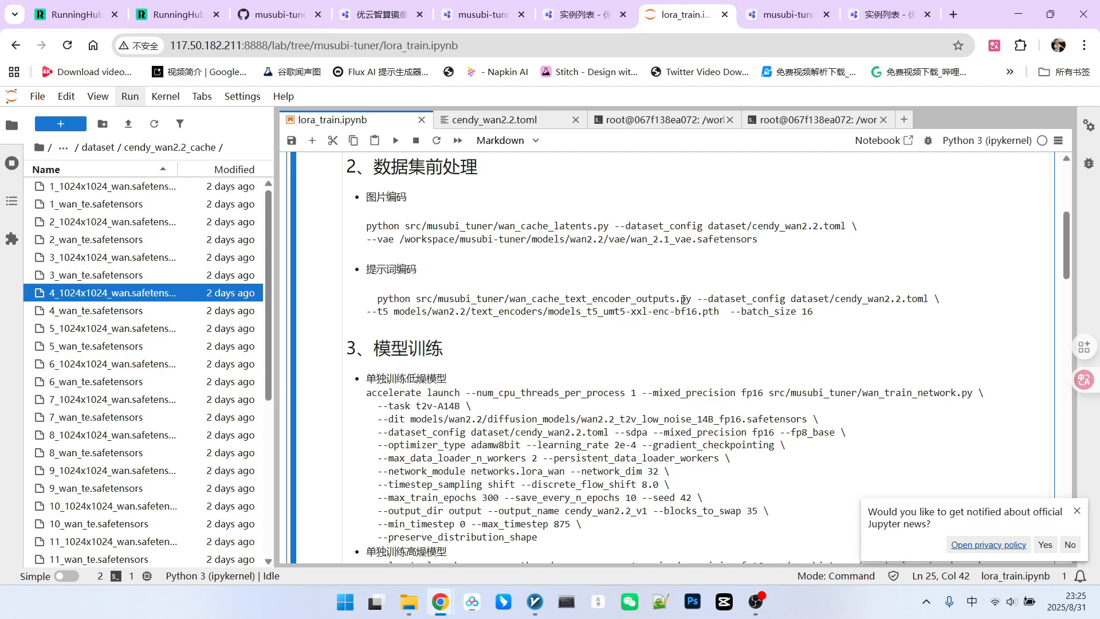
{"action": "left_click_drag", "start_coordinate": [701, 298], "coordinate": [906, 298]}
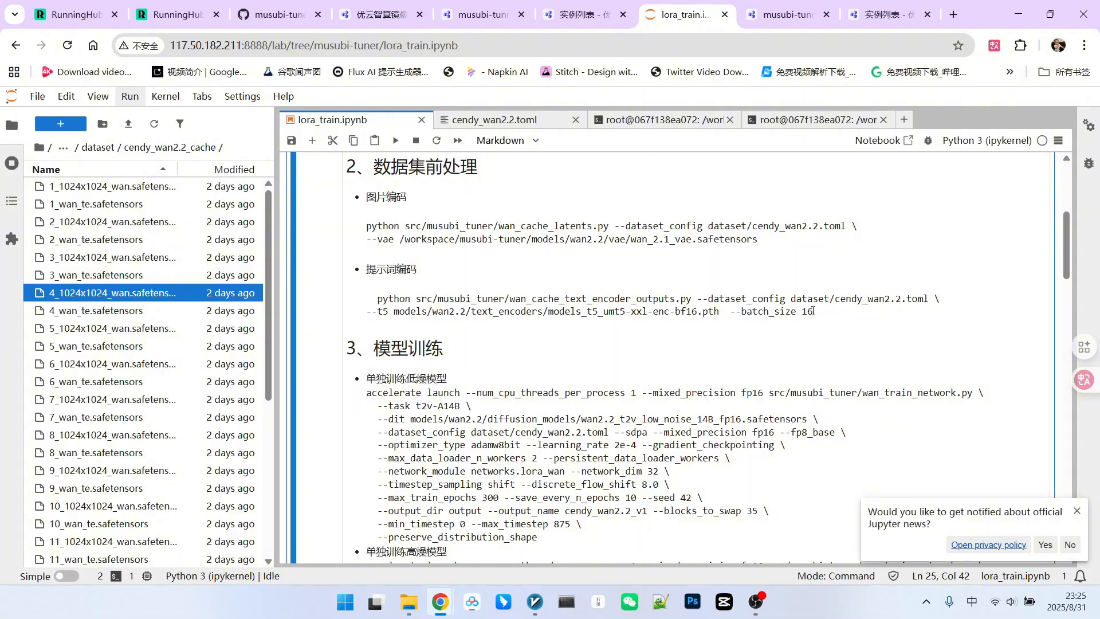
{"action": "scroll", "scroll_direction": "down", "scroll_amount": 3}
{"action": "type", "text": "4"}
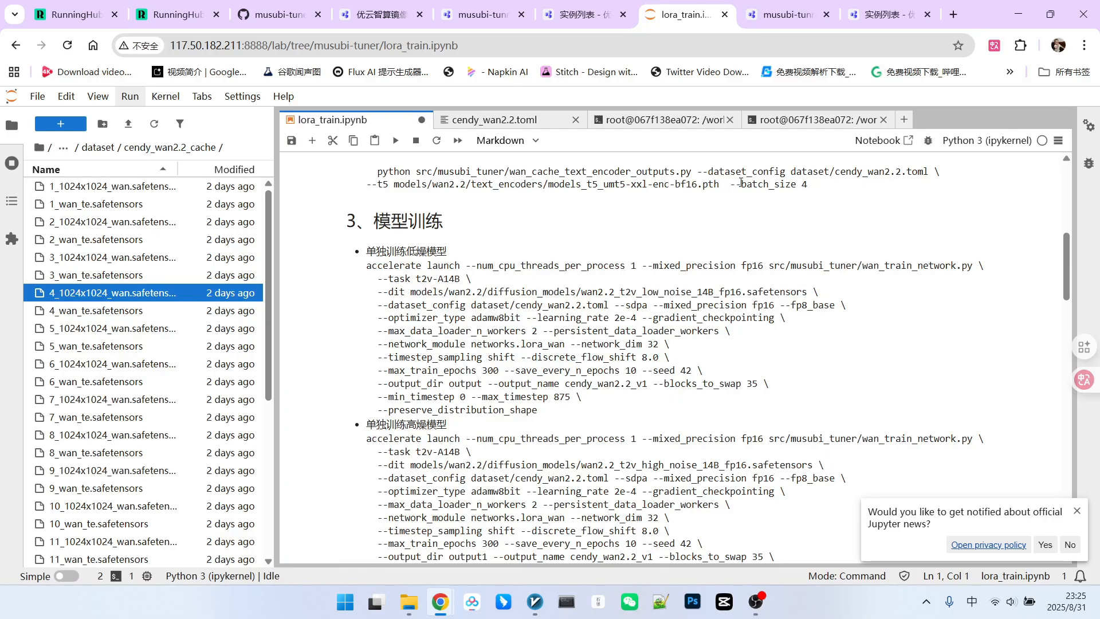
{"action": "mouse_move", "coordinate": [489, 219]}
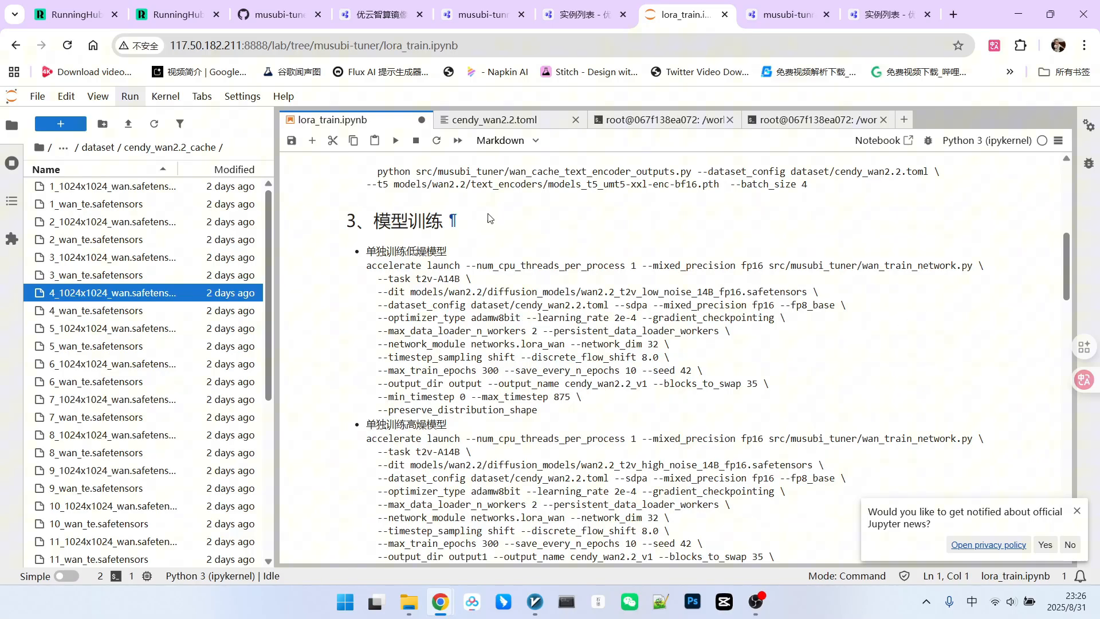
In the first terminal, change directory to musubi-tuner, then return to the notebook.
{"action": "left_click", "coordinate": [657, 119]}
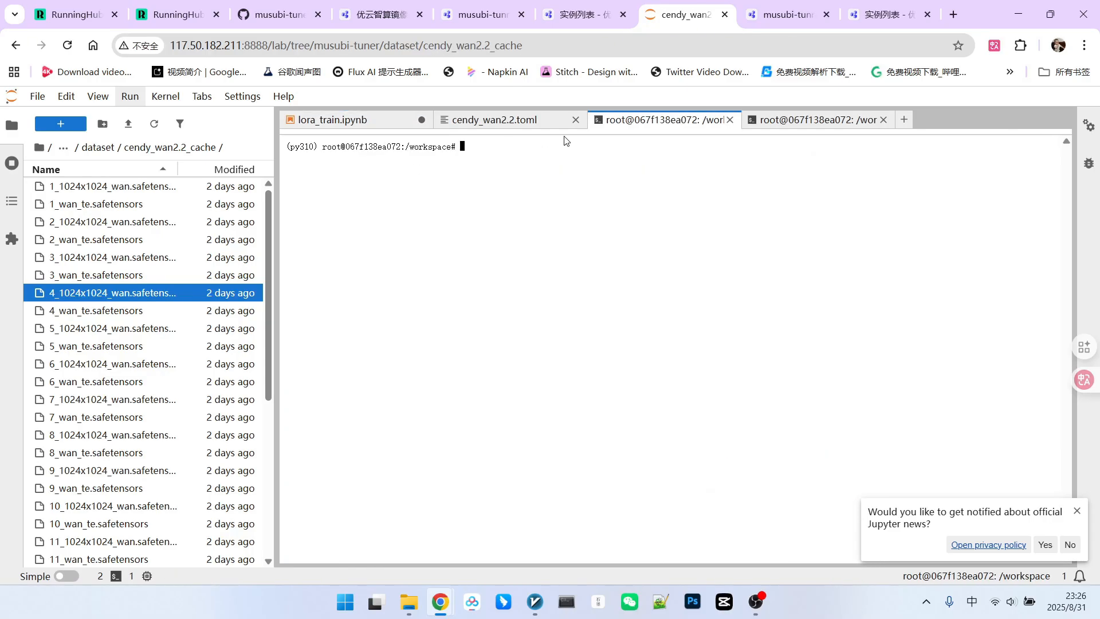
{"action": "type", "text": "cd musubi-tuner/"}
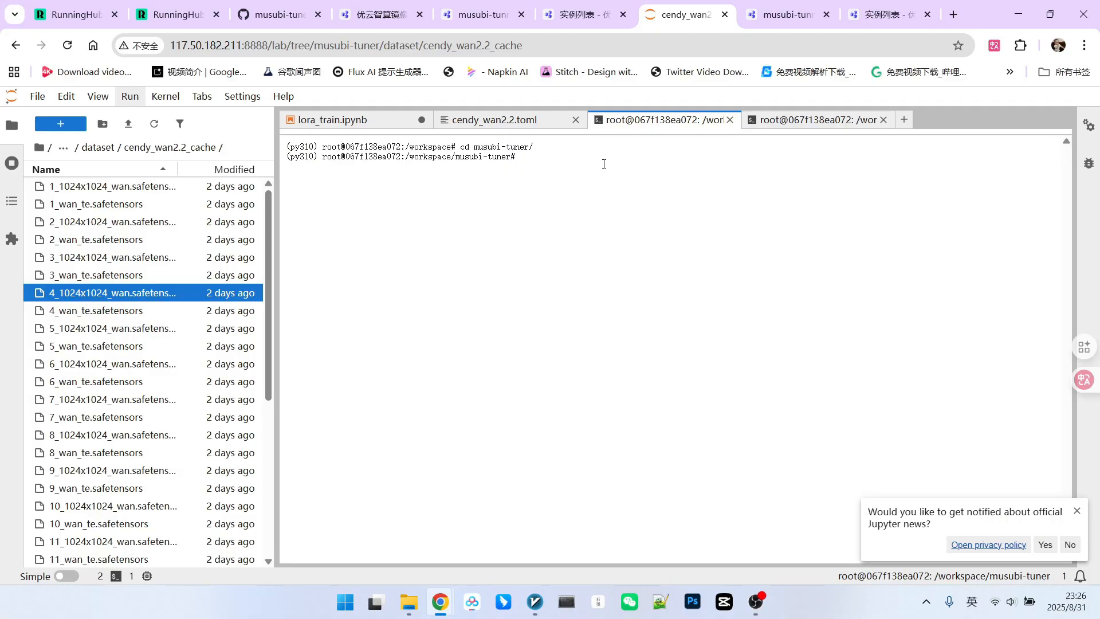
{"action": "left_click", "coordinate": [332, 120]}
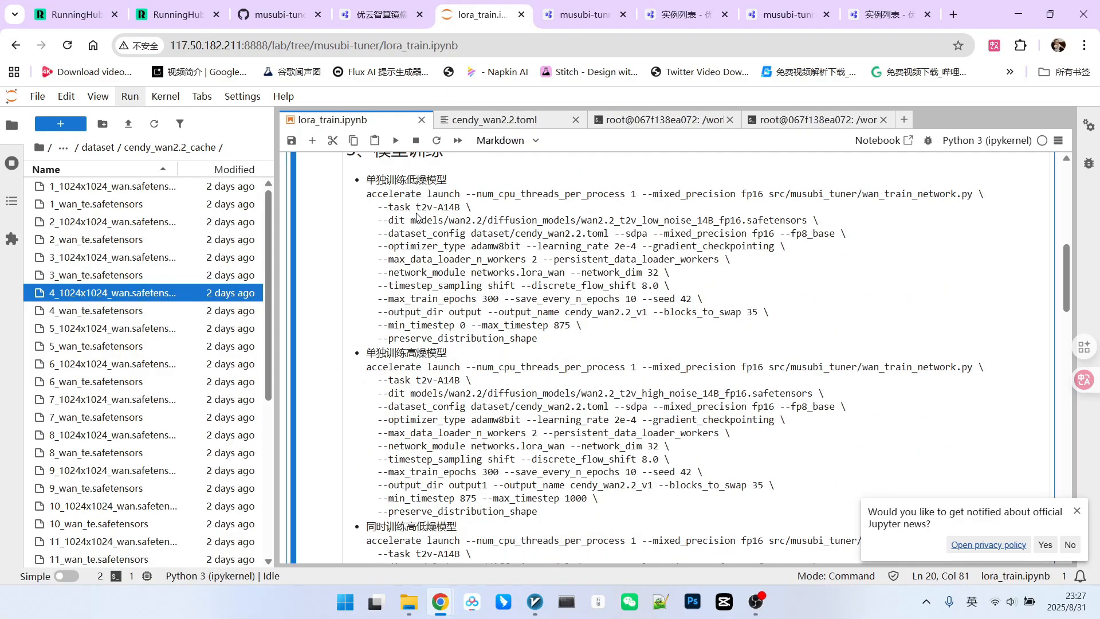
{"action": "mouse_move", "coordinate": [542, 215]}
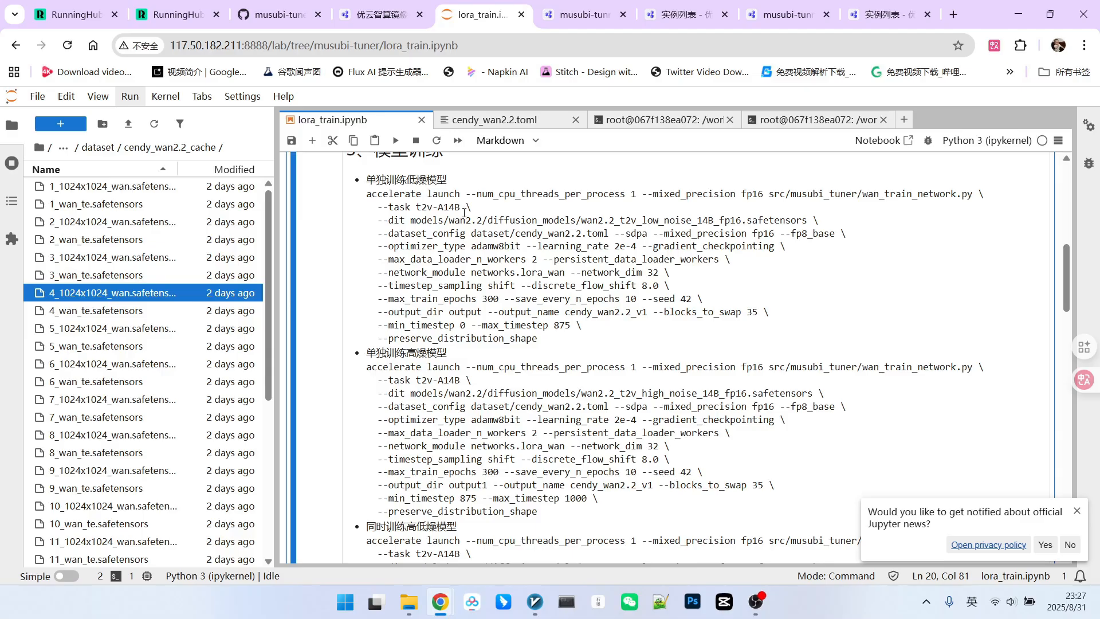
Check the Wan docs, then review the --dit path, sdpa, fp8_base, fp16 and optimizer_type flags.
{"action": "left_click", "coordinate": [270, 14]}
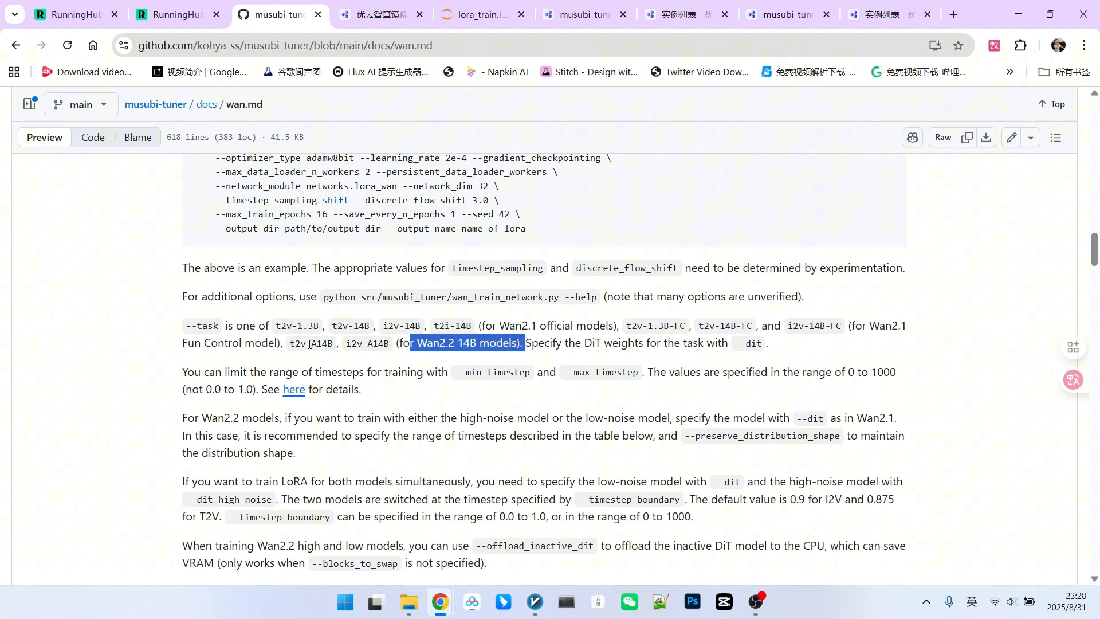
{"action": "left_click", "coordinate": [479, 14]}
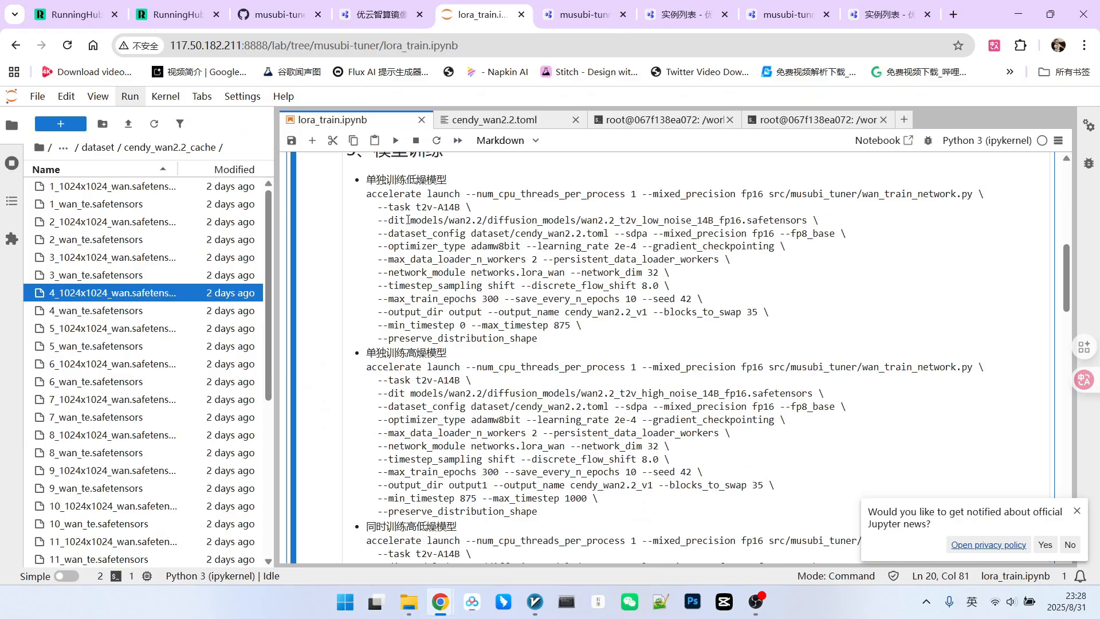
{"action": "double_click", "coordinate": [604, 220]}
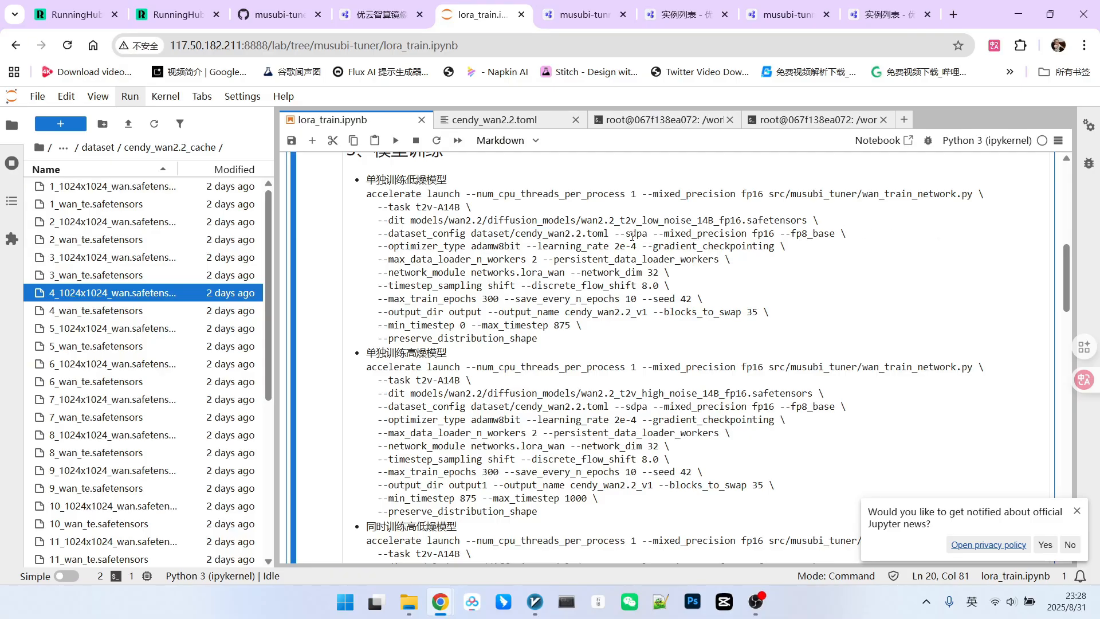
{"action": "double_click", "coordinate": [637, 233]}
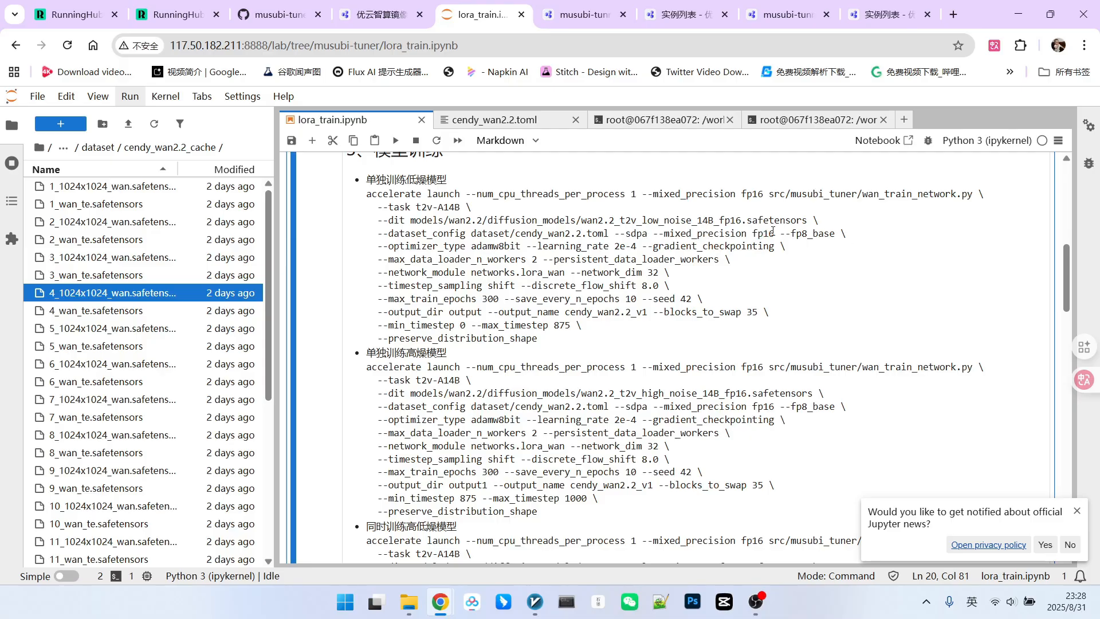
{"action": "double_click", "coordinate": [751, 195]}
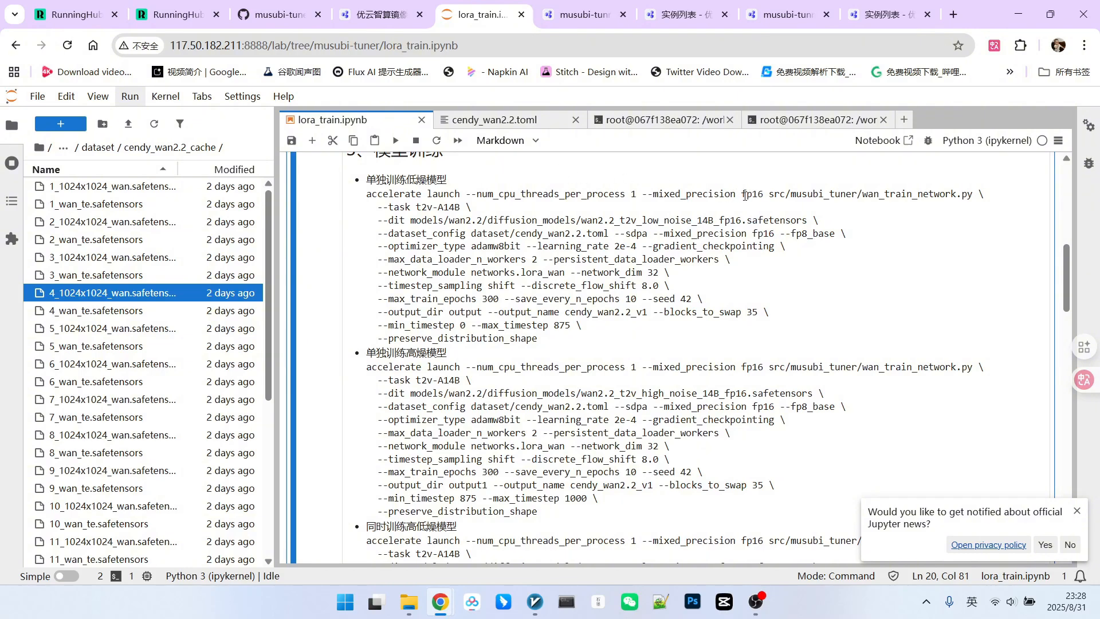
{"action": "double_click", "coordinate": [509, 194]}
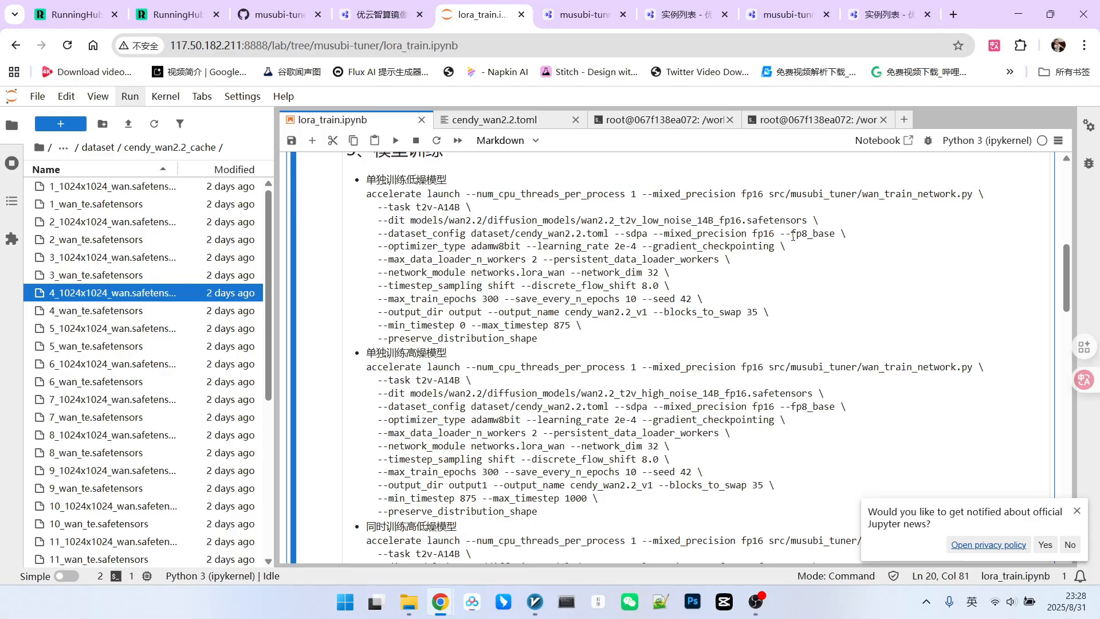
{"action": "double_click", "coordinate": [809, 234]}
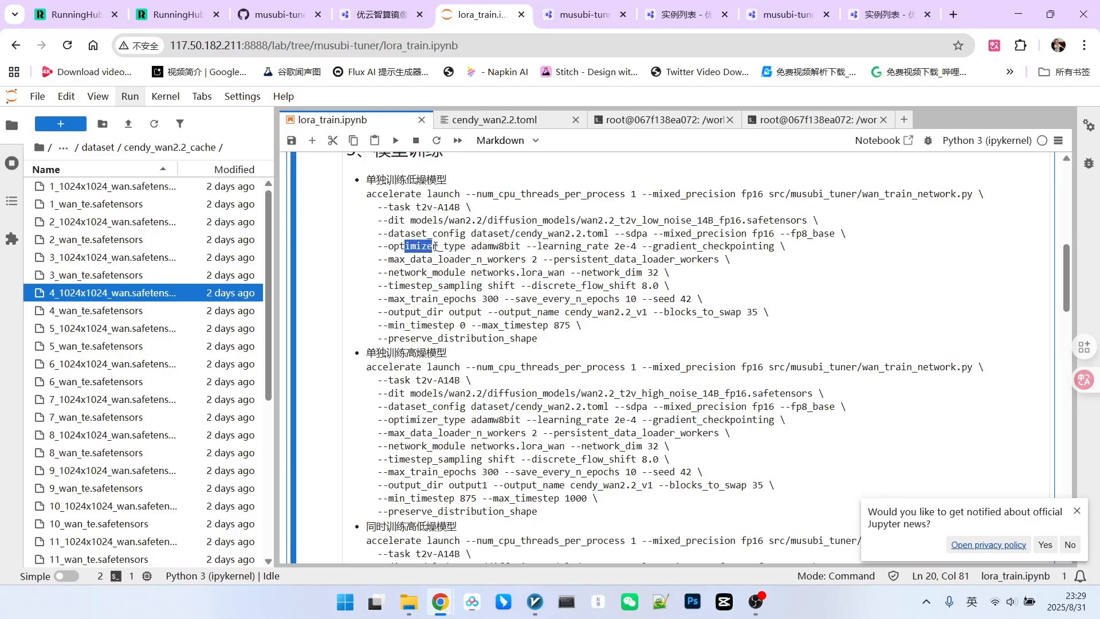
Review learning rate 2e-4, network module, 300 epochs and the checkpoint save interval.
{"action": "scroll", "scroll_direction": "down", "scroll_amount": 3}
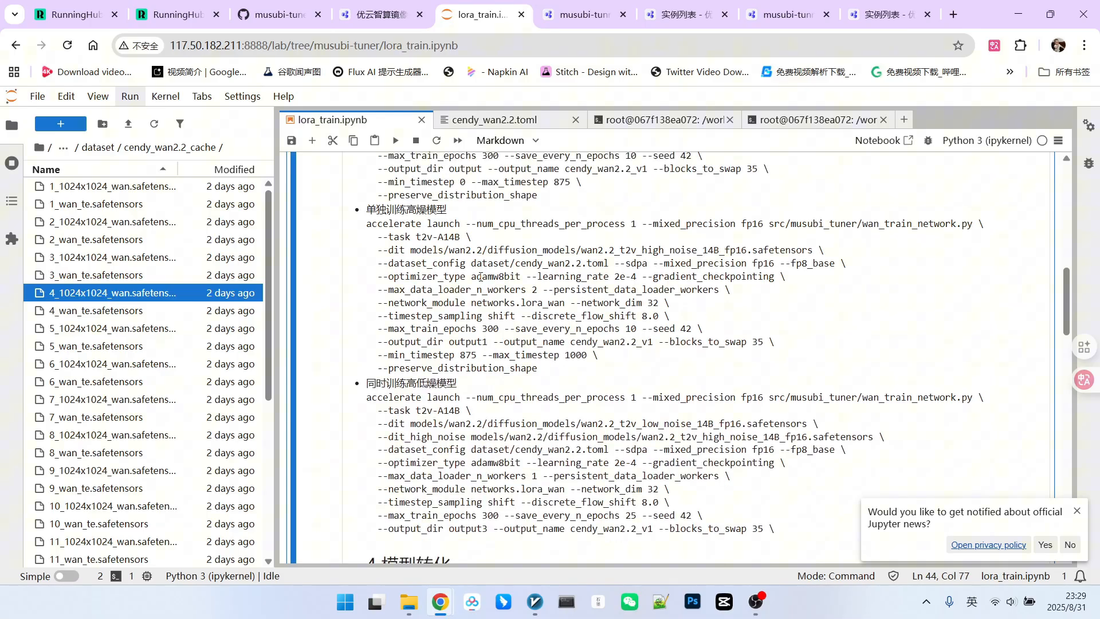
{"action": "double_click", "coordinate": [498, 275]}
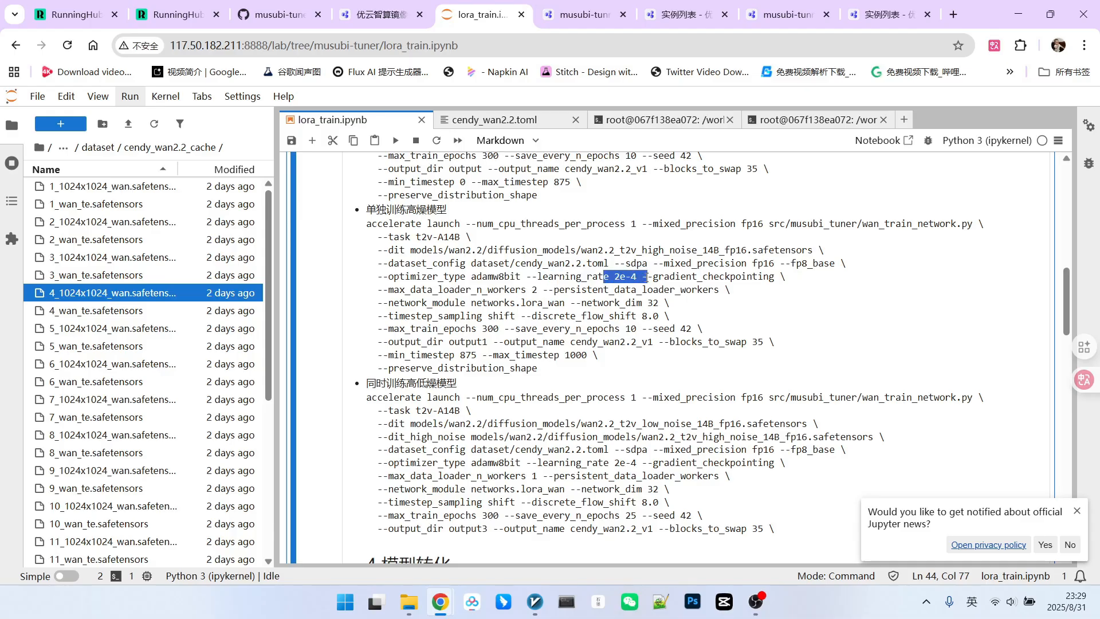
{"action": "scroll", "scroll_direction": "down", "scroll_amount": 3}
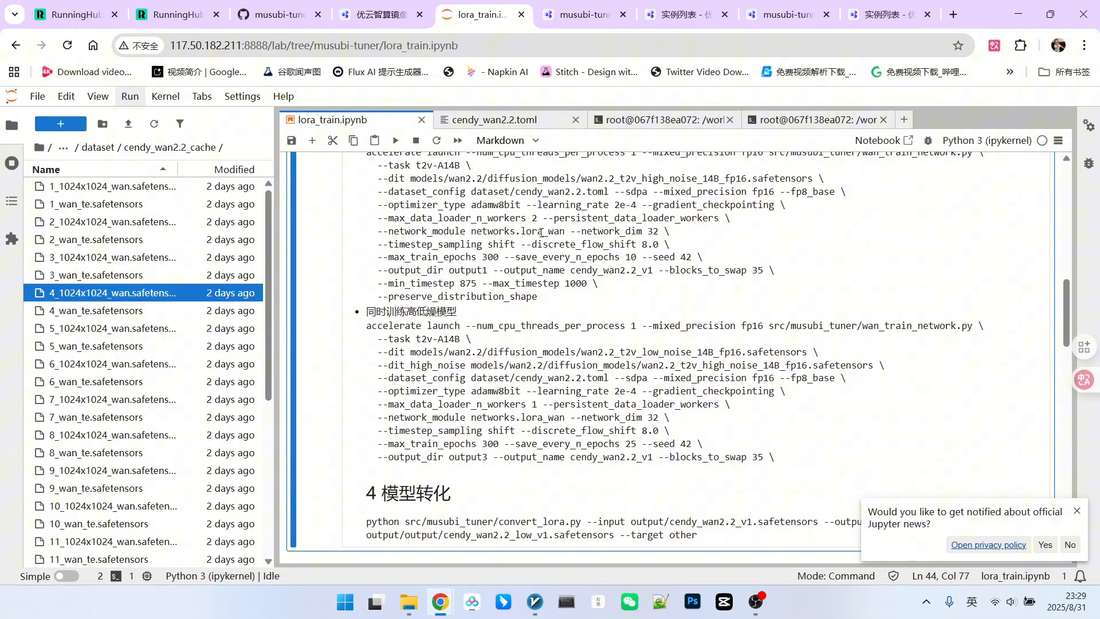
{"action": "double_click", "coordinate": [599, 231]}
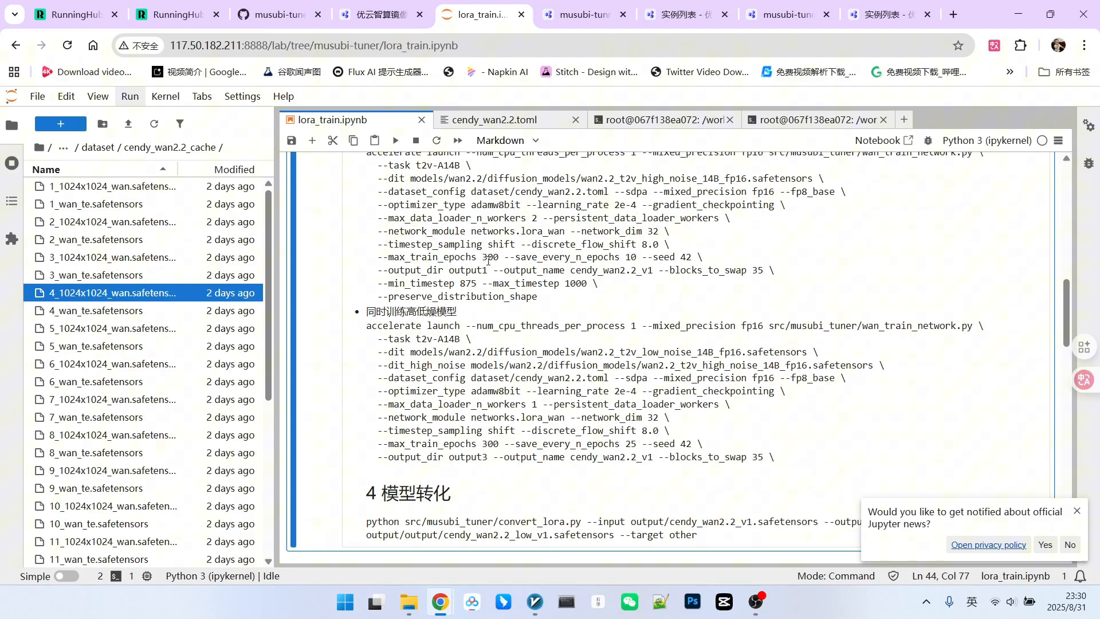
{"action": "double_click", "coordinate": [491, 256]}
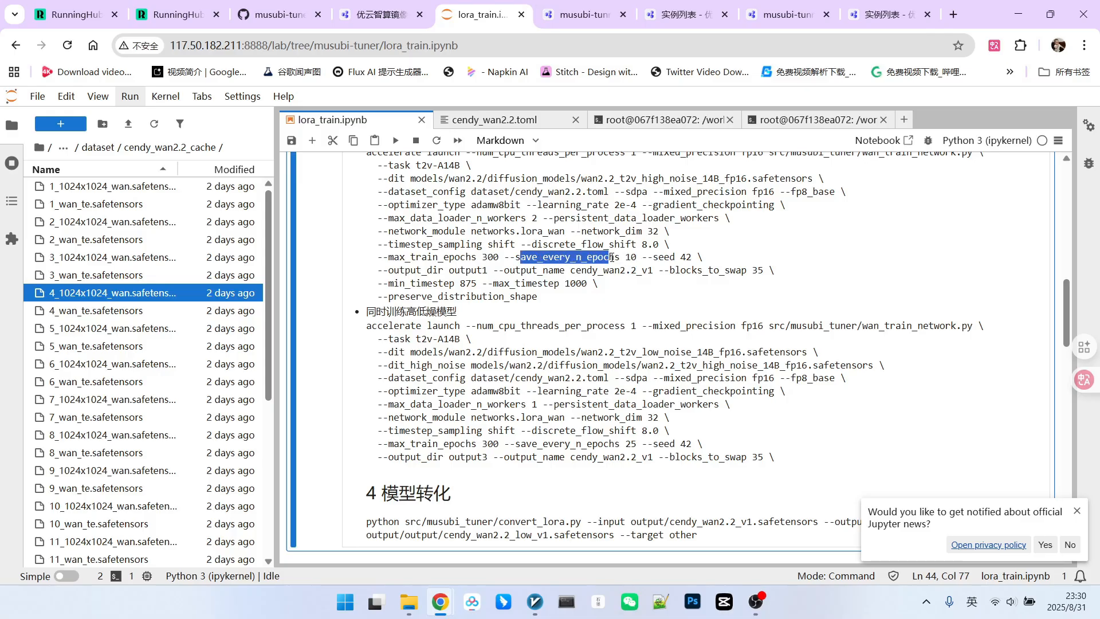
{"action": "double_click", "coordinate": [629, 257]}
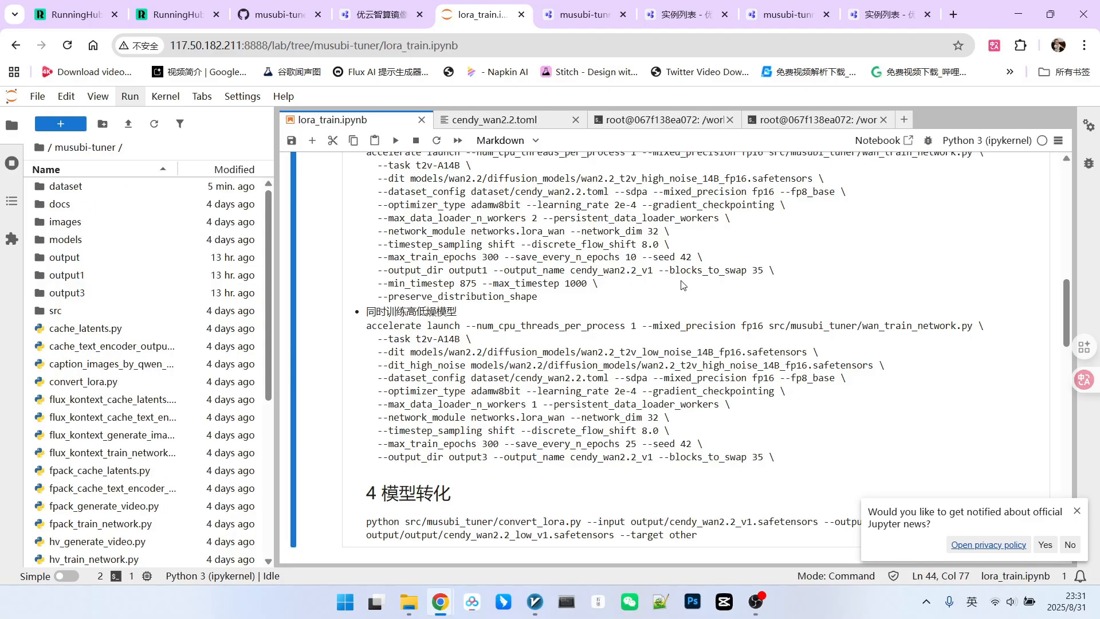
{"action": "mouse_move", "coordinate": [921, 250]}
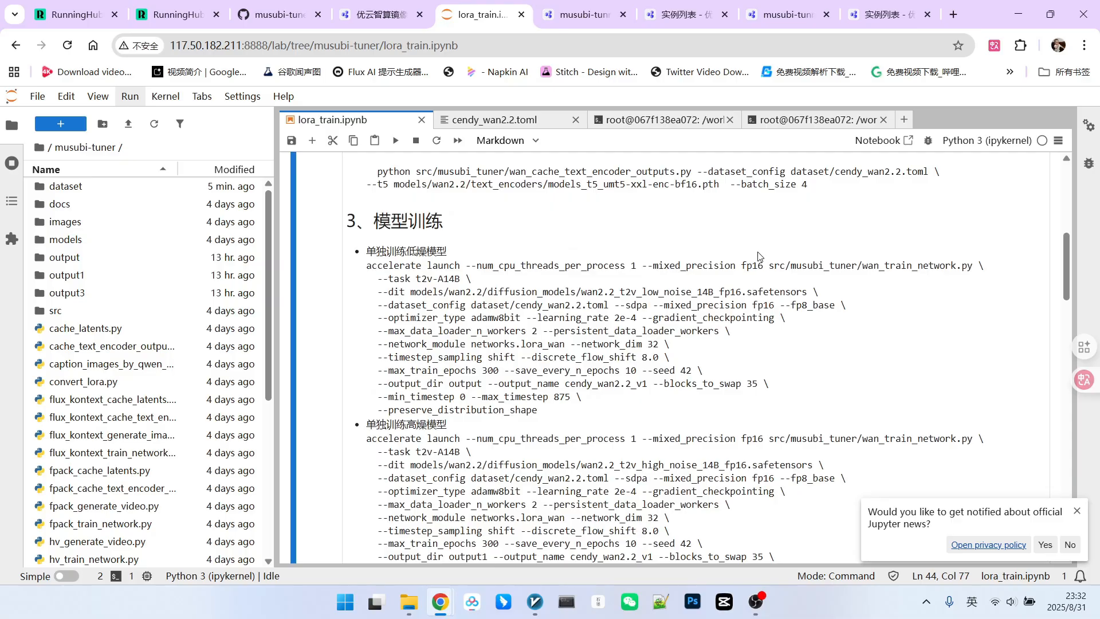
{"action": "scroll", "scroll_direction": "down", "scroll_amount": 3}
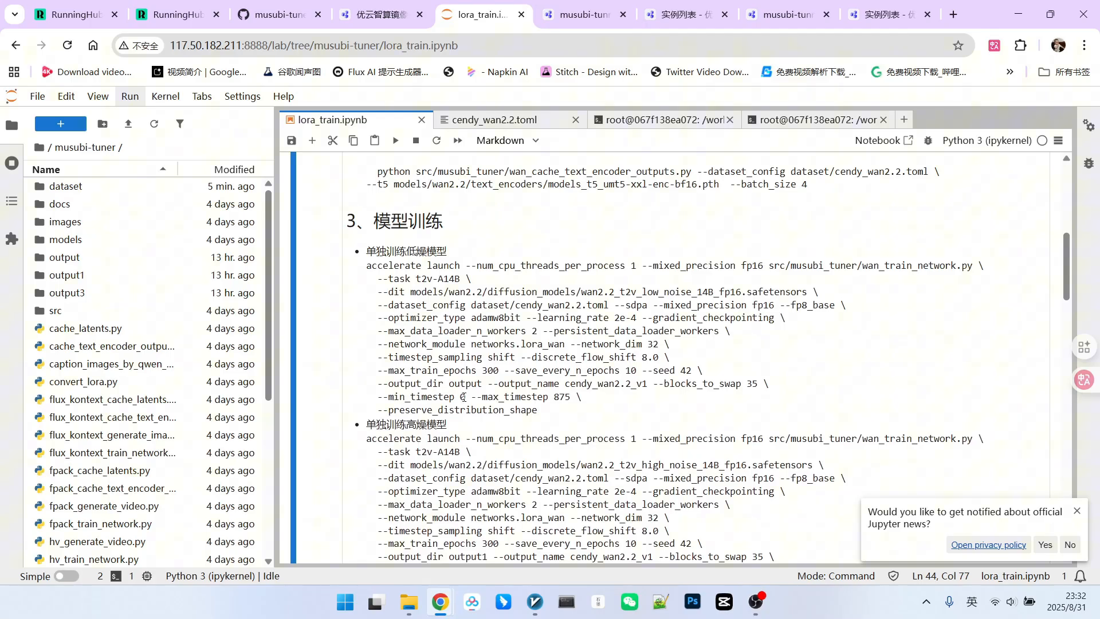
{"action": "scroll", "scroll_direction": "down", "scroll_amount": 3}
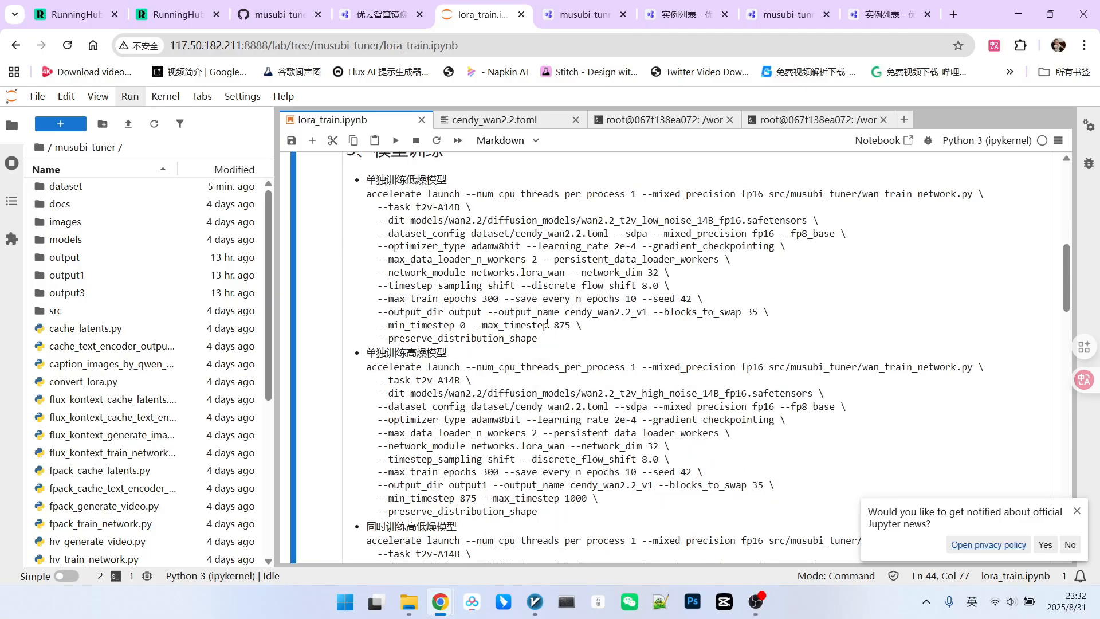
{"action": "double_click", "coordinate": [561, 325]}
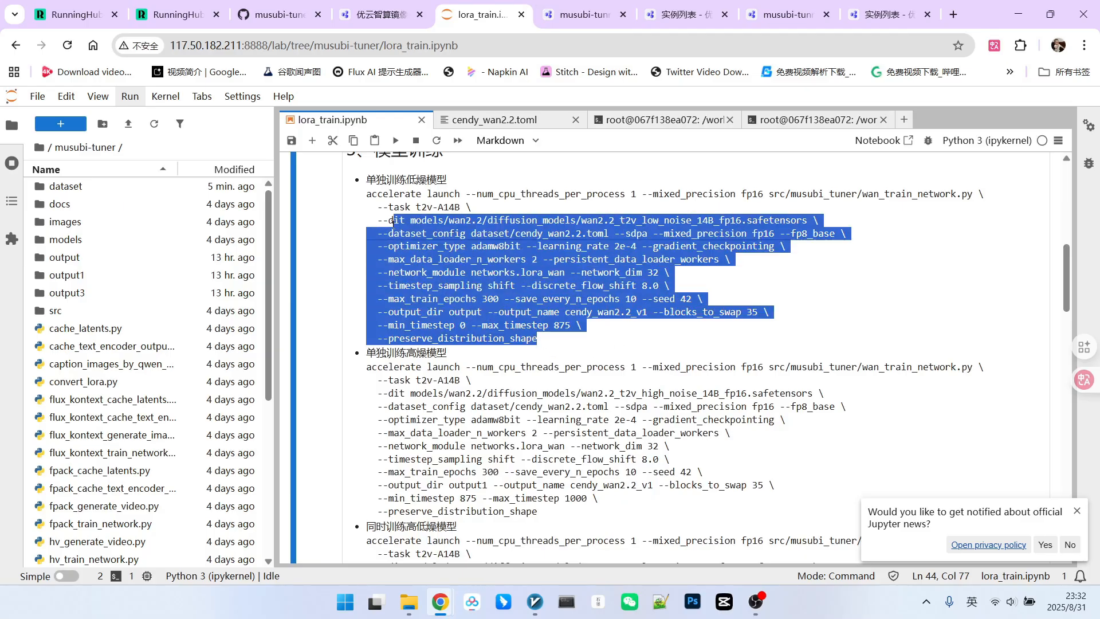
{"action": "scroll", "scroll_direction": "down", "scroll_amount": 3}
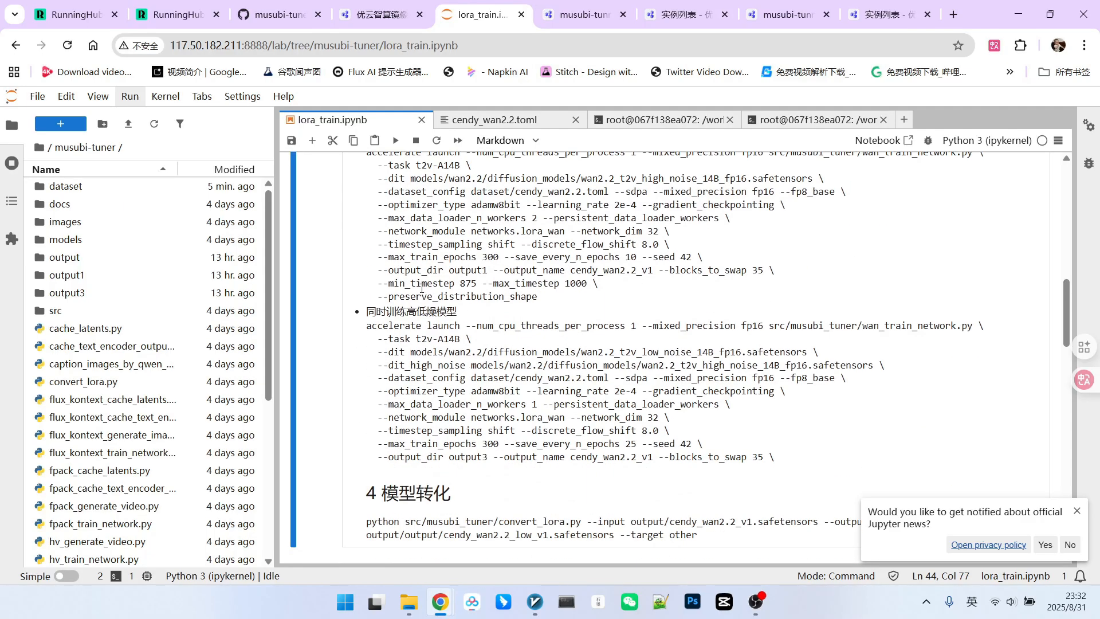
{"action": "double_click", "coordinate": [468, 284]}
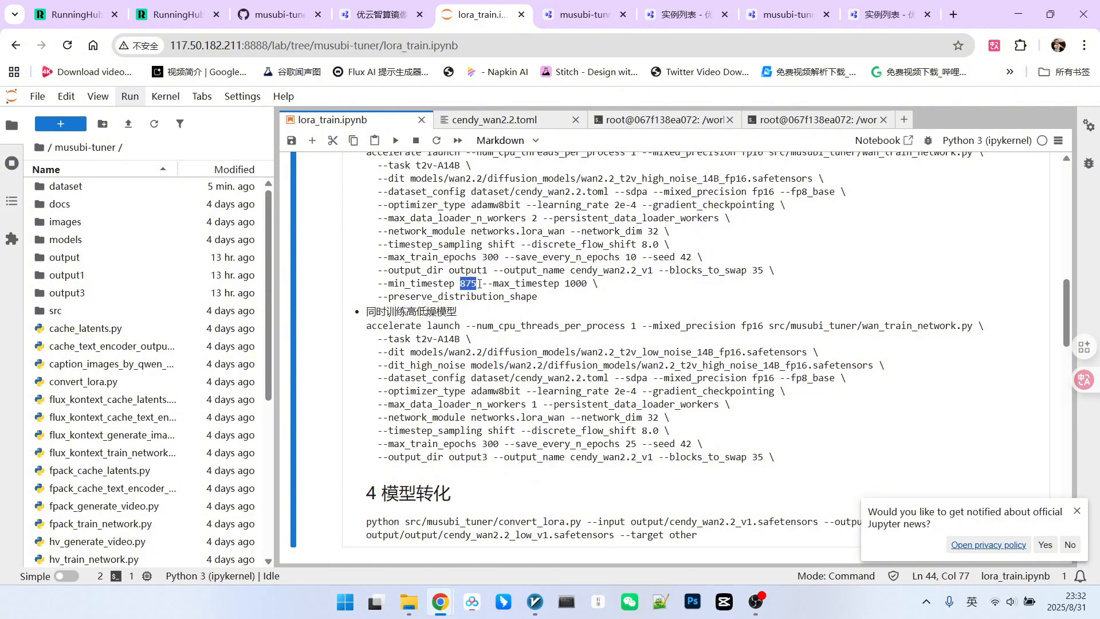
{"action": "scroll", "scroll_direction": "down", "scroll_amount": 3}
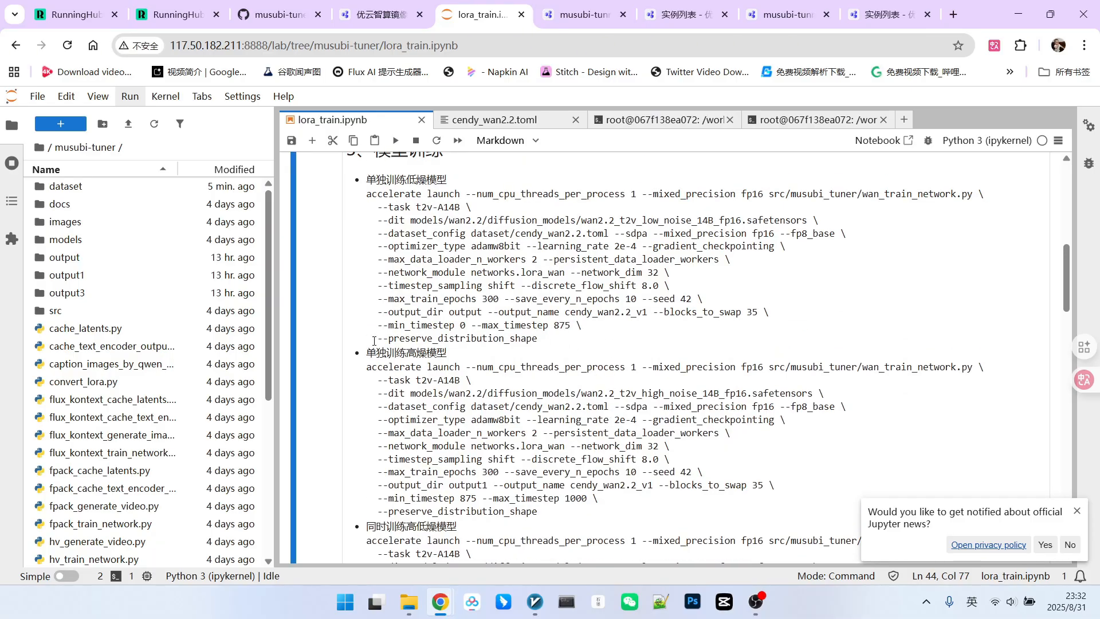
{"action": "double_click", "coordinate": [462, 338]}
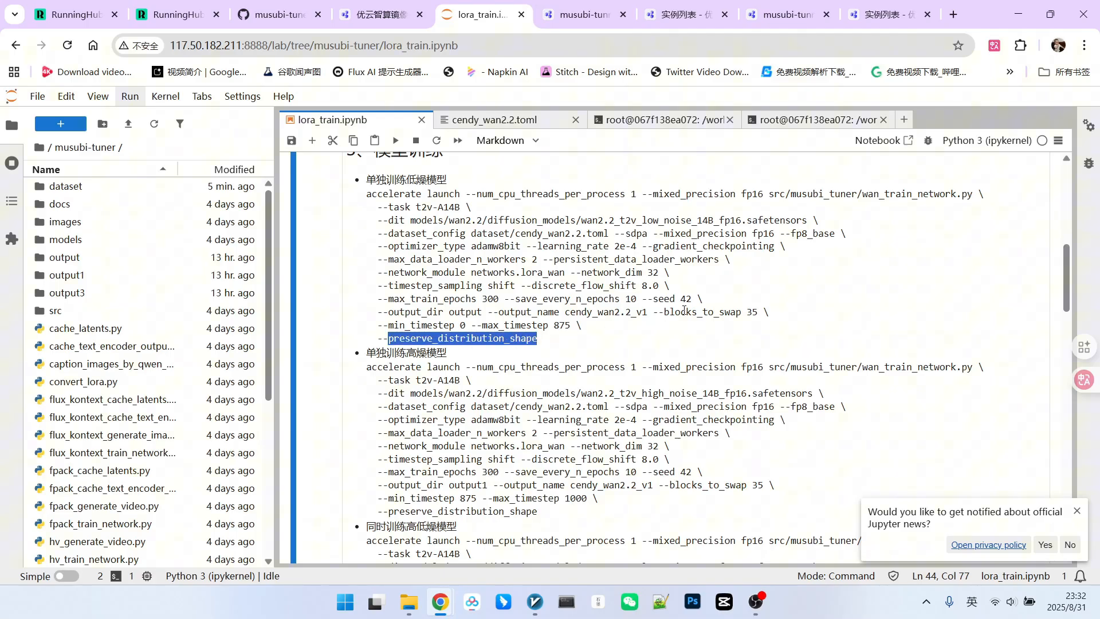
{"action": "scroll", "scroll_direction": "down", "scroll_amount": 3}
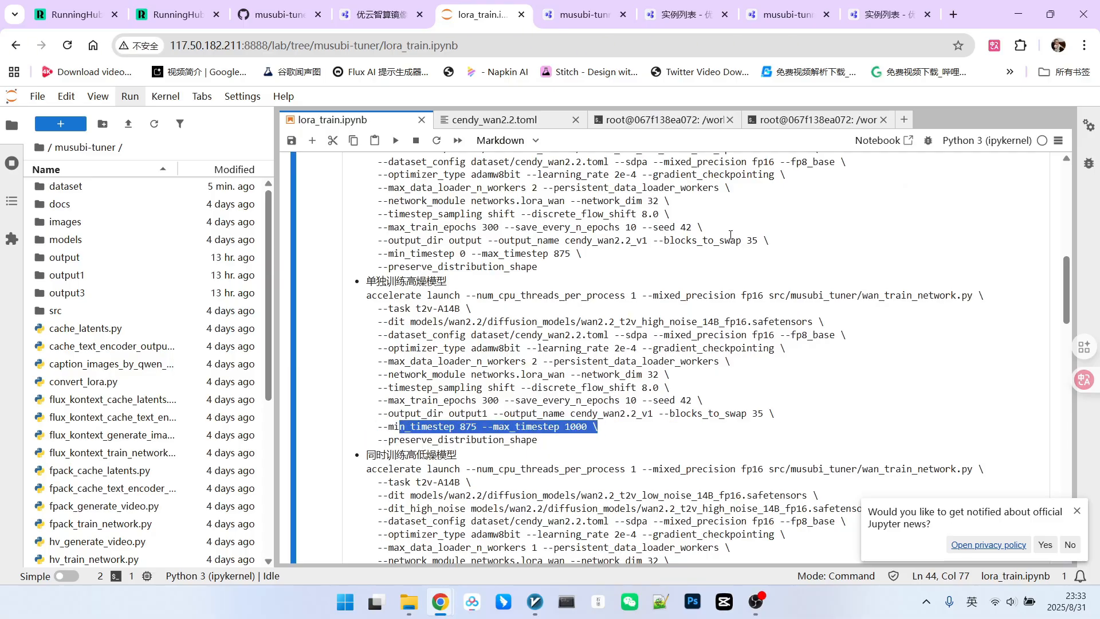
{"action": "scroll", "scroll_direction": "down", "scroll_amount": 3}
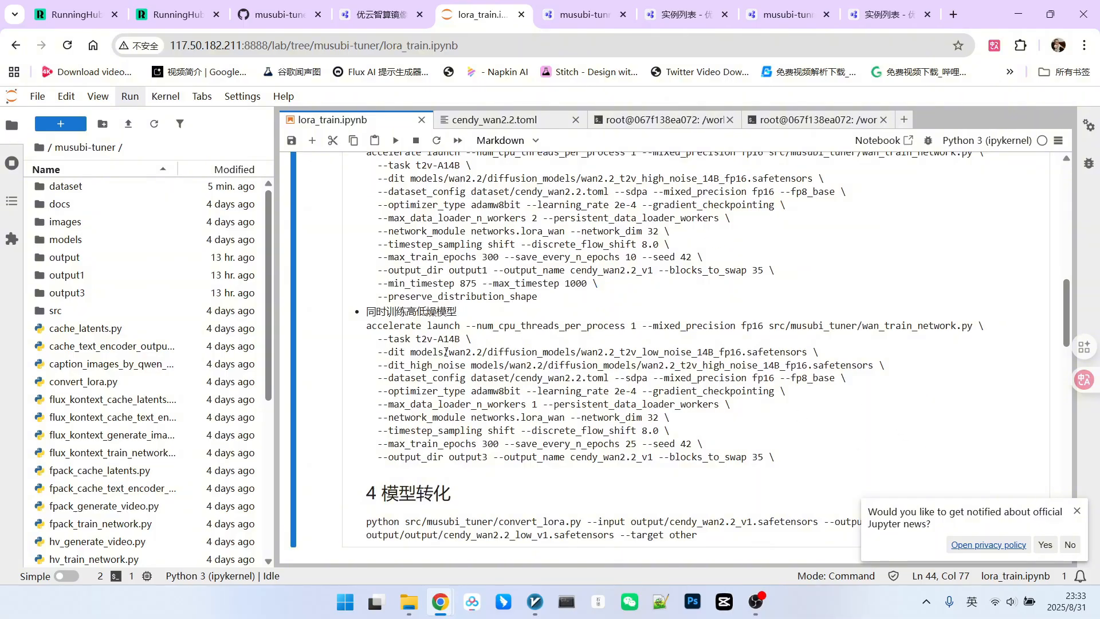
{"action": "left_click_drag", "start_coordinate": [377, 353], "coordinate": [574, 365]}
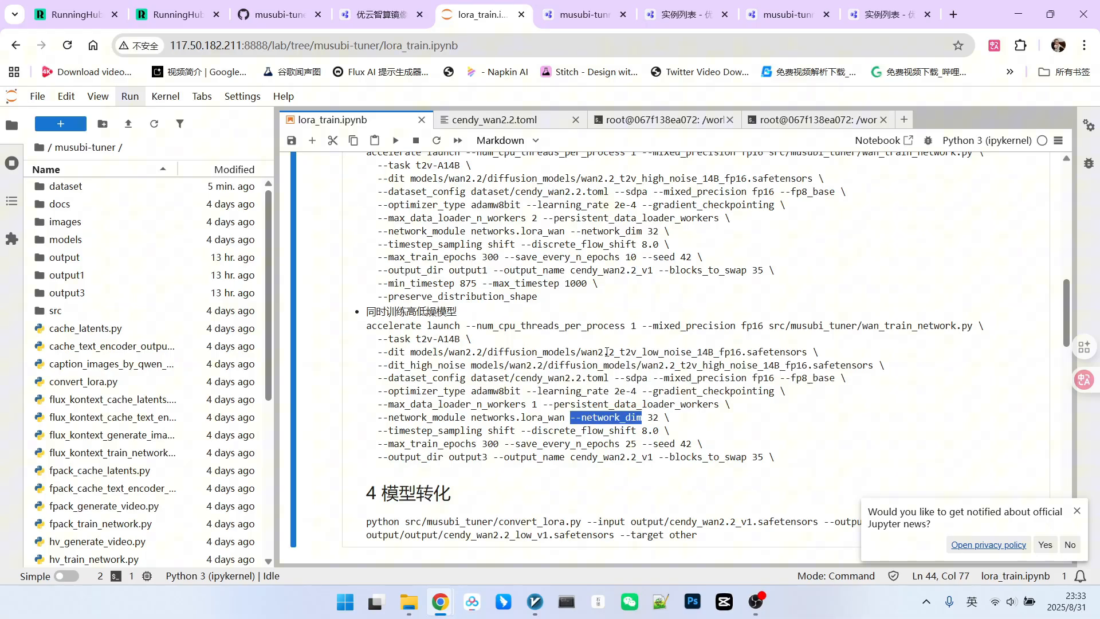
{"action": "double_click", "coordinate": [605, 430]}
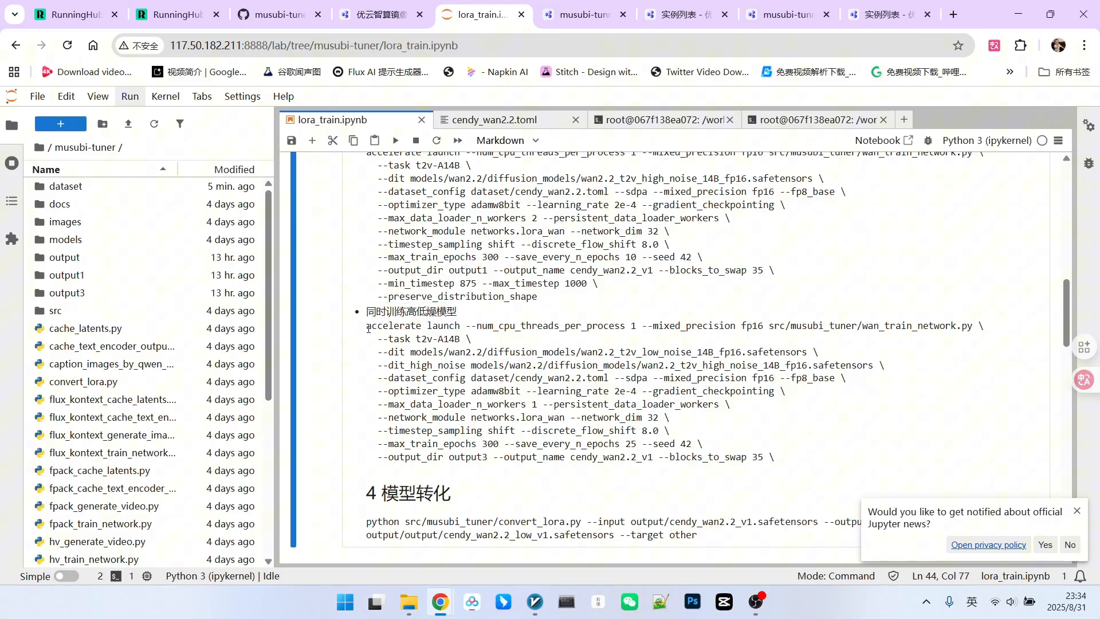
Launch the combined high- and low-noise LoRA training and watch it reach epoch 1 of 300.
{"action": "left_click", "coordinate": [653, 119]}
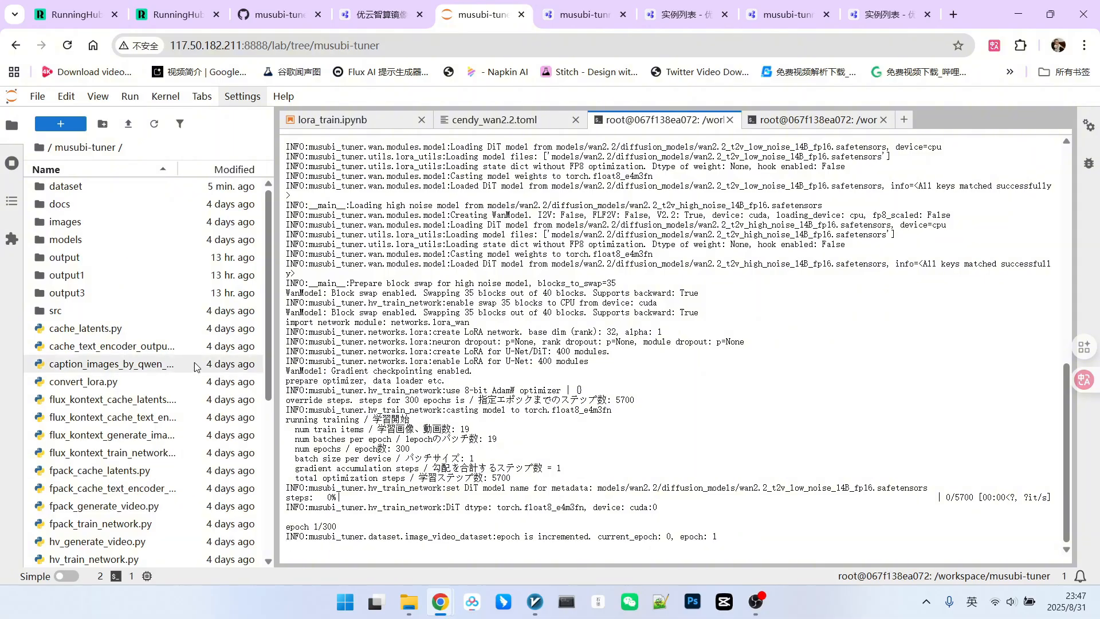
{"action": "mouse_move", "coordinate": [70, 257]}
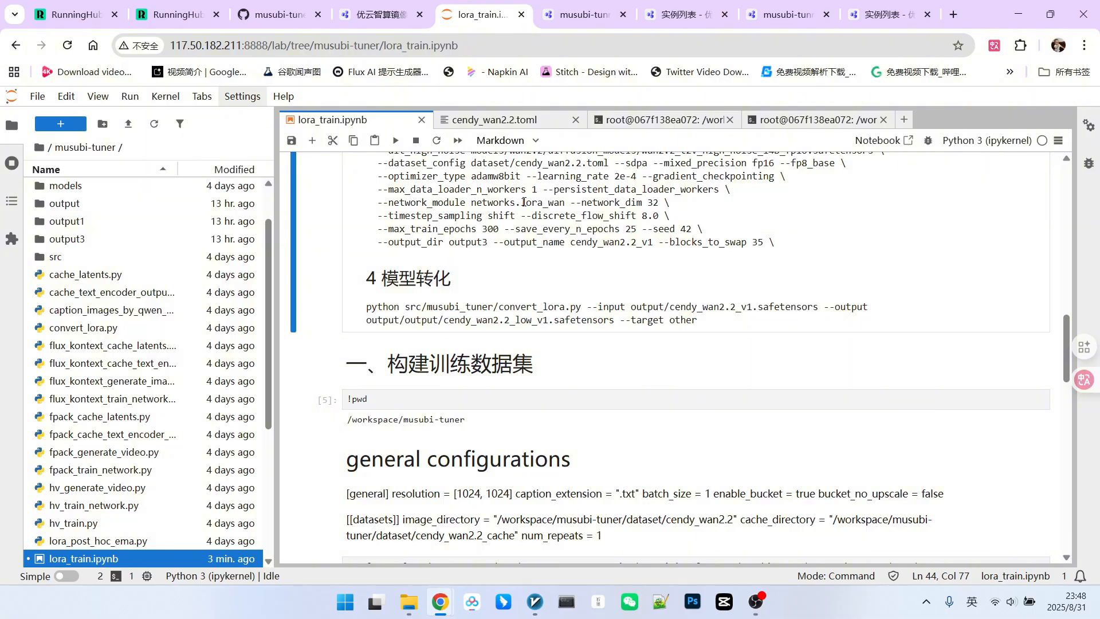
View the video_wan2_2_14B workflow with its cendy_wan2.2_v1 LoRA loaders in RunningHub.
{"action": "scroll", "scroll_direction": "up", "scroll_amount": 3}
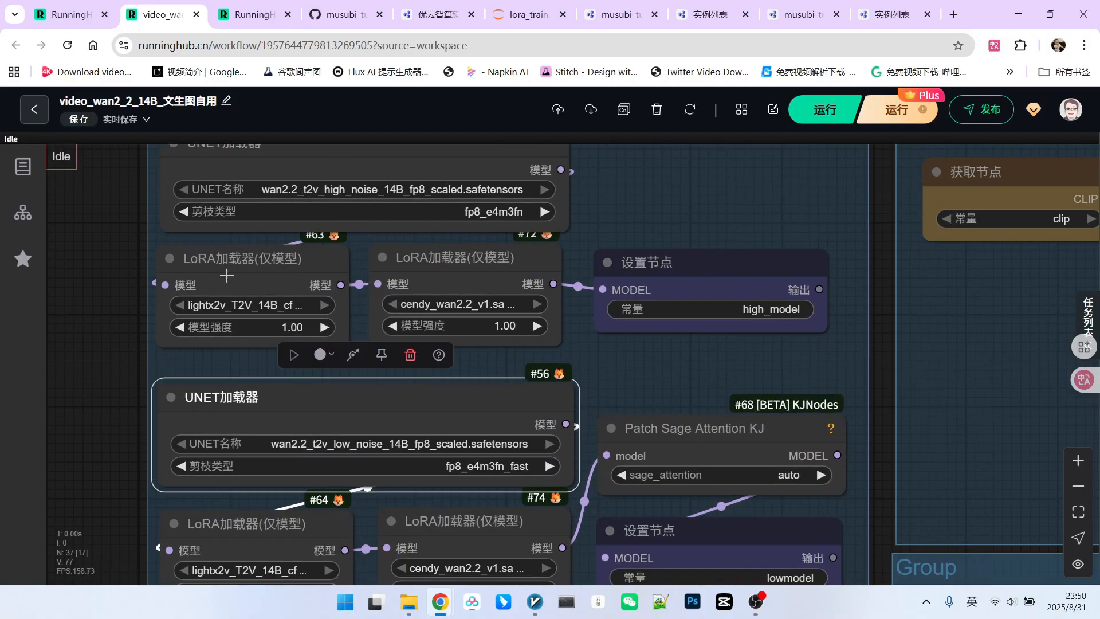
Scroll the workflow canvas to the image loader and open the 2025-09-01 wan2.2 vlog folder.
{"action": "scroll", "scroll_direction": "down", "scroll_amount": 3}
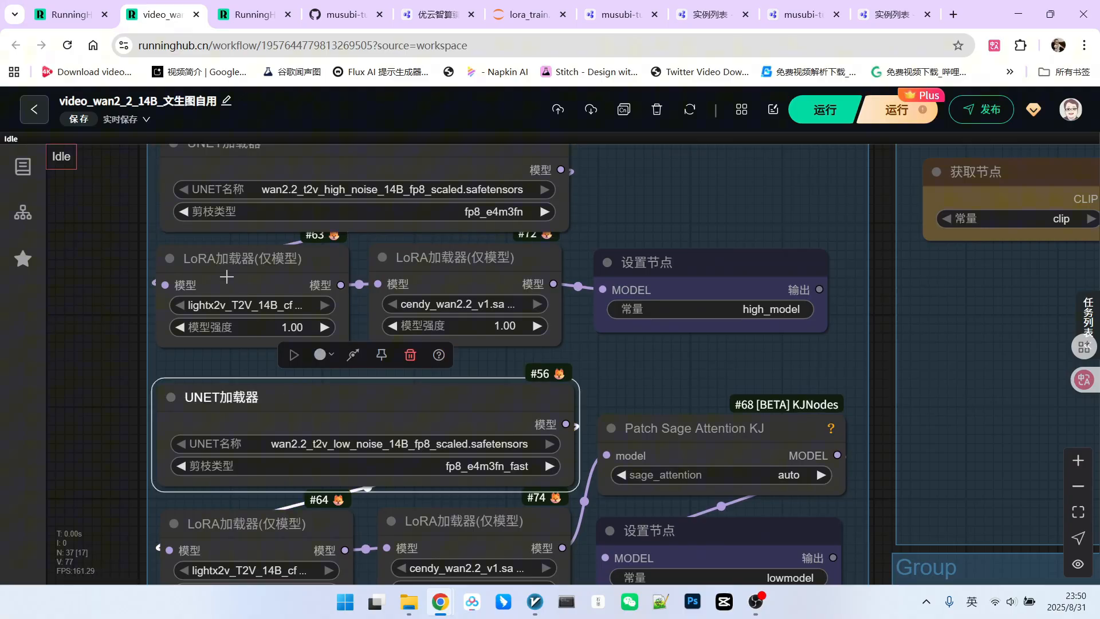
{"action": "scroll", "scroll_direction": "down", "scroll_amount": 3}
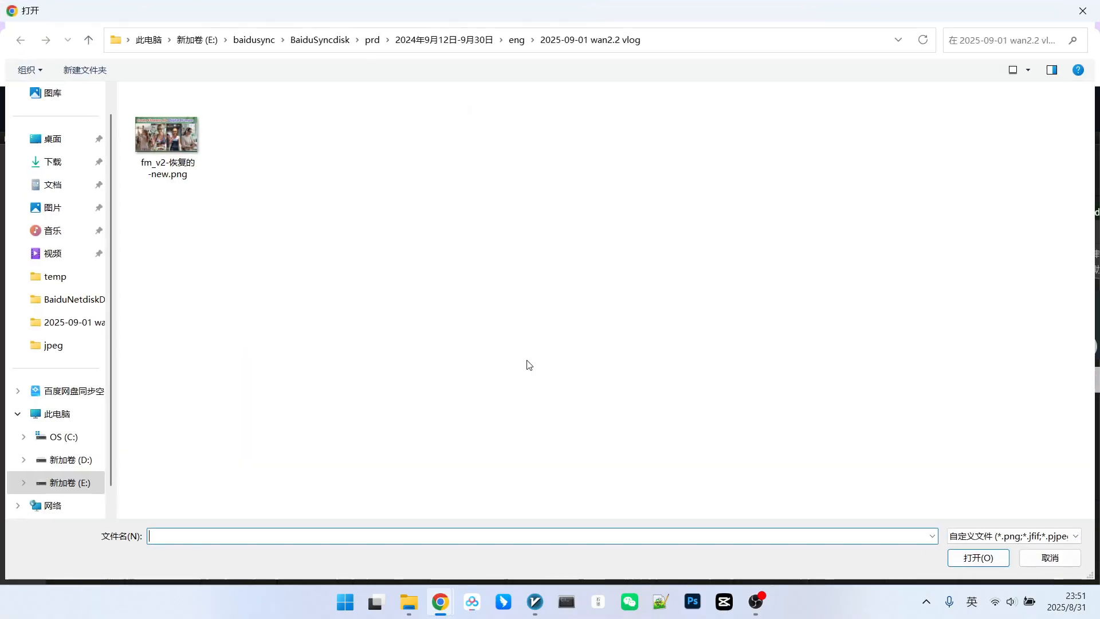
Close the file dialog and set the KSampler seed to 43.
{"action": "left_click", "coordinate": [55, 275]}
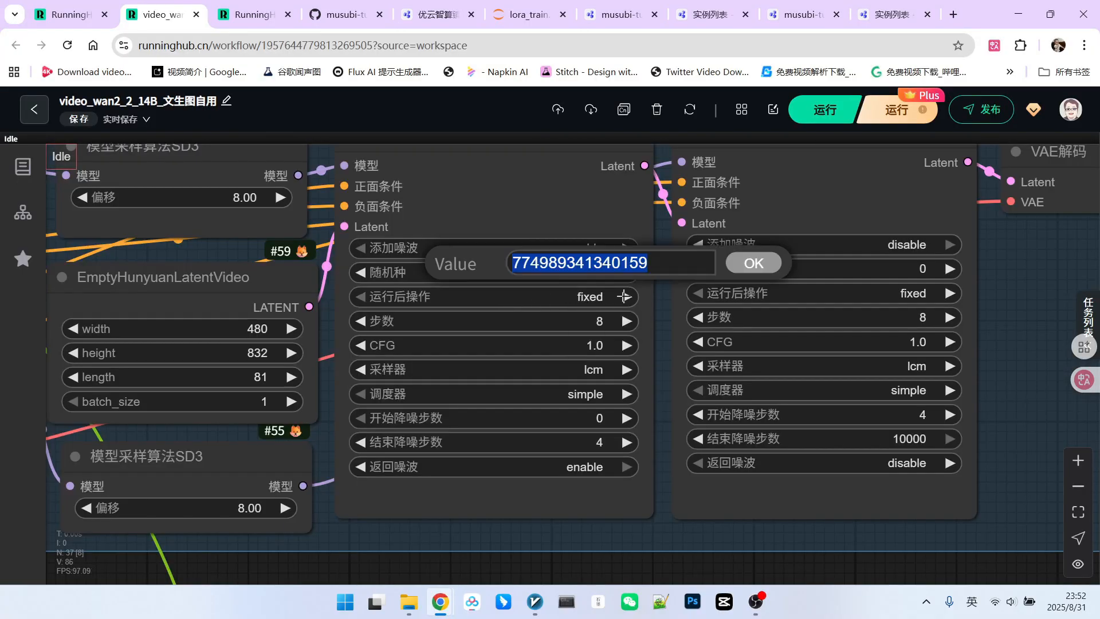
{"action": "type", "text": "43"}
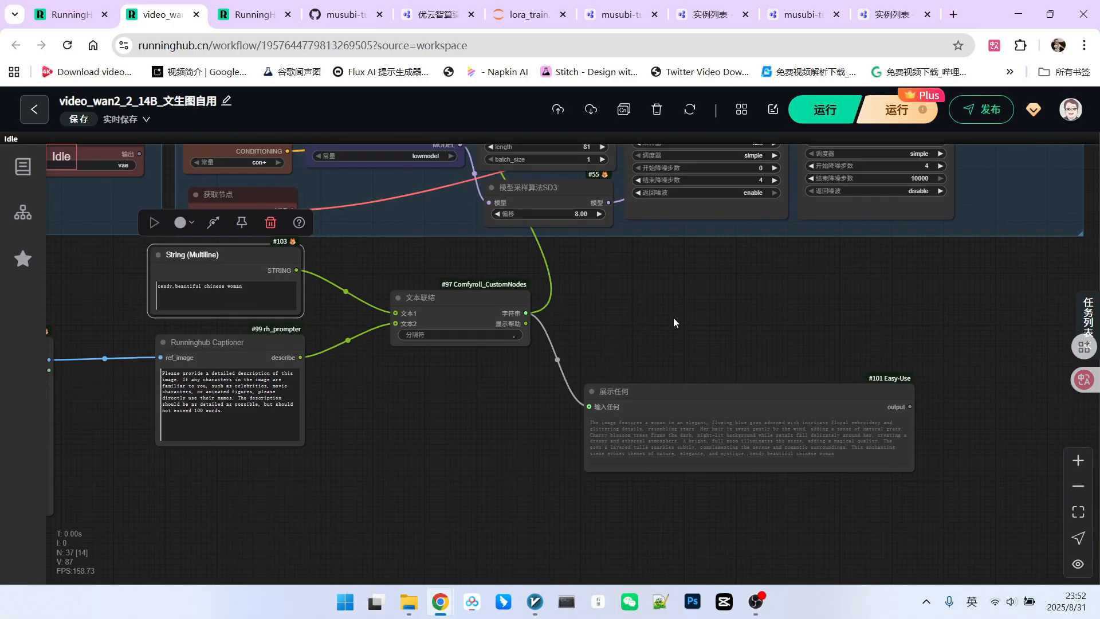
{"action": "left_click", "coordinate": [825, 110]}
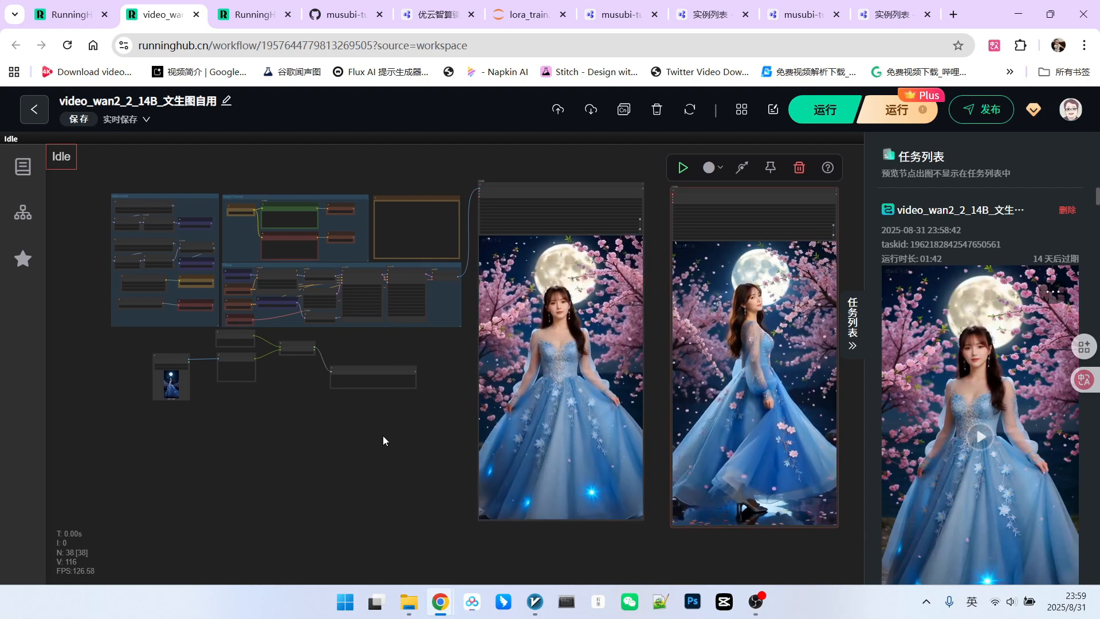
Compare the two moonlit blue-dress outputs, then switch to the musubi-tuner README tab.
{"action": "left_click", "coordinate": [344, 13]}
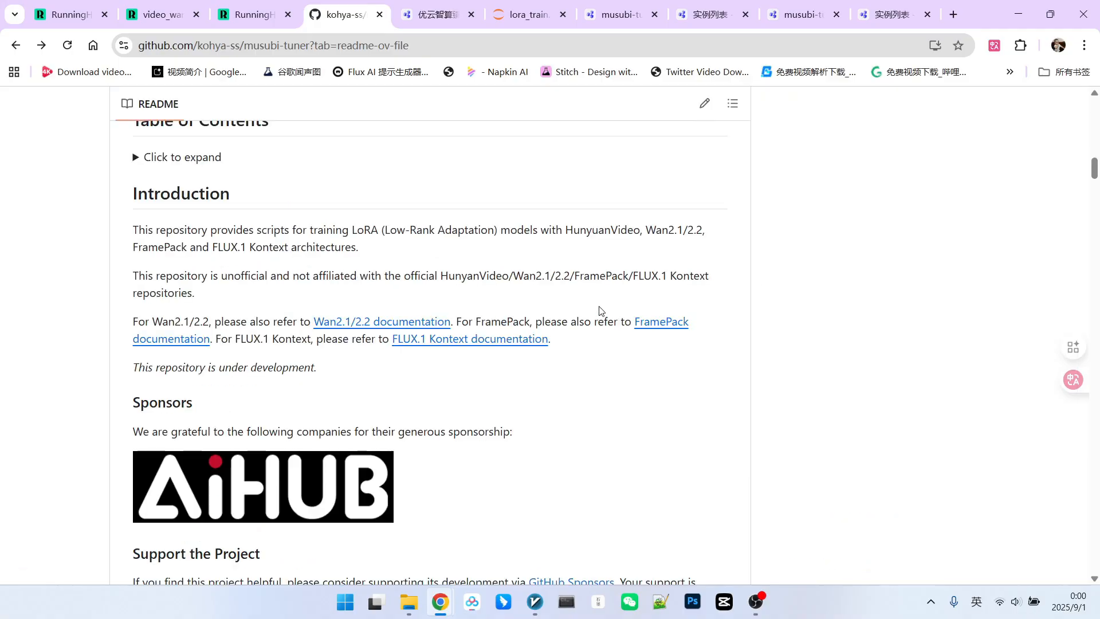
Scroll the README to Installation, then select the CUDA version check command in the terminal.
{"action": "scroll", "scroll_direction": "down", "scroll_amount": 3}
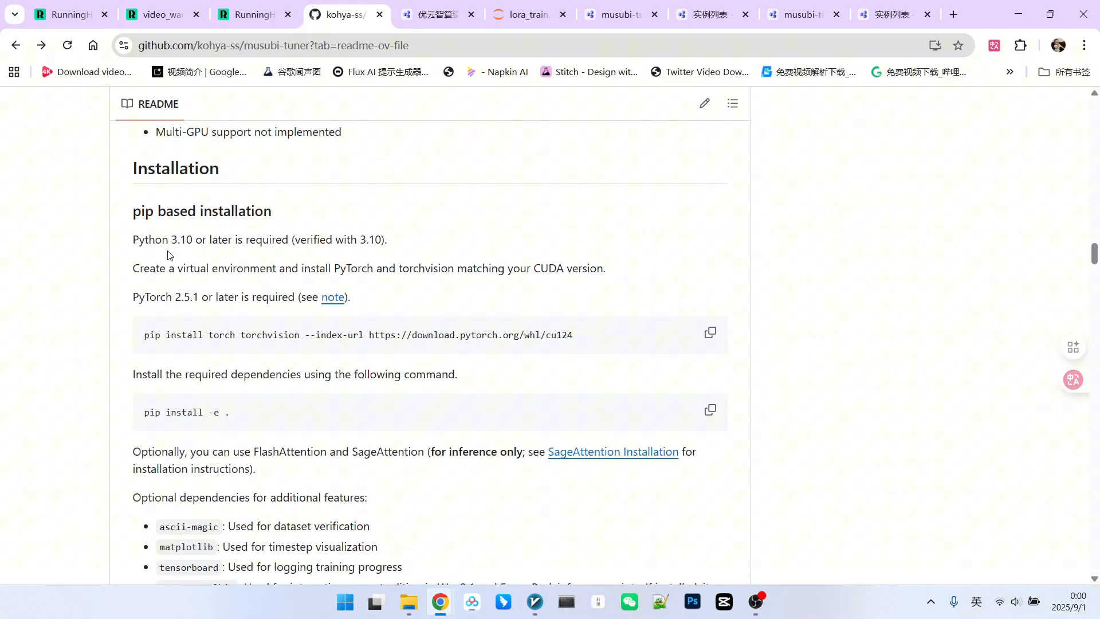
{"action": "mouse_move", "coordinate": [207, 243]}
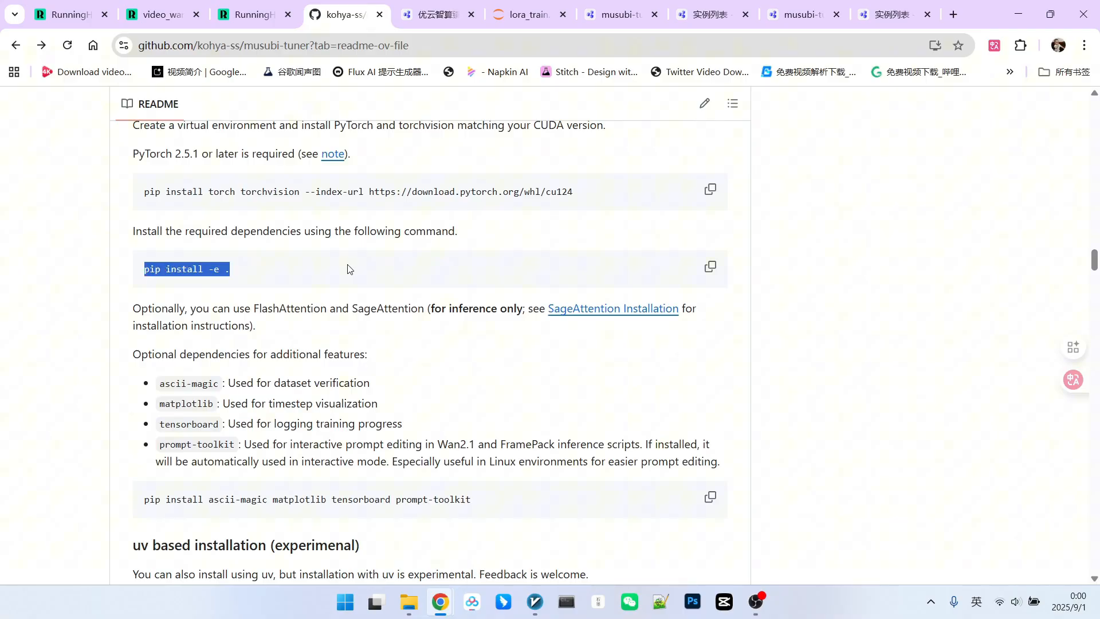
{"action": "mouse_move", "coordinate": [411, 257]}
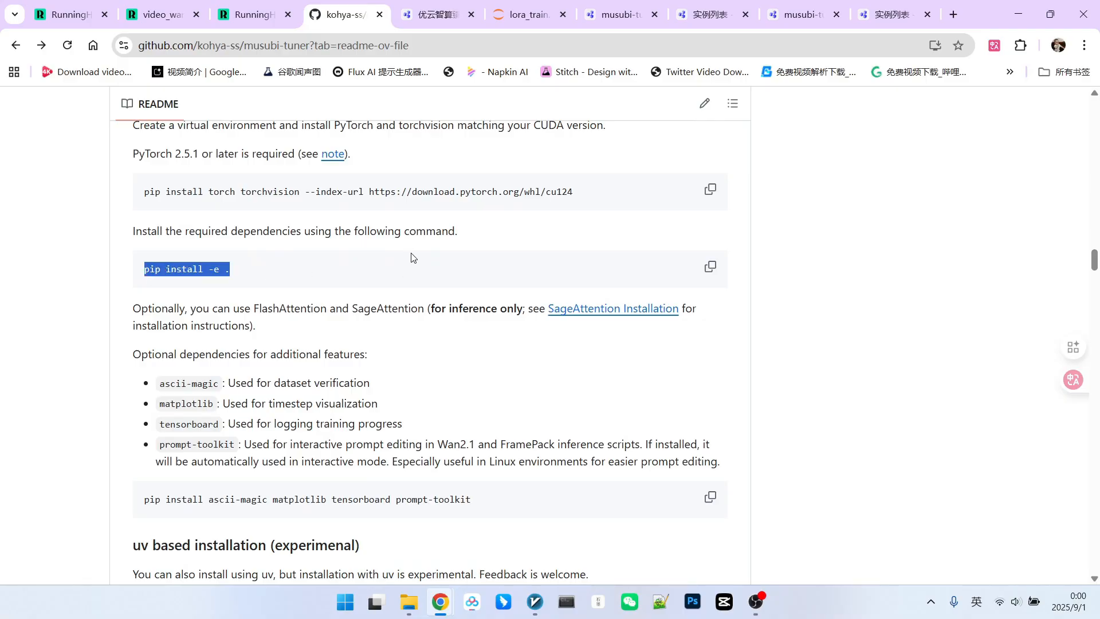
{"action": "mouse_move", "coordinate": [409, 339]}
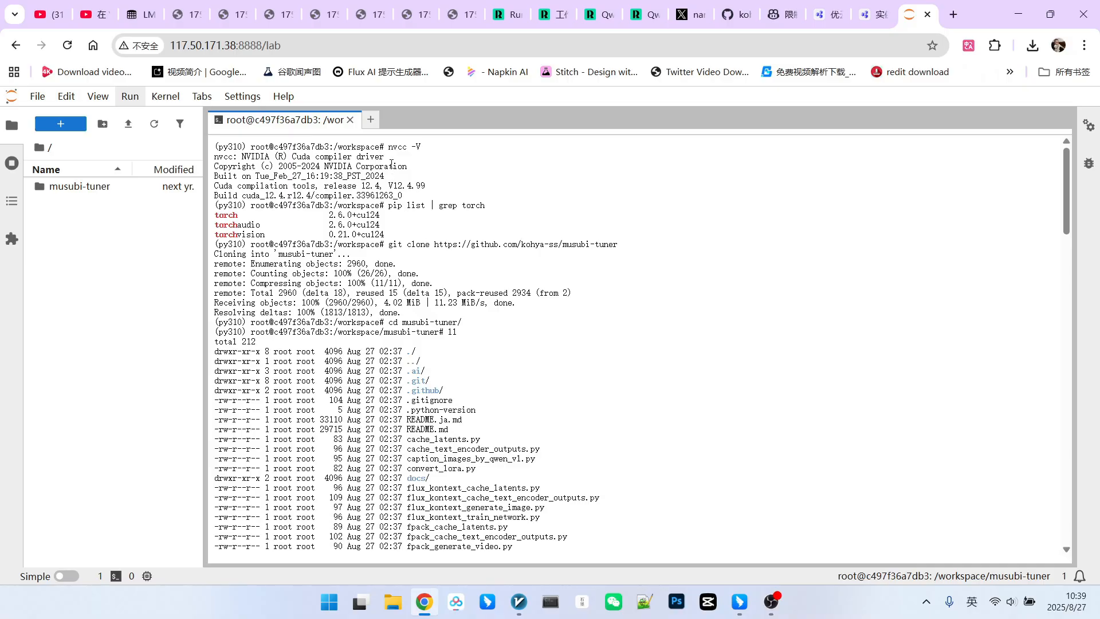
{"action": "double_click", "coordinate": [405, 146]}
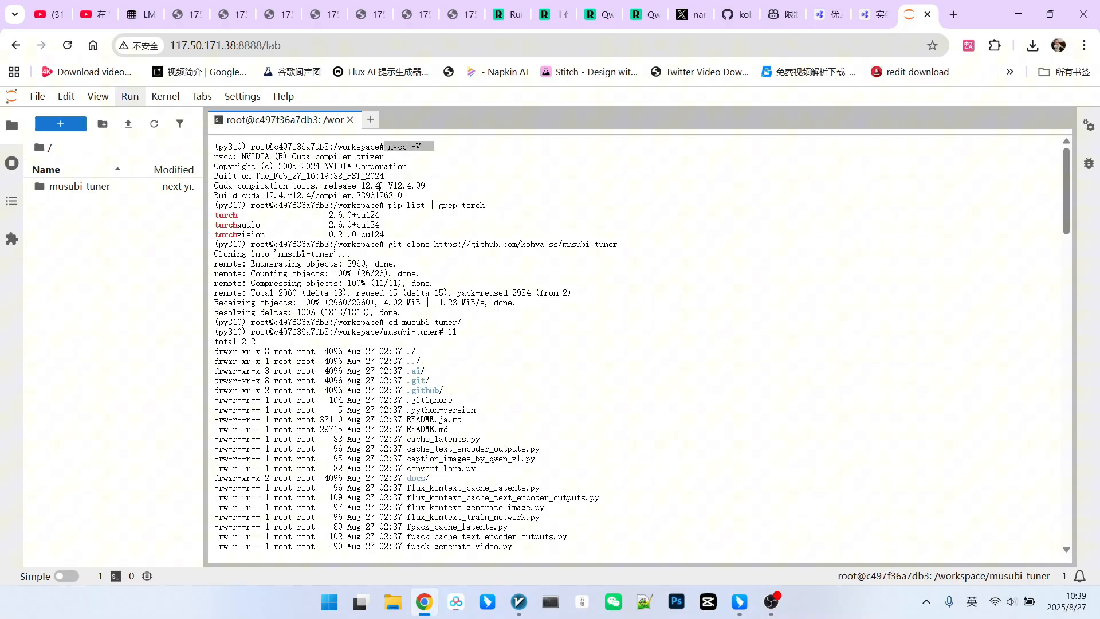